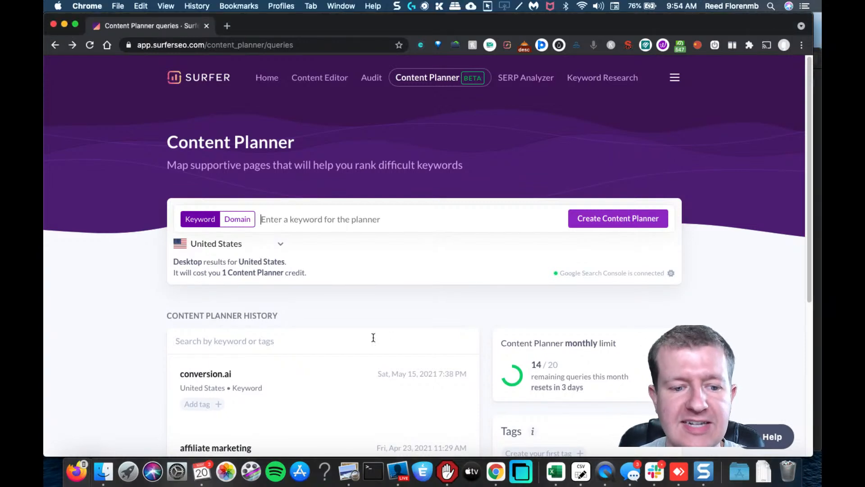
Open the affiliate marketing content plan from the Content Planner history.
{"action": "left_click", "coordinate": [205, 373]}
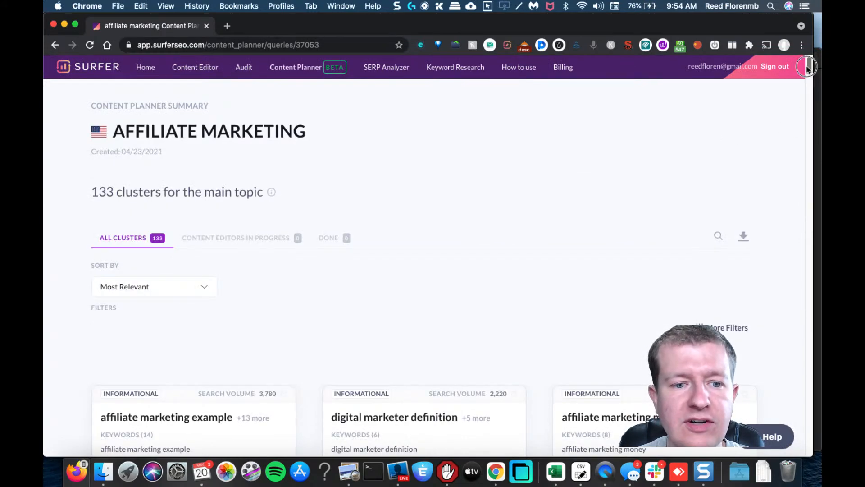
{"action": "scroll", "scroll_direction": "down", "scroll_amount": 3}
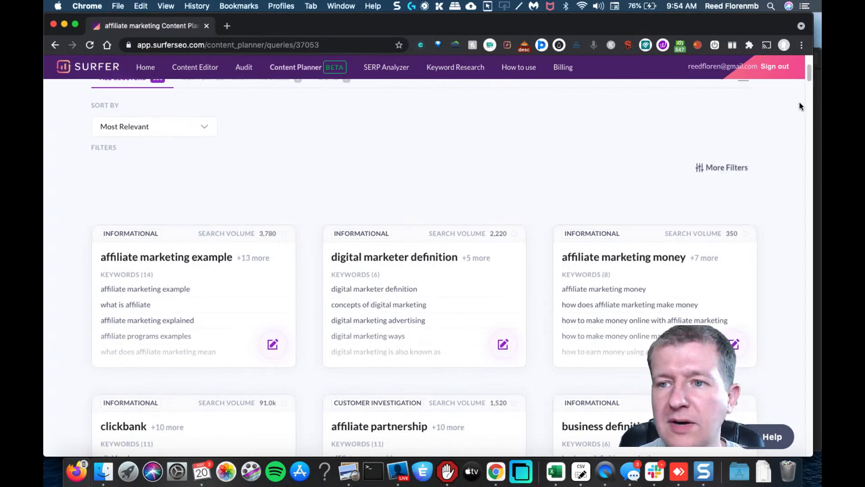
{"action": "scroll", "scroll_direction": "up", "scroll_amount": 3}
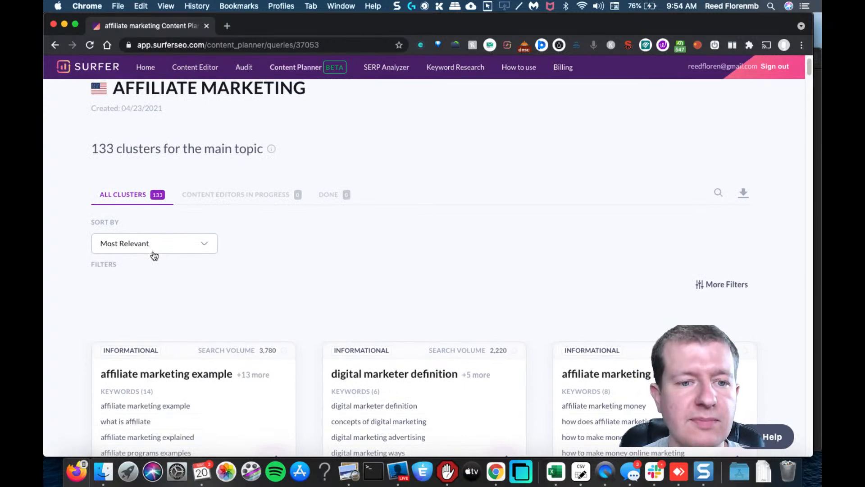
Sort the 133 clusters by Search Volume: High to Low and review the list.
{"action": "left_click", "coordinate": [154, 243]}
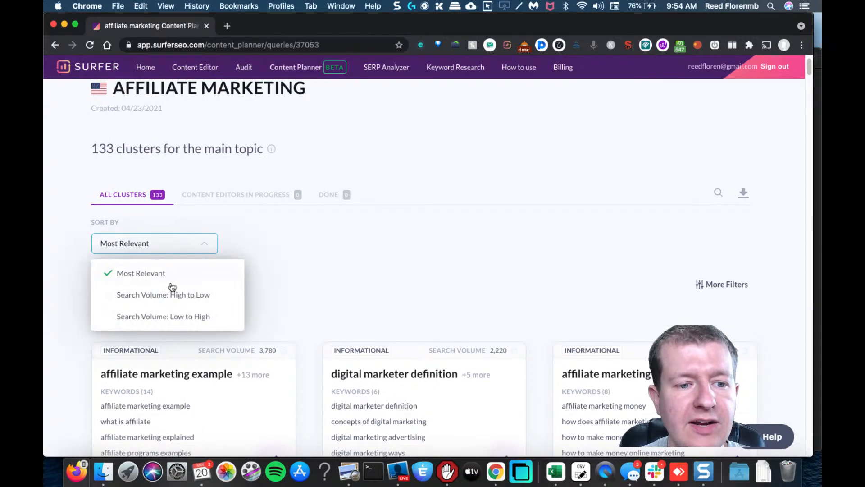
{"action": "mouse_move", "coordinate": [171, 323]}
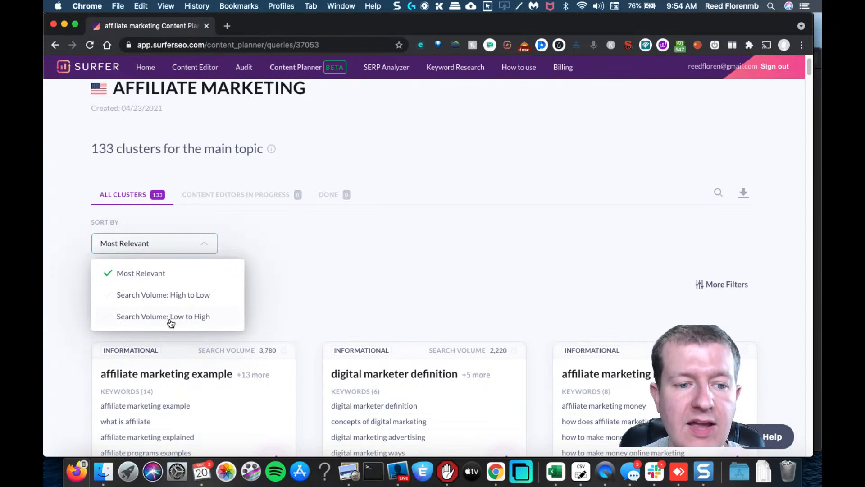
{"action": "left_click", "coordinate": [163, 293]}
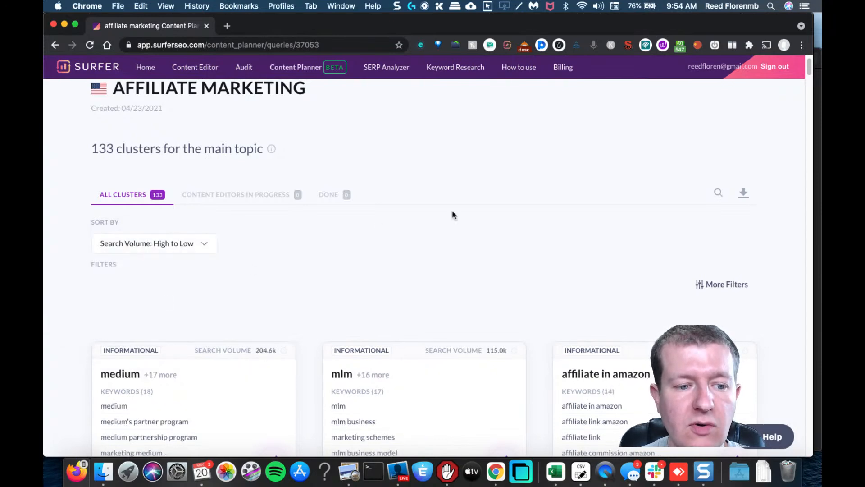
{"action": "scroll", "scroll_direction": "down", "scroll_amount": 3}
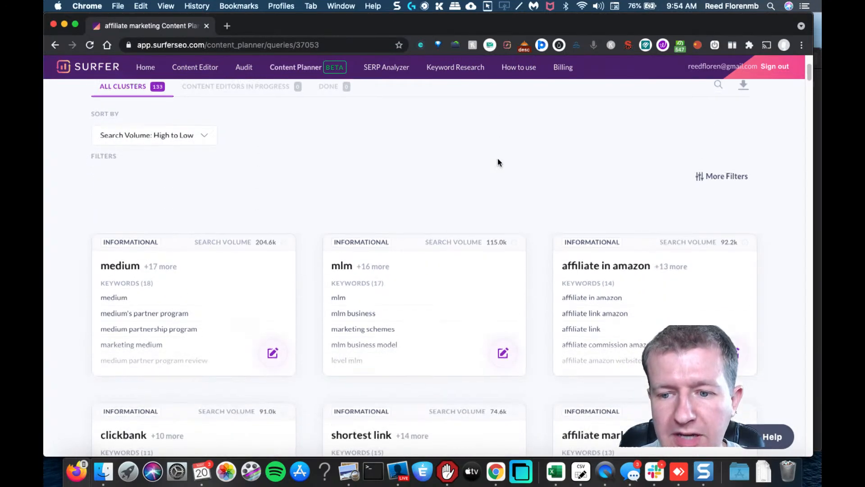
{"action": "scroll", "scroll_direction": "down", "scroll_amount": 3}
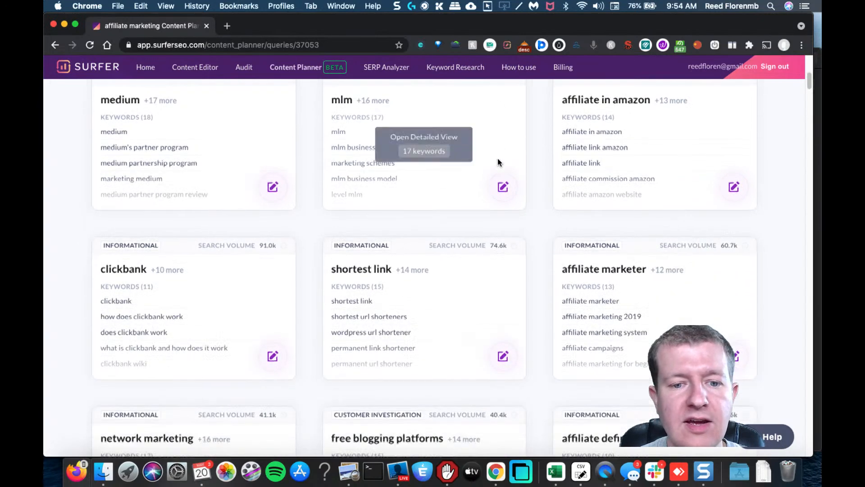
{"action": "scroll", "scroll_direction": "down", "scroll_amount": 3}
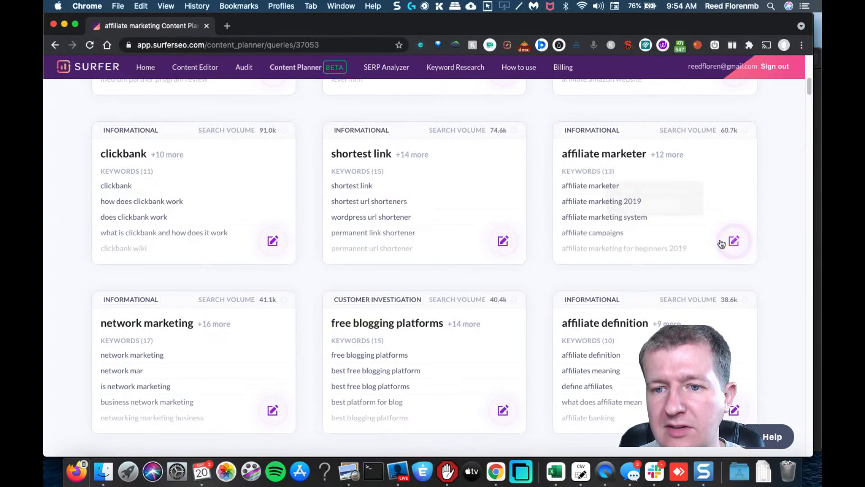
Open the affiliate marketer cluster details and enable NLP for it.
{"action": "left_click", "coordinate": [734, 241]}
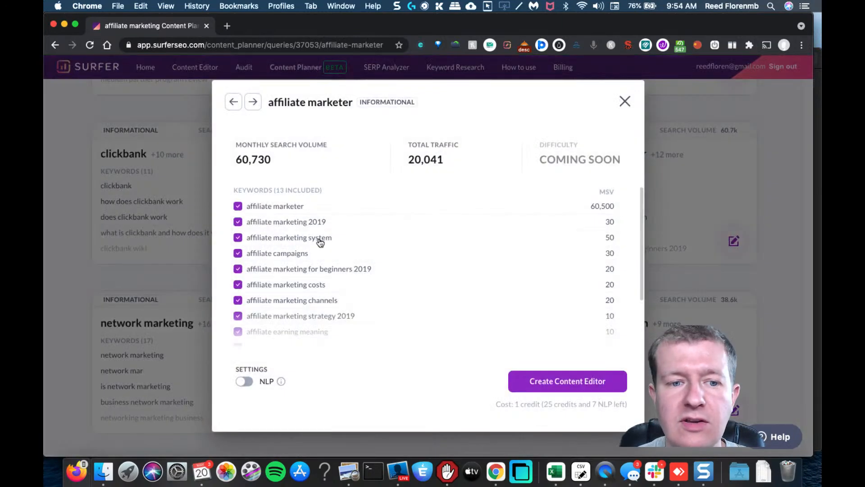
{"action": "mouse_move", "coordinate": [244, 392]}
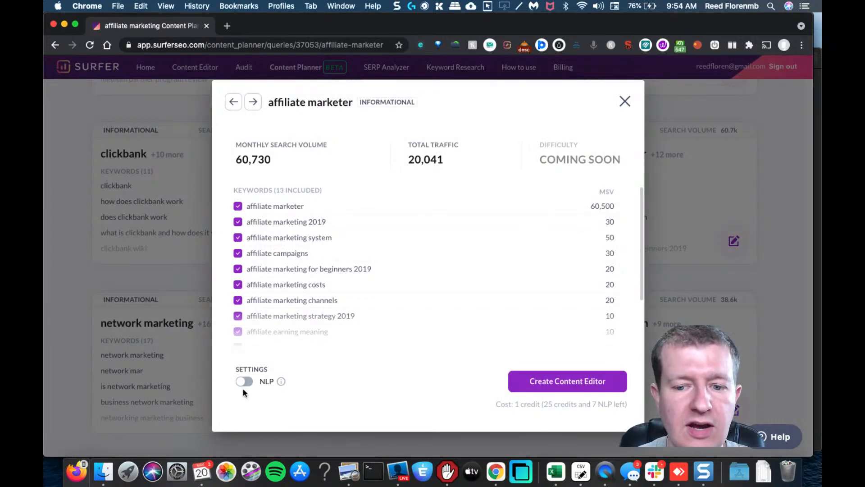
{"action": "mouse_move", "coordinate": [567, 381]}
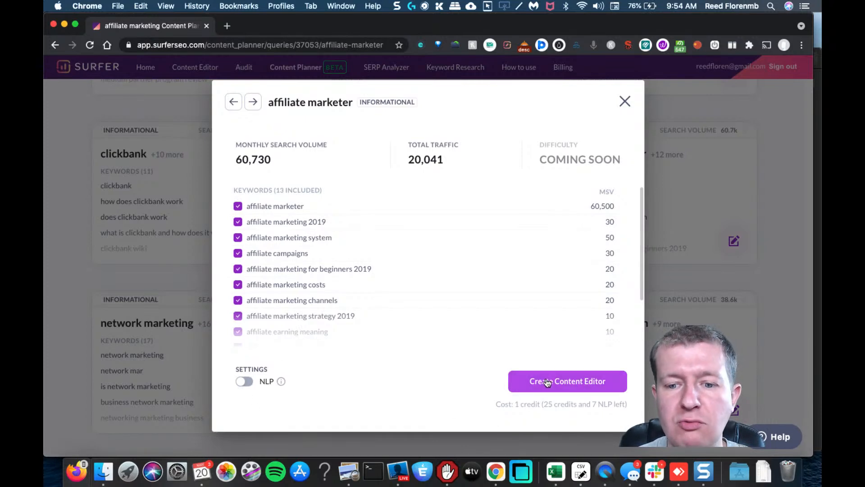
{"action": "mouse_move", "coordinate": [468, 198]}
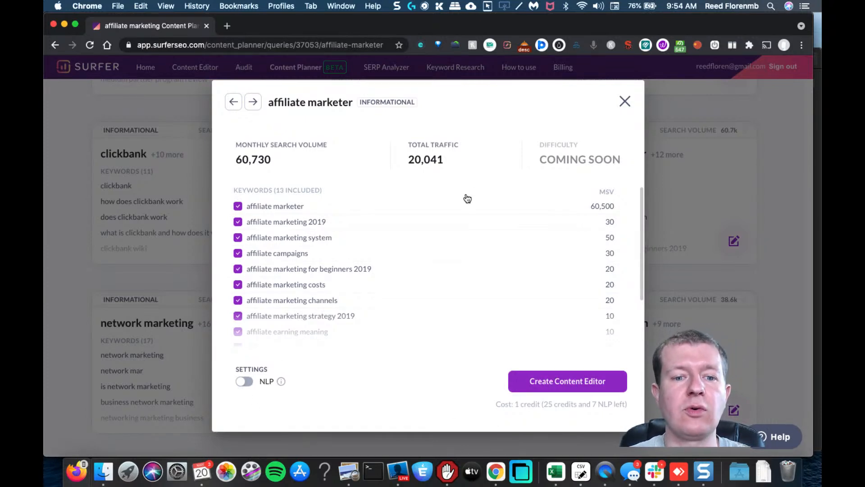
{"action": "mouse_move", "coordinate": [267, 213]}
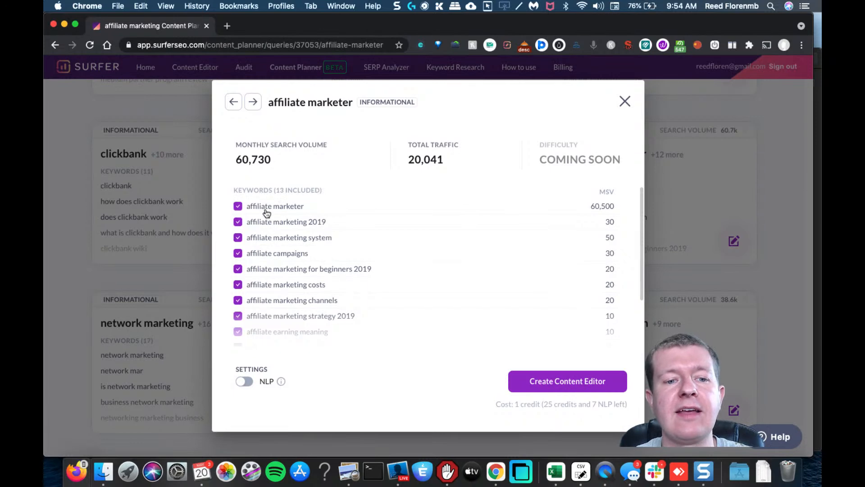
{"action": "mouse_move", "coordinate": [571, 190]}
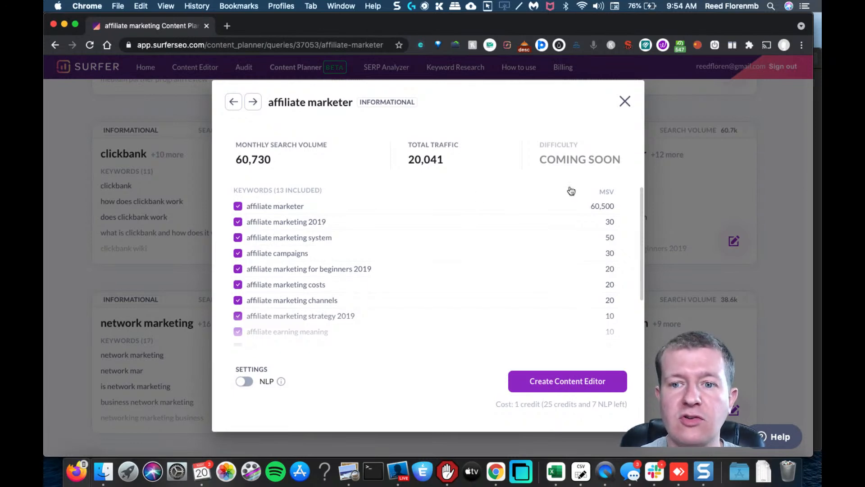
{"action": "scroll", "scroll_direction": "down", "scroll_amount": 3}
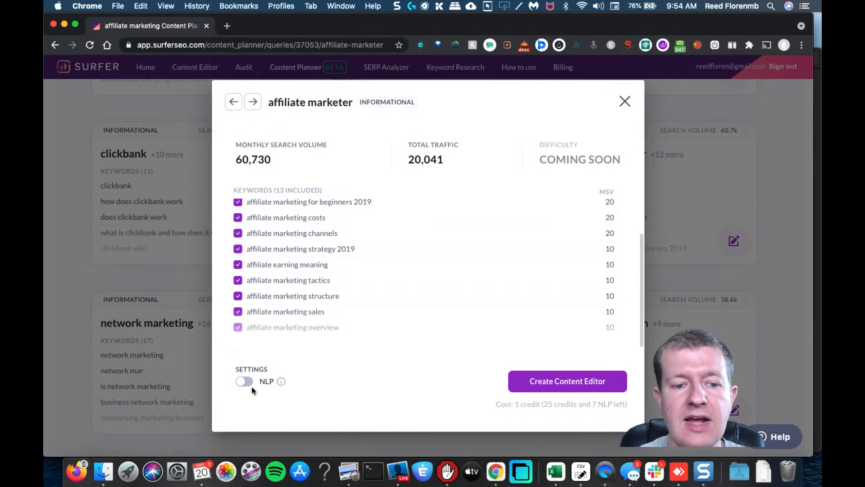
{"action": "left_click", "coordinate": [245, 381]}
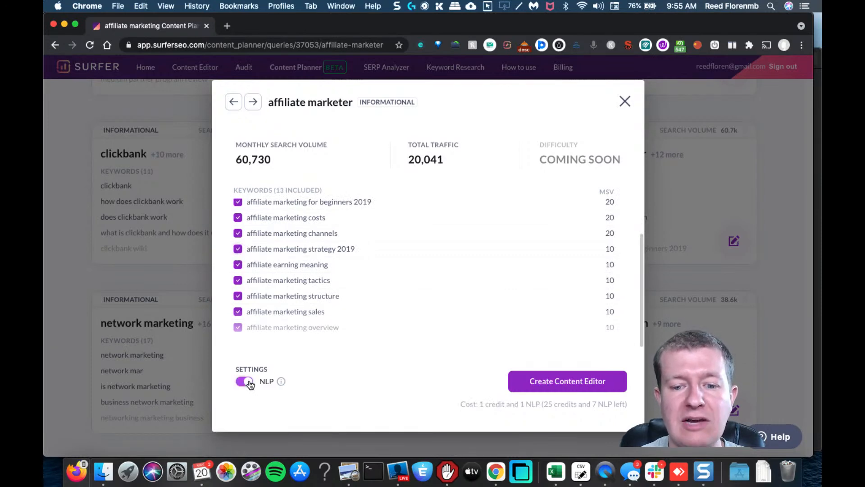
{"action": "left_click", "coordinate": [244, 382]}
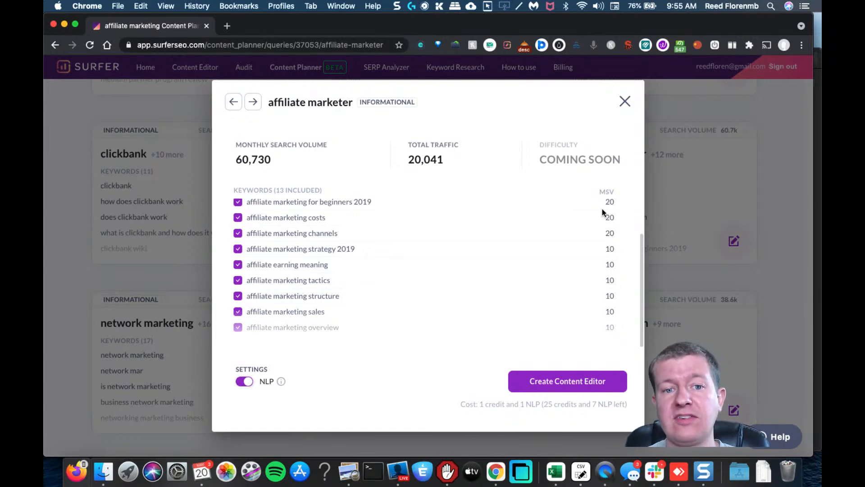
{"action": "mouse_move", "coordinate": [519, 212]}
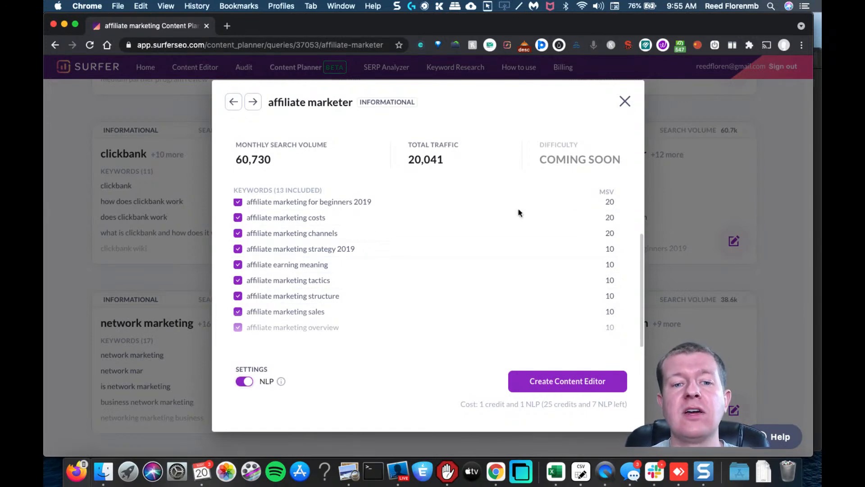
Briefly exclude 'affiliate marketing for beginners 2019' then re-include it, keeping all 13 keywords.
{"action": "left_click", "coordinate": [238, 201]}
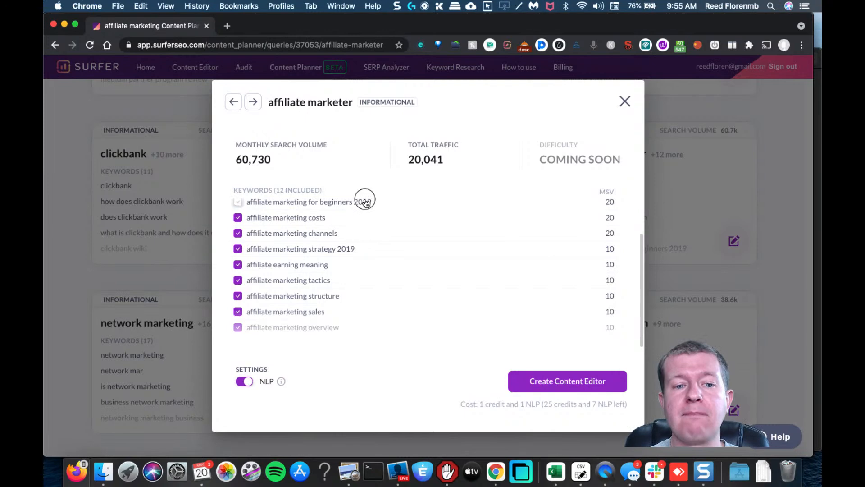
{"action": "left_click", "coordinate": [238, 201]}
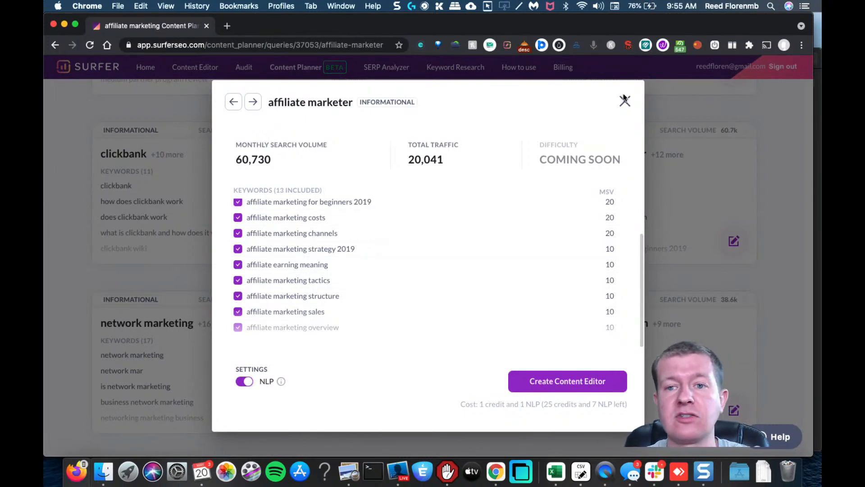
Close the cluster details and filter the cluster list to Local intent.
{"action": "left_click", "coordinate": [624, 100]}
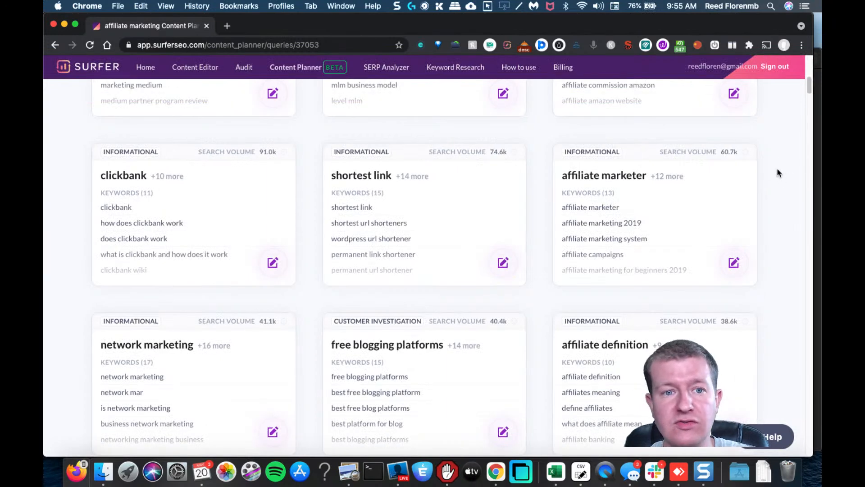
{"action": "scroll", "scroll_direction": "up", "scroll_amount": 3}
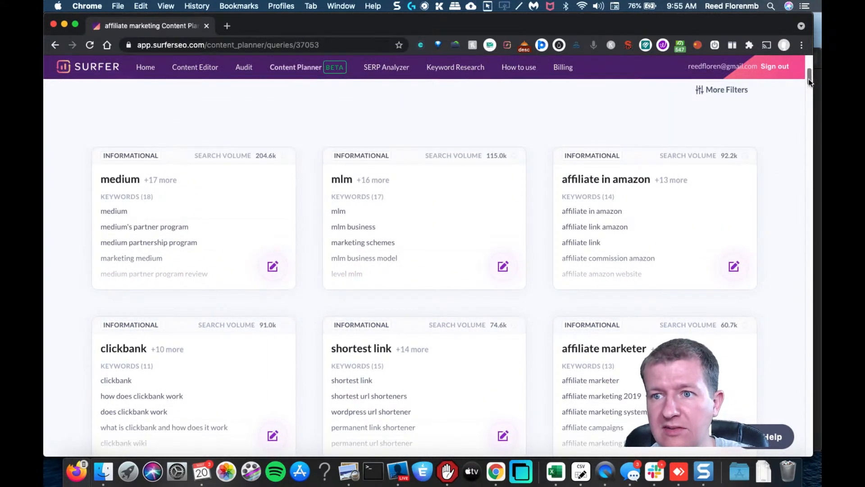
{"action": "scroll", "scroll_direction": "up", "scroll_amount": 3}
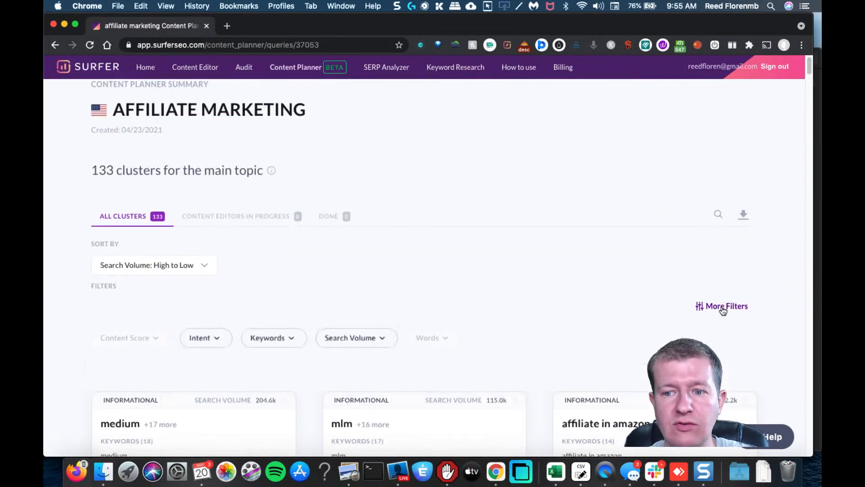
{"action": "scroll", "scroll_direction": "down", "scroll_amount": 3}
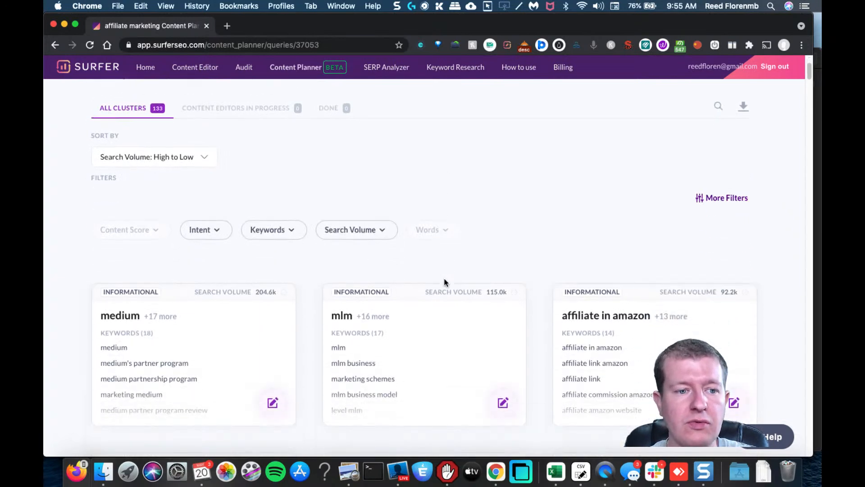
{"action": "left_click", "coordinate": [206, 230]}
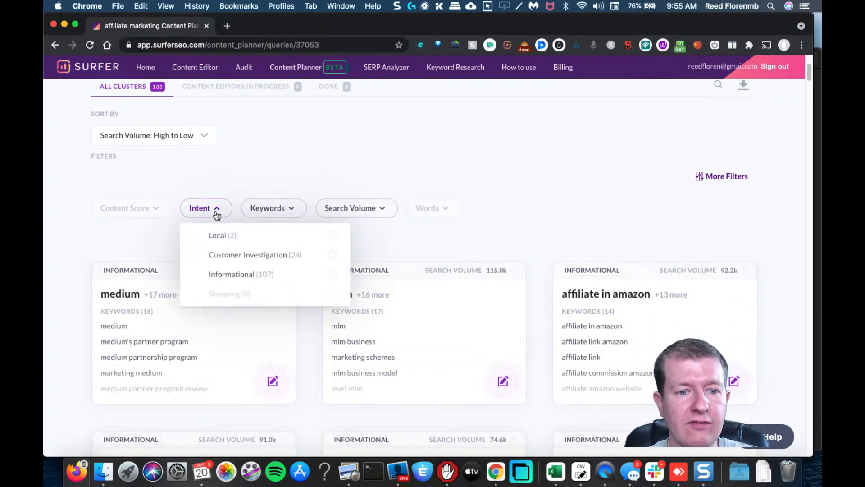
{"action": "mouse_move", "coordinate": [220, 254]}
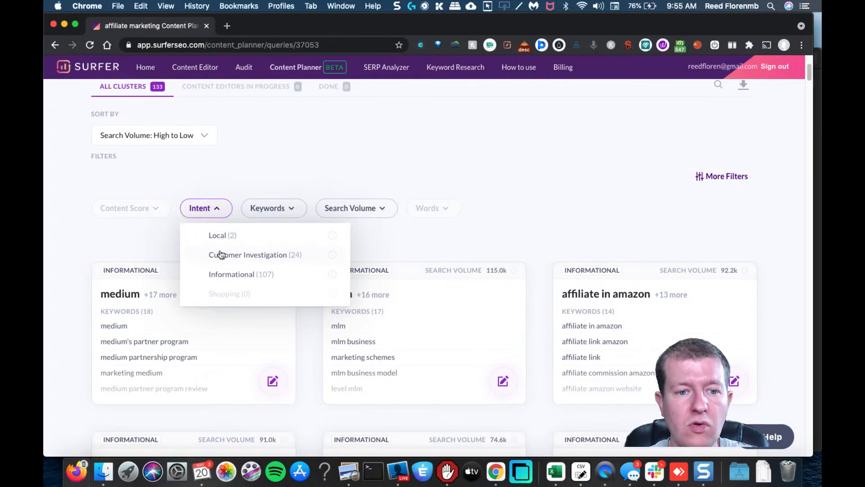
{"action": "mouse_move", "coordinate": [226, 296]}
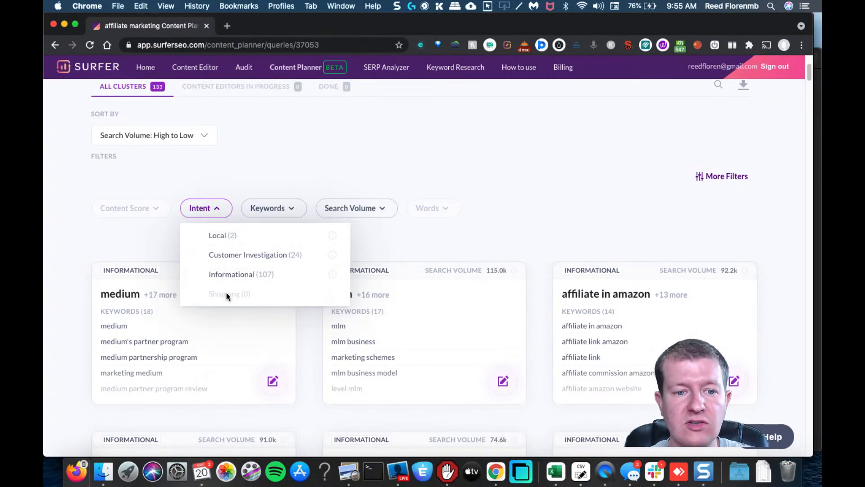
{"action": "left_click", "coordinate": [217, 235]}
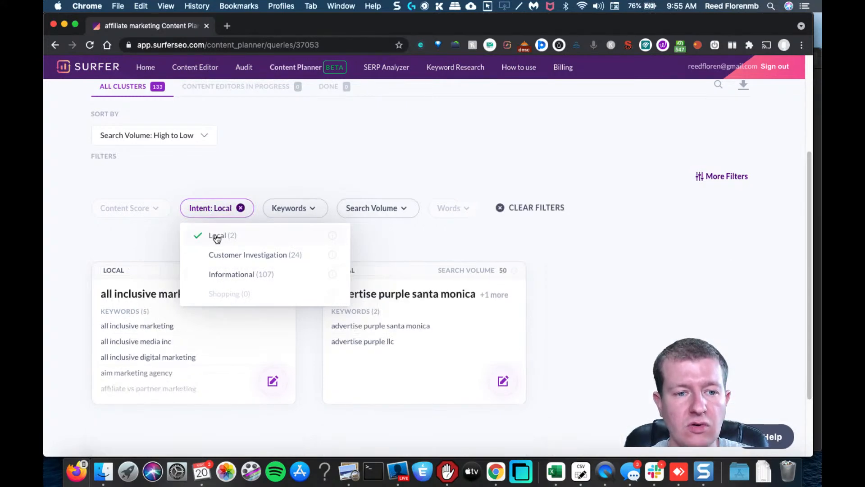
{"action": "left_click", "coordinate": [216, 235]}
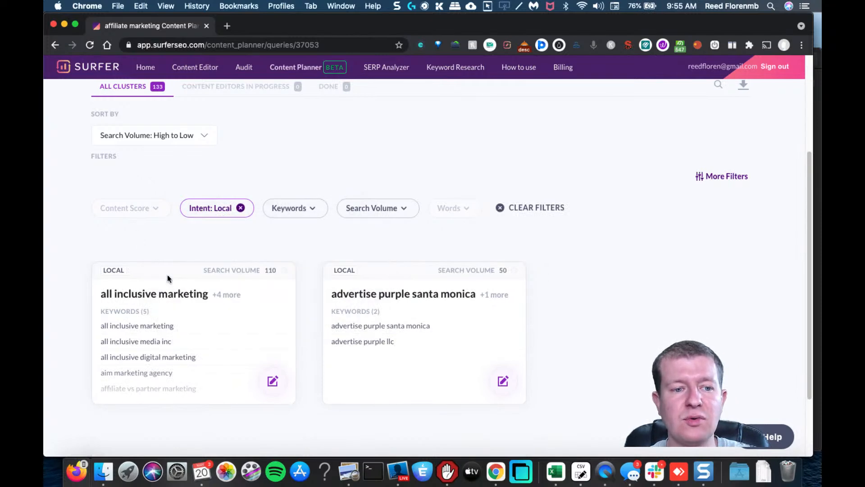
{"action": "mouse_move", "coordinate": [411, 303]}
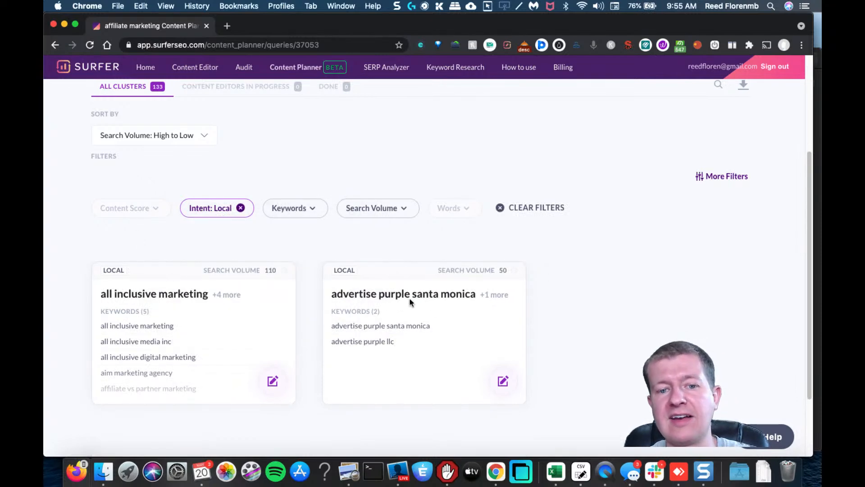
{"action": "mouse_move", "coordinate": [455, 298]}
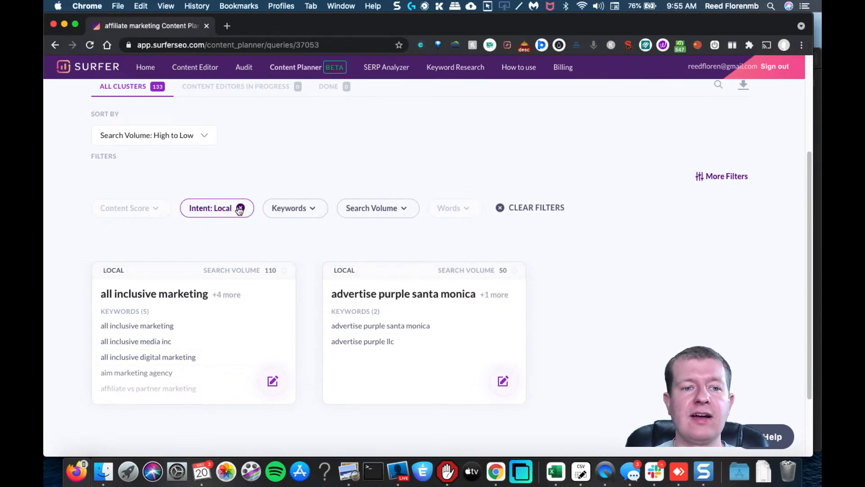
Replace the Local filter with Customer Investigation intent, showing clusters like free blogging platforms.
{"action": "left_click", "coordinate": [240, 209]}
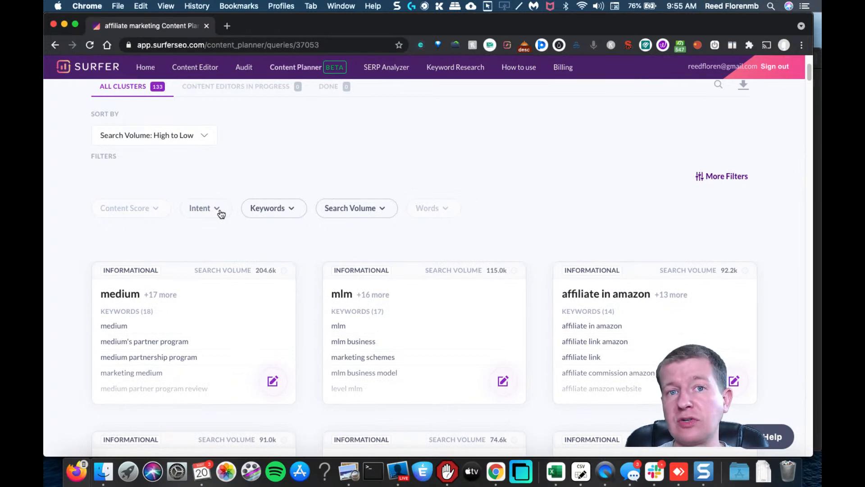
{"action": "left_click", "coordinate": [248, 255]}
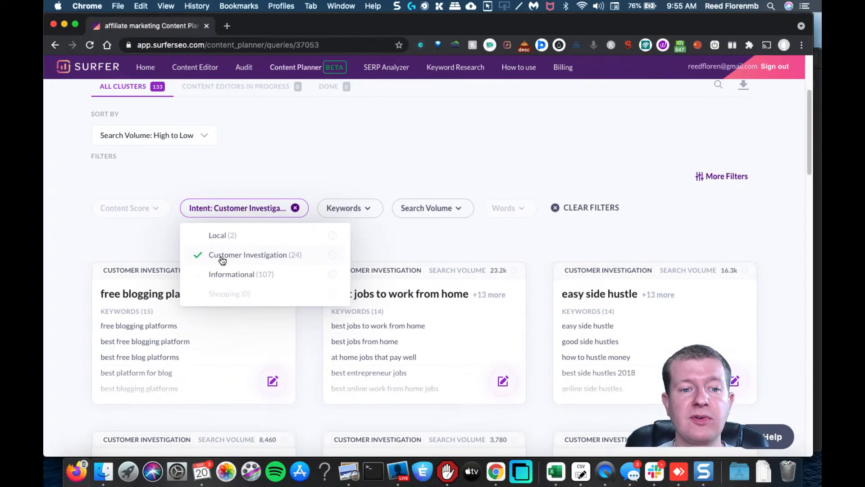
{"action": "left_click", "coordinate": [476, 253]}
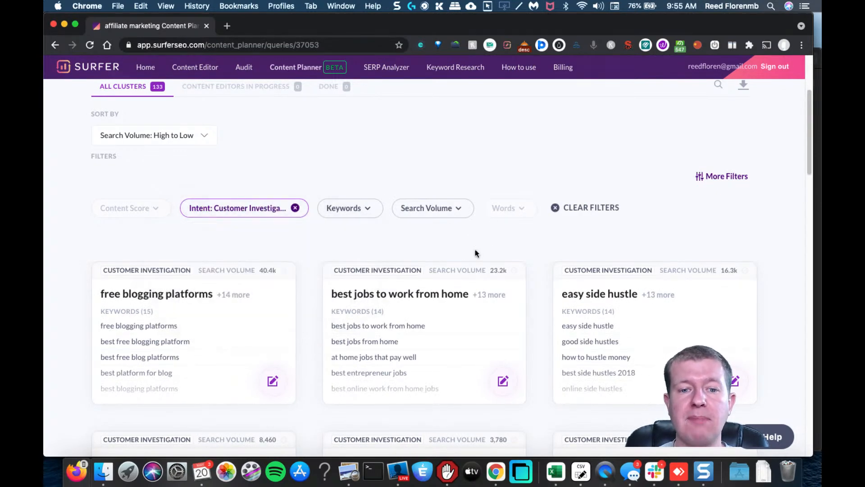
{"action": "mouse_move", "coordinate": [456, 305]}
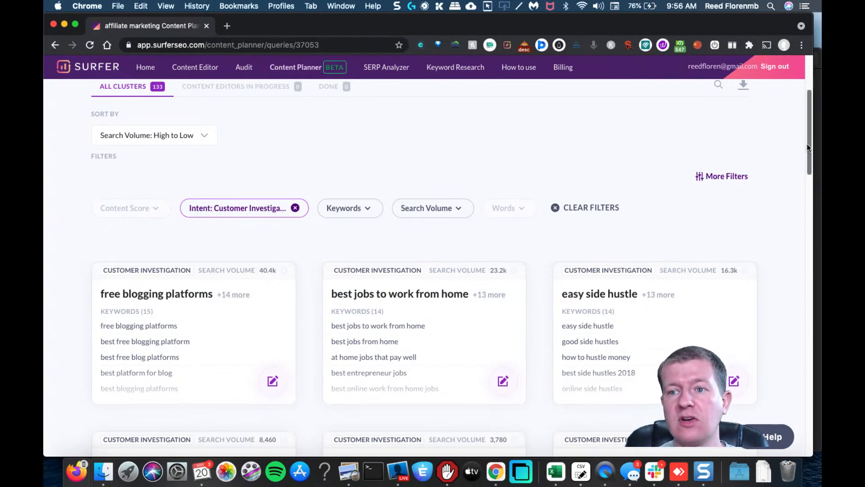
{"action": "scroll", "scroll_direction": "down", "scroll_amount": 3}
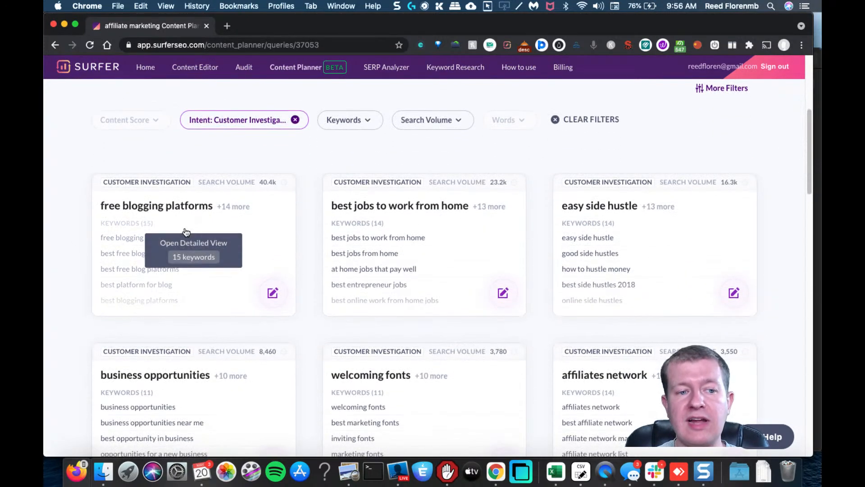
{"action": "mouse_move", "coordinate": [267, 373]}
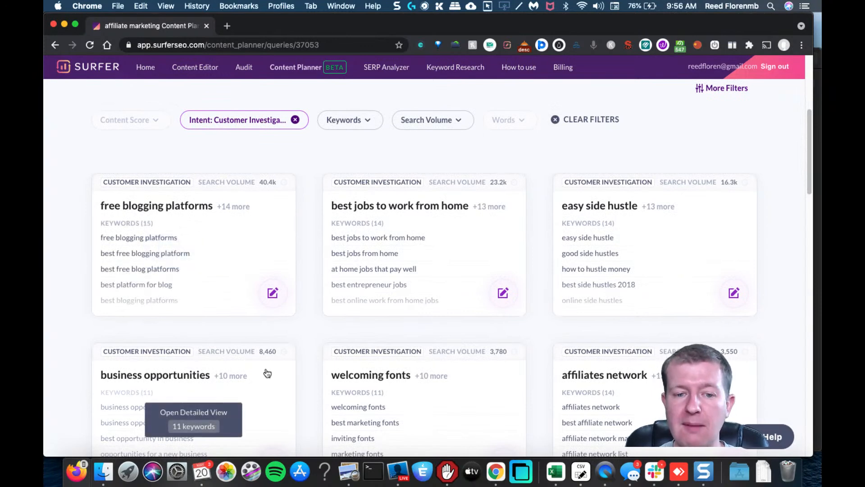
{"action": "mouse_move", "coordinate": [803, 225]}
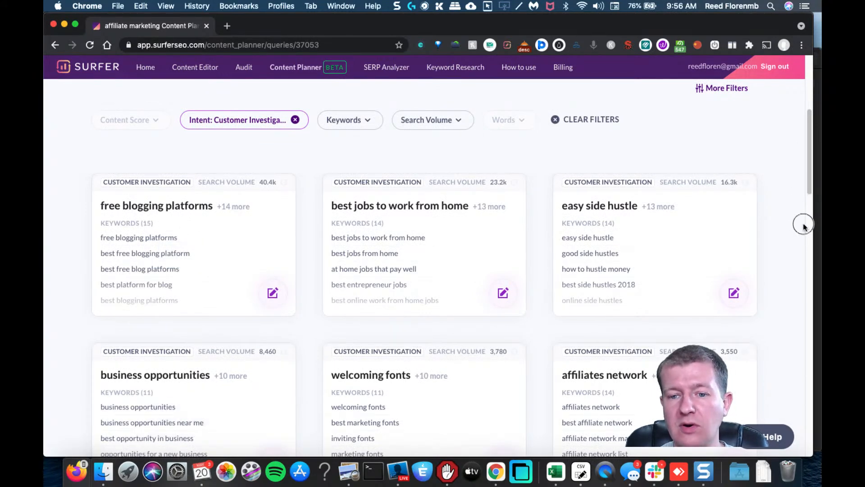
{"action": "scroll", "scroll_direction": "up", "scroll_amount": 3}
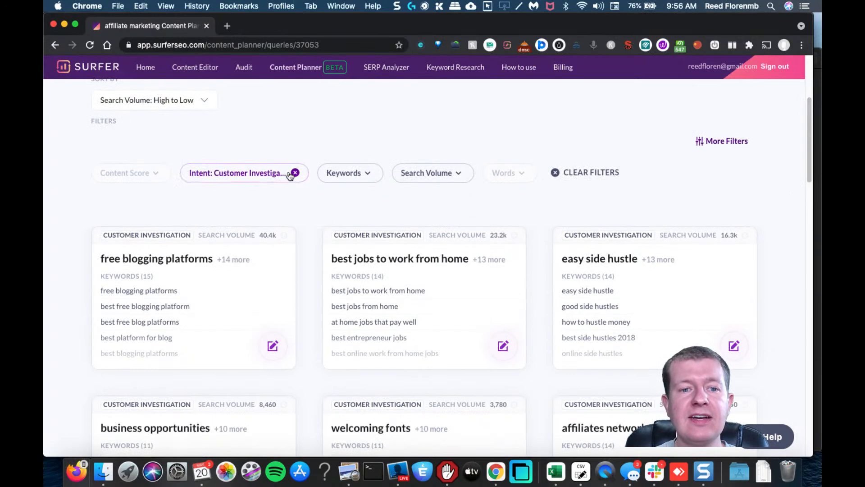
Clear the intent filter and try limiting clusters to 10+ keywords.
{"action": "left_click", "coordinate": [237, 174]}
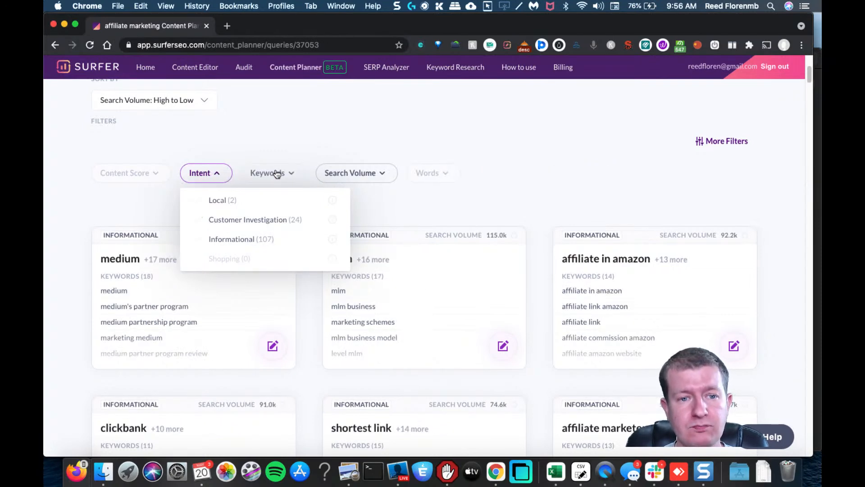
{"action": "left_click", "coordinate": [268, 173]}
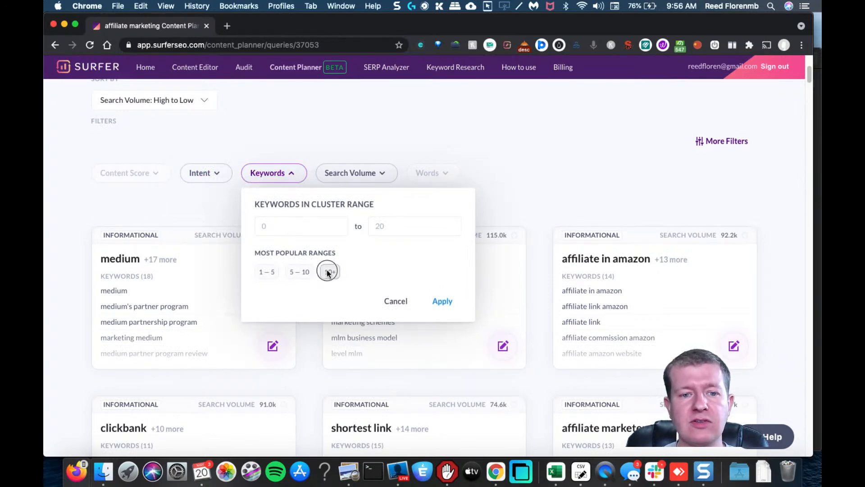
{"action": "left_click", "coordinate": [442, 301]}
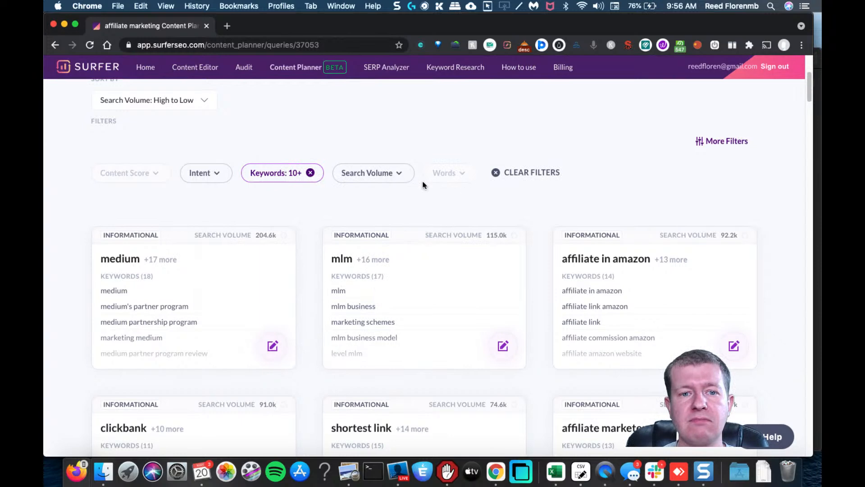
{"action": "mouse_move", "coordinate": [323, 187]}
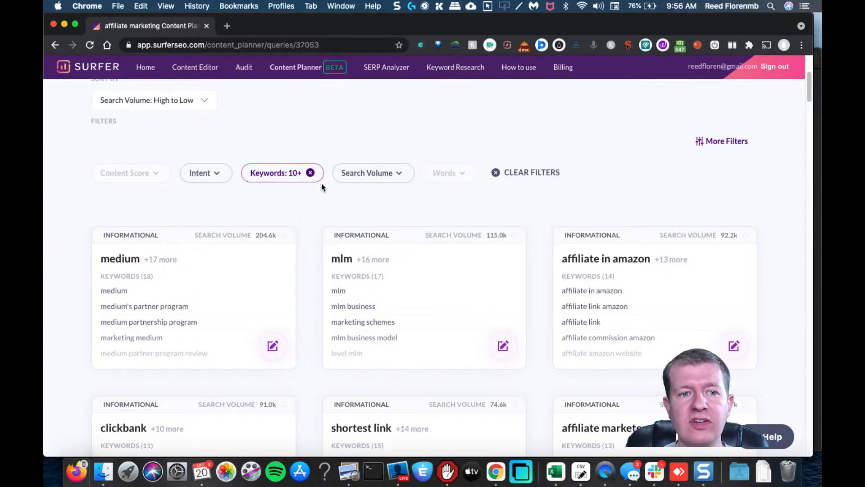
Swap the 10+ filter for clusters with 1–5 keywords.
{"action": "left_click", "coordinate": [310, 173]}
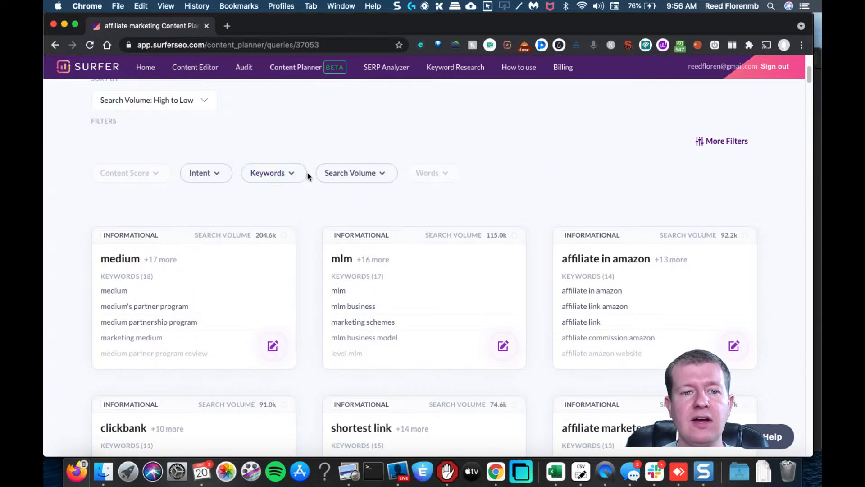
{"action": "left_click", "coordinate": [272, 173]}
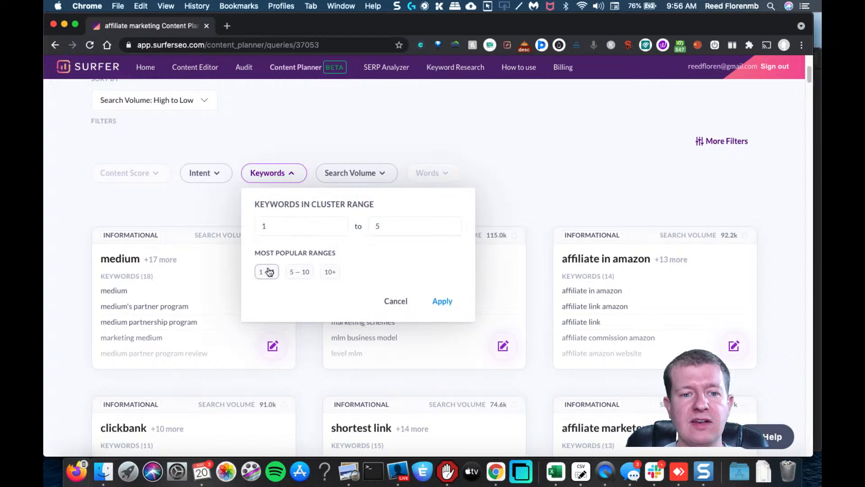
{"action": "left_click", "coordinate": [442, 302]}
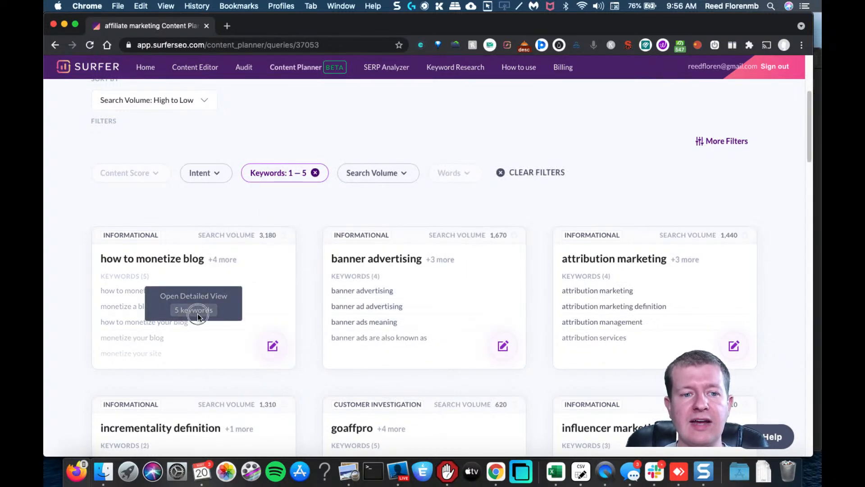
{"action": "left_click", "coordinate": [194, 304]}
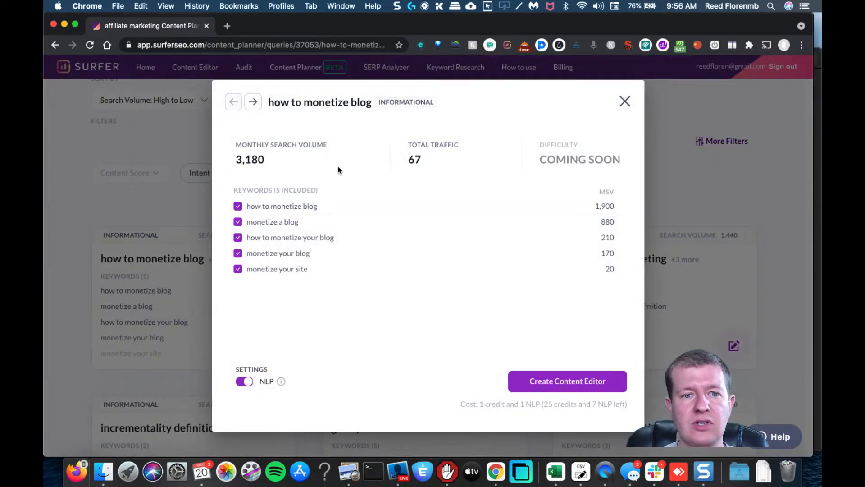
{"action": "mouse_move", "coordinate": [625, 102]}
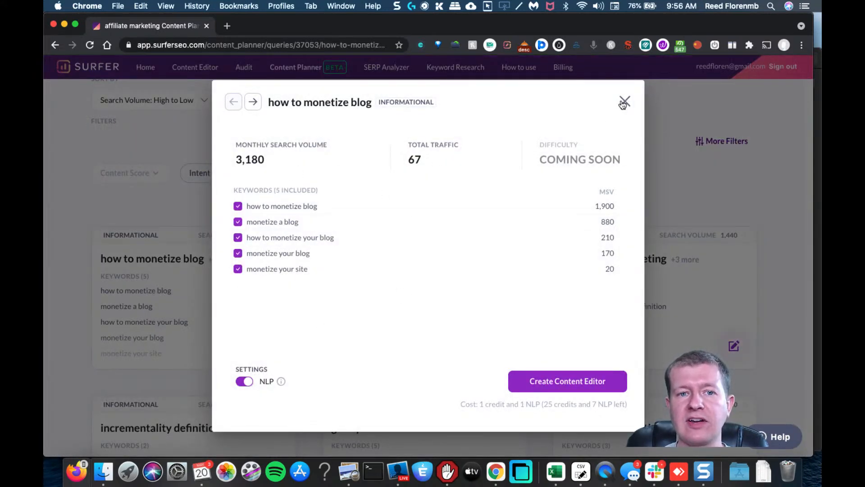
{"action": "mouse_move", "coordinate": [361, 116]}
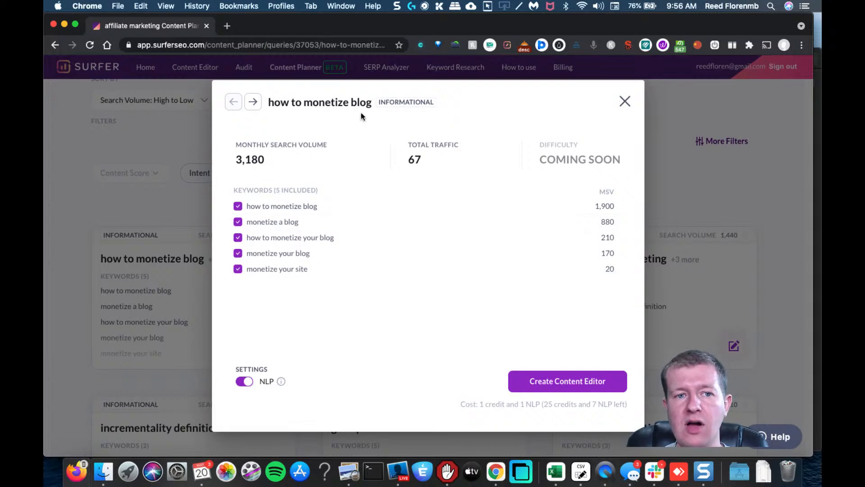
{"action": "mouse_move", "coordinate": [413, 185]}
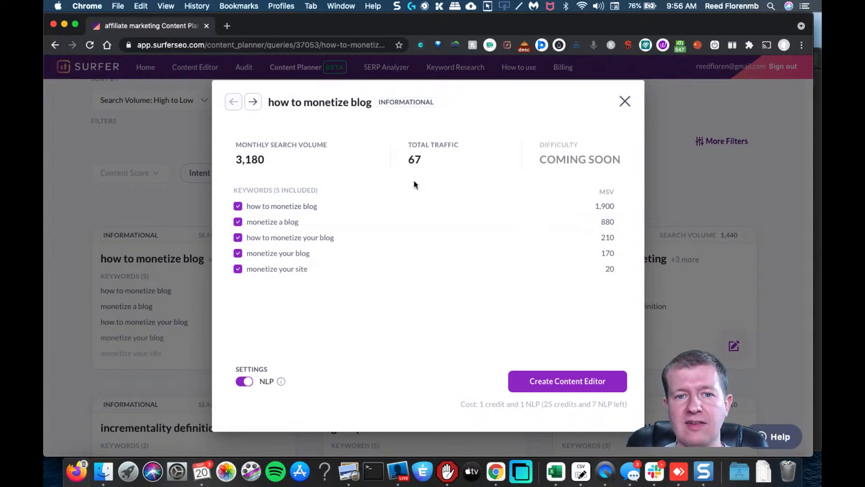
{"action": "mouse_move", "coordinate": [447, 155]}
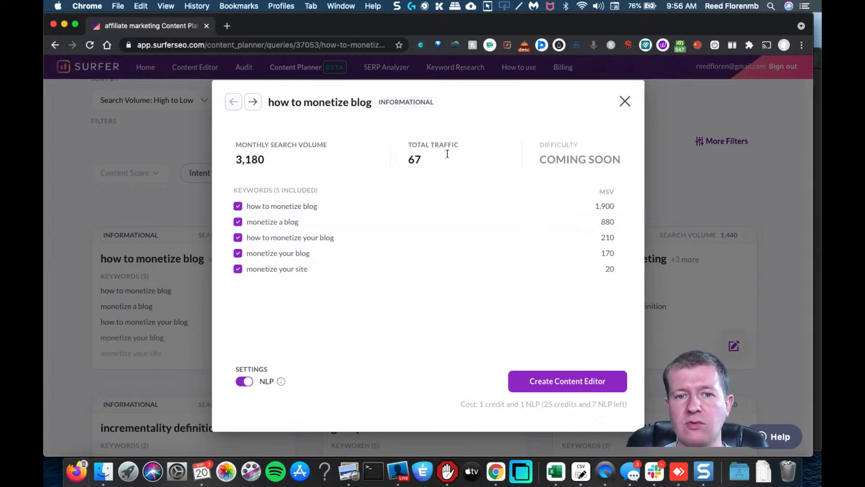
{"action": "left_click", "coordinate": [625, 102]}
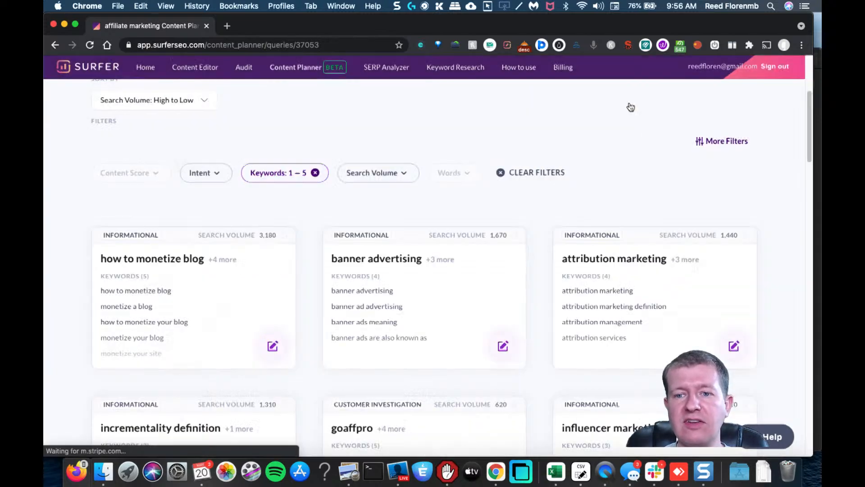
{"action": "scroll", "scroll_direction": "down", "scroll_amount": 3}
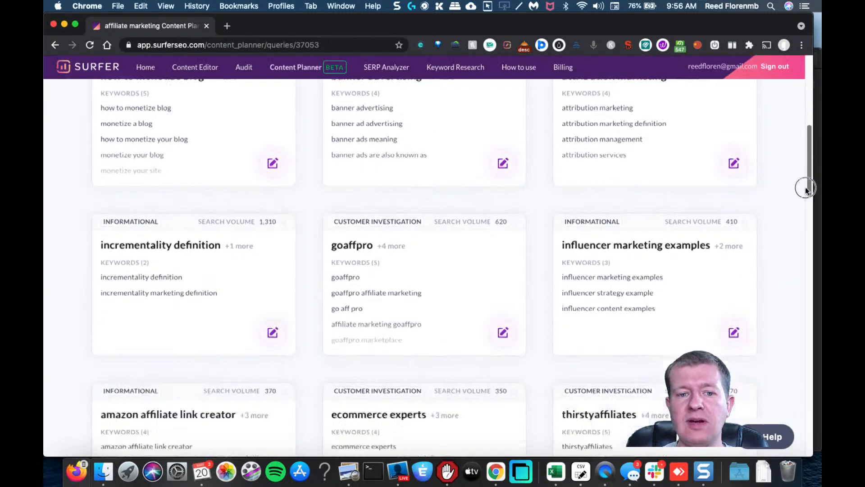
{"action": "left_click", "coordinate": [278, 359]}
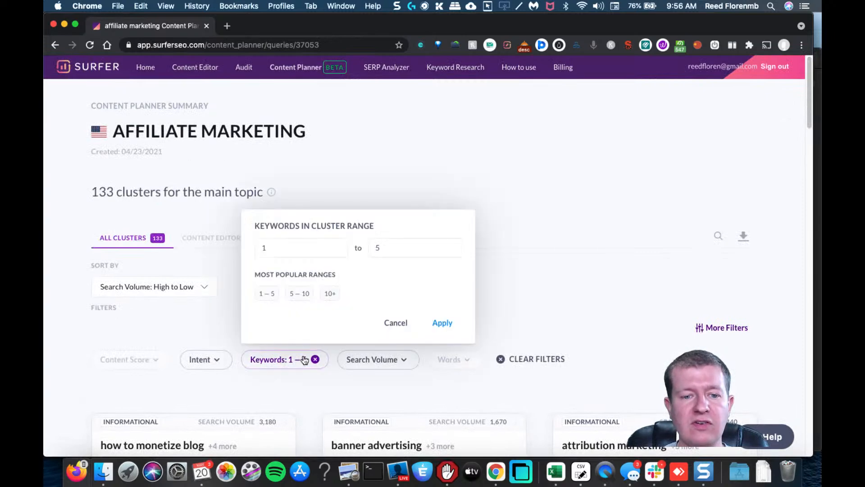
{"action": "left_click", "coordinate": [442, 323]}
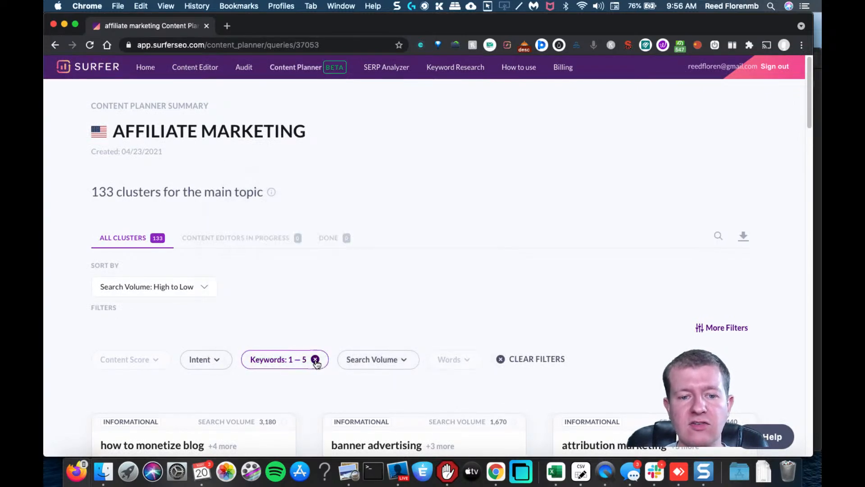
Drop the 1–5 keywords filter and try the 100+ and 1m+ search volume presets.
{"action": "left_click", "coordinate": [350, 359]}
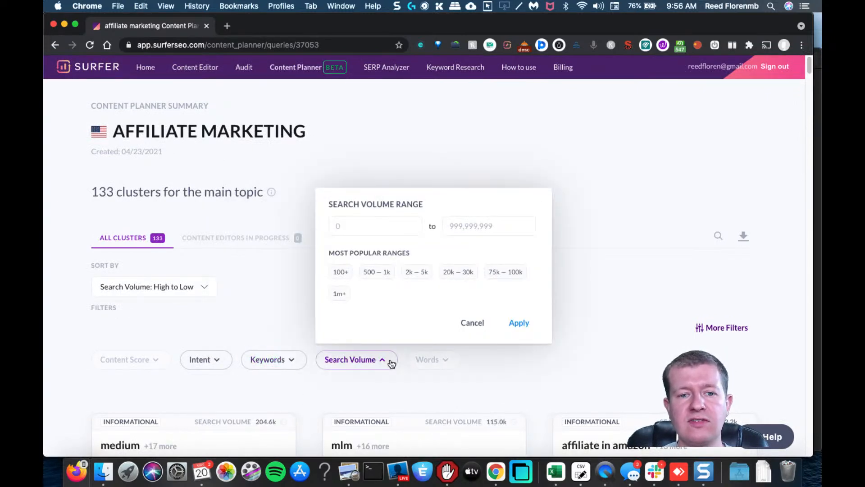
{"action": "left_click", "coordinate": [341, 272]}
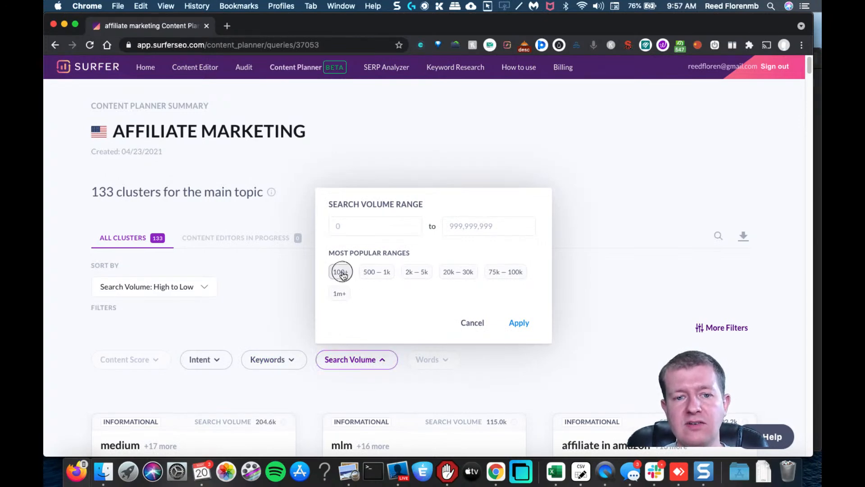
{"action": "left_click", "coordinate": [517, 323]}
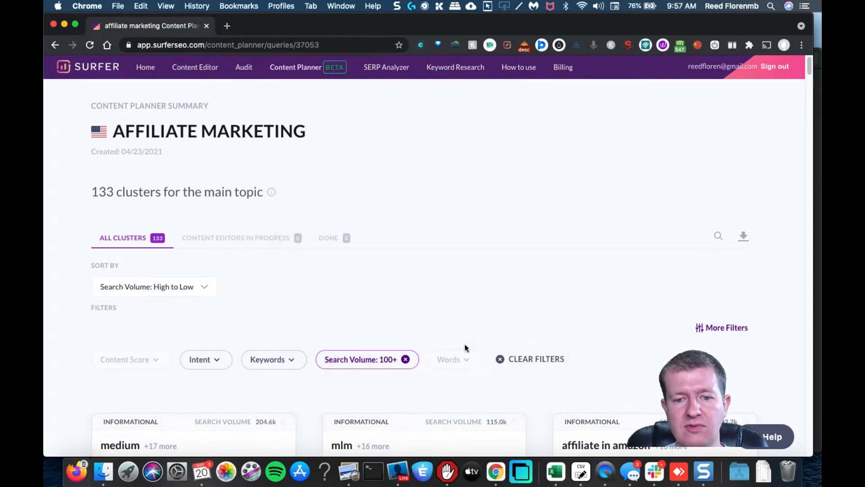
{"action": "left_click", "coordinate": [361, 360]}
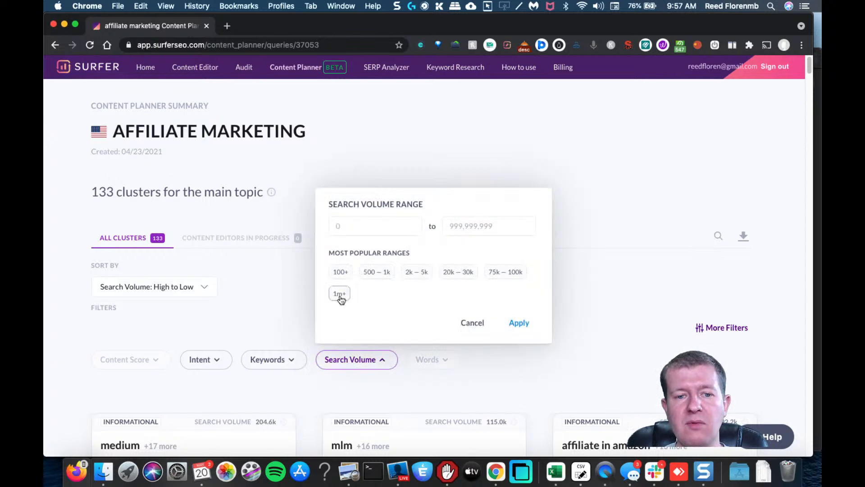
{"action": "left_click", "coordinate": [517, 322]}
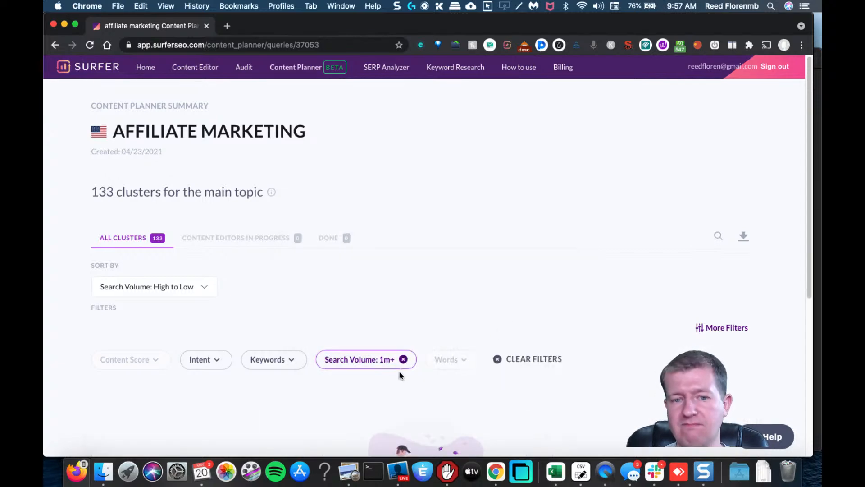
Try a 75k–100k range, then settle on over-100k volume, leaving medium and mlm.
{"action": "left_click", "coordinate": [360, 360]}
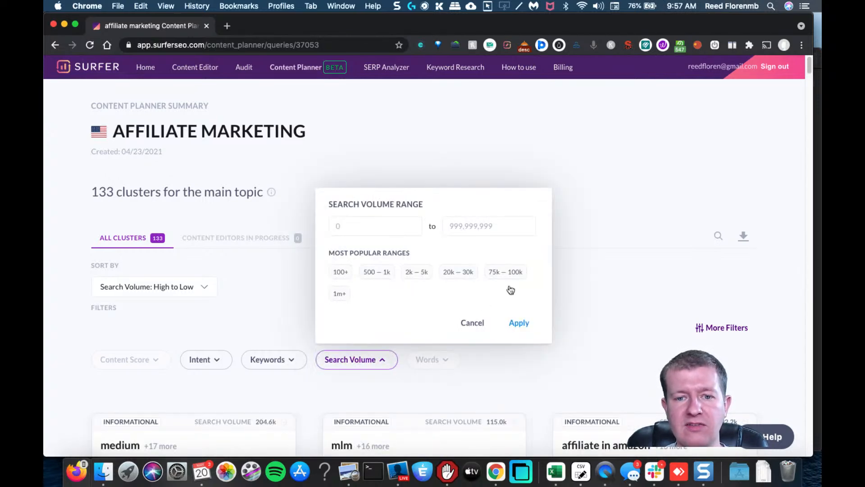
{"action": "left_click", "coordinate": [505, 271]}
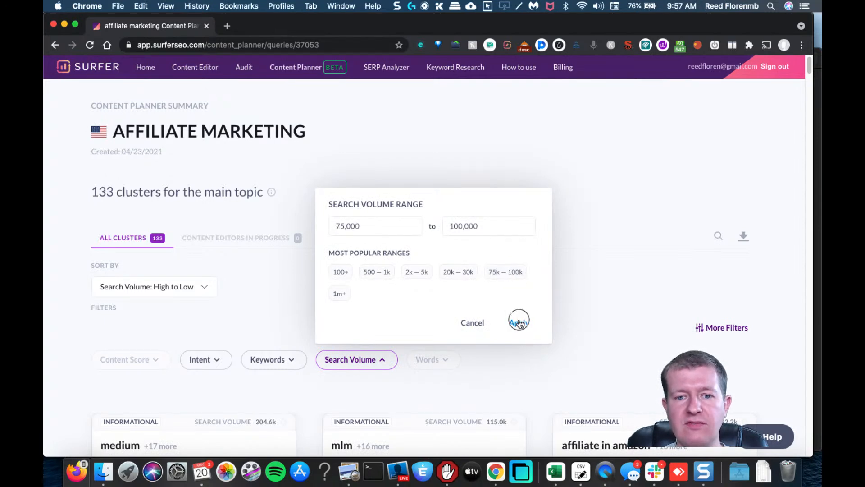
{"action": "left_click", "coordinate": [519, 322]}
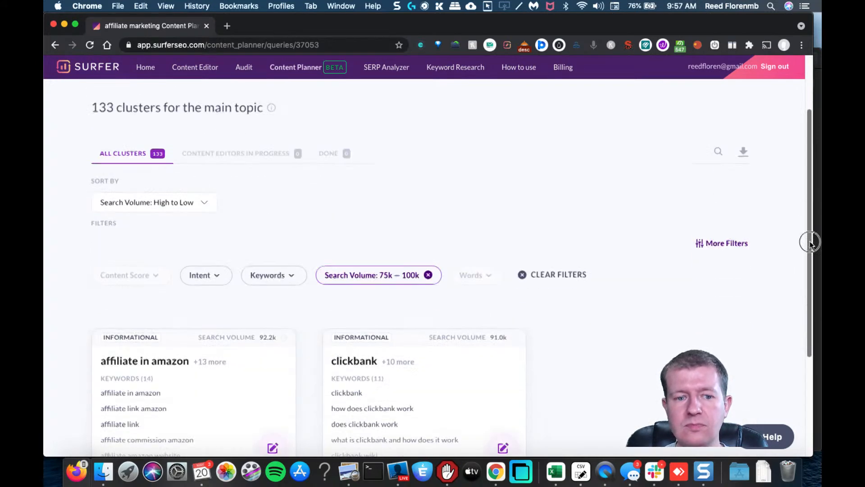
{"action": "left_click", "coordinate": [371, 275]}
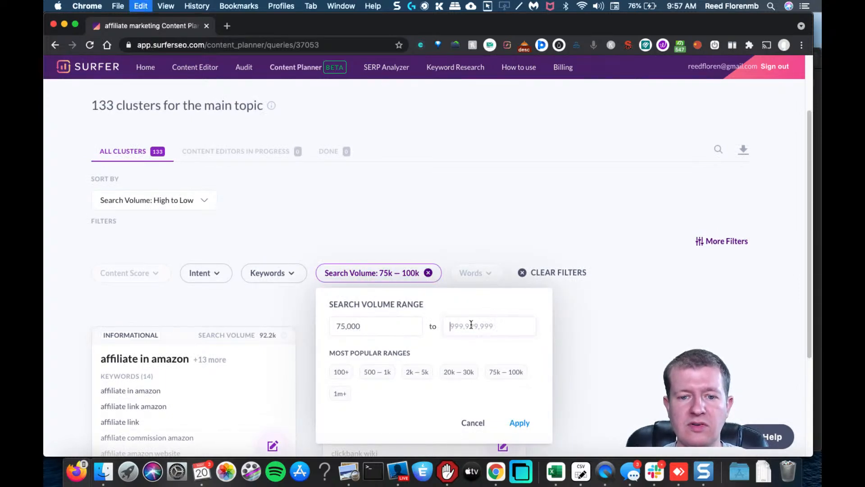
{"action": "left_click", "coordinate": [519, 423]}
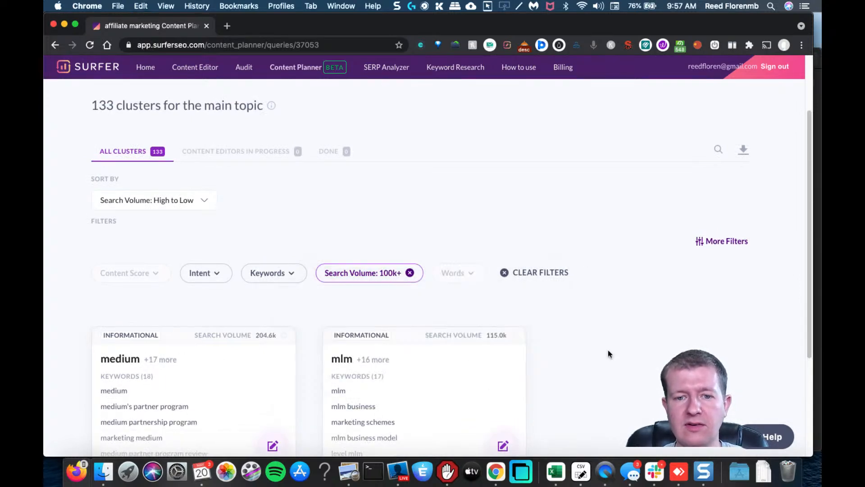
{"action": "scroll", "scroll_direction": "down", "scroll_amount": 3}
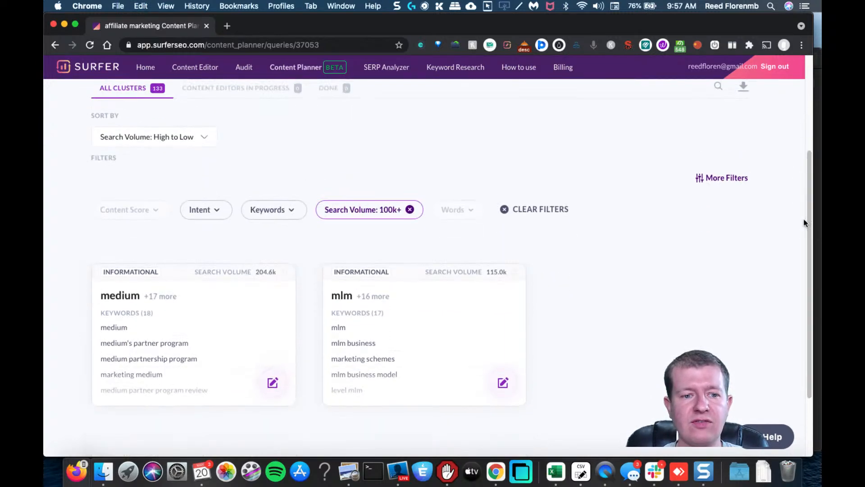
{"action": "mouse_move", "coordinate": [103, 385]}
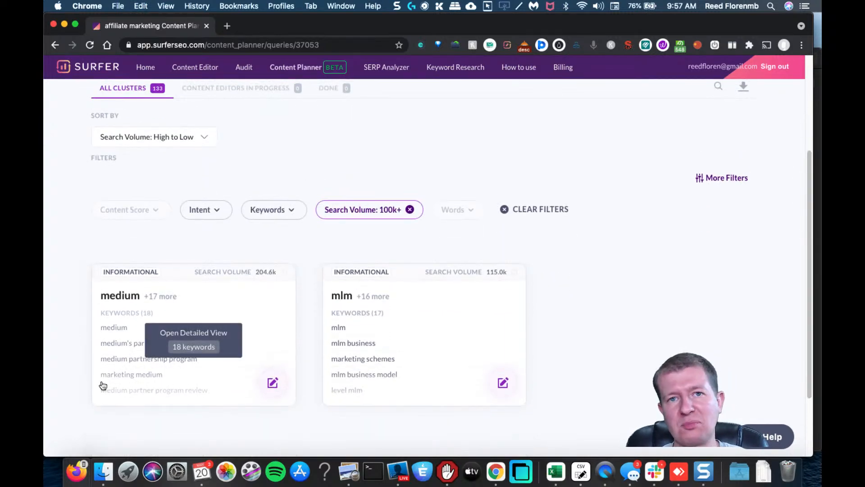
{"action": "mouse_move", "coordinate": [229, 352]}
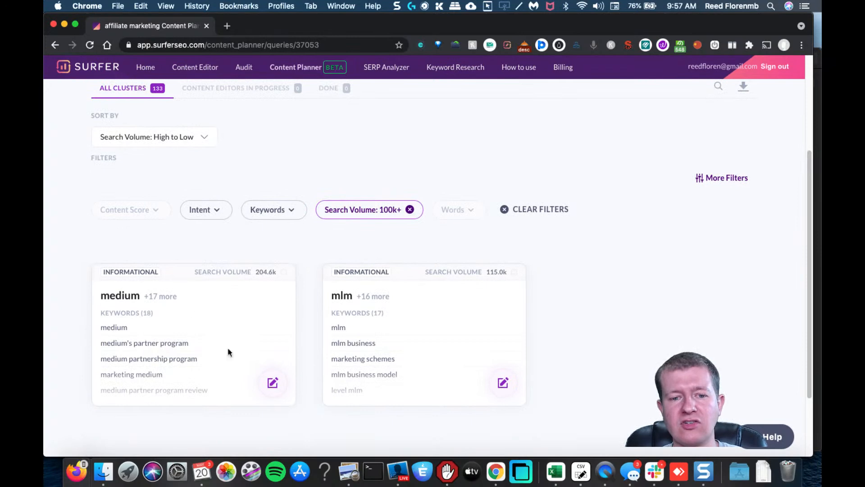
{"action": "mouse_move", "coordinate": [387, 252]}
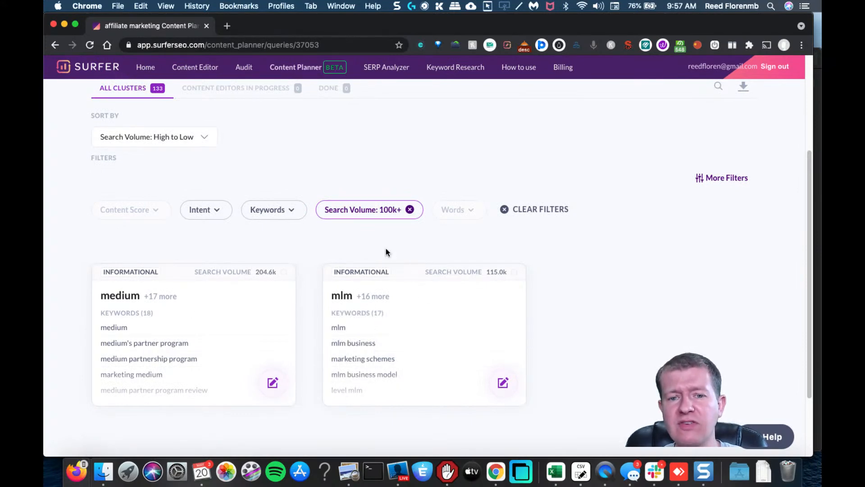
{"action": "mouse_move", "coordinate": [401, 223]}
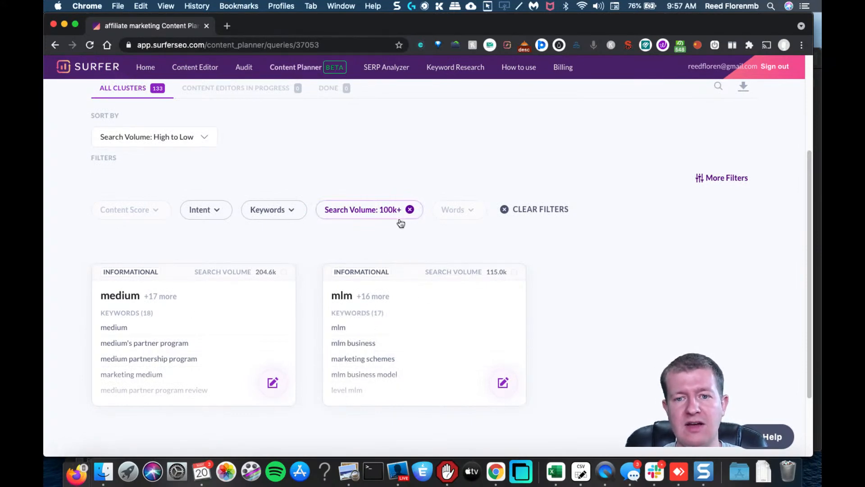
{"action": "mouse_move", "coordinate": [432, 219]}
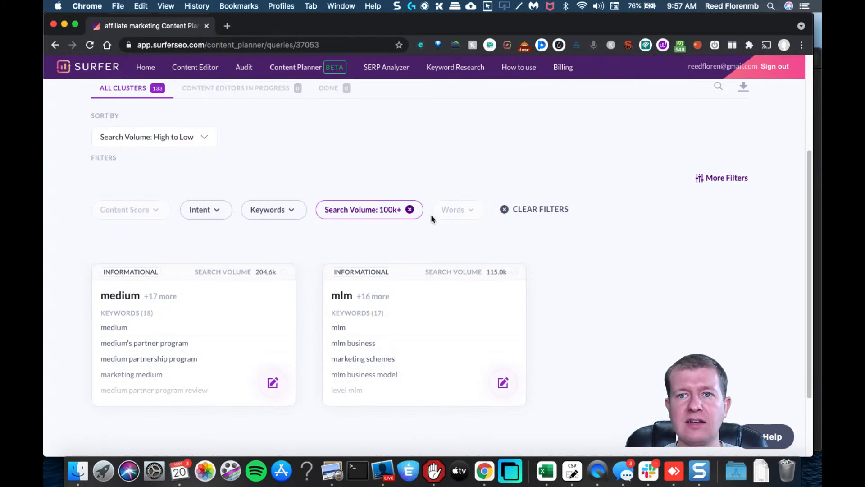
Set the search volume range to 100–500, apply it and review the matching clusters.
{"action": "left_click", "coordinate": [362, 209]}
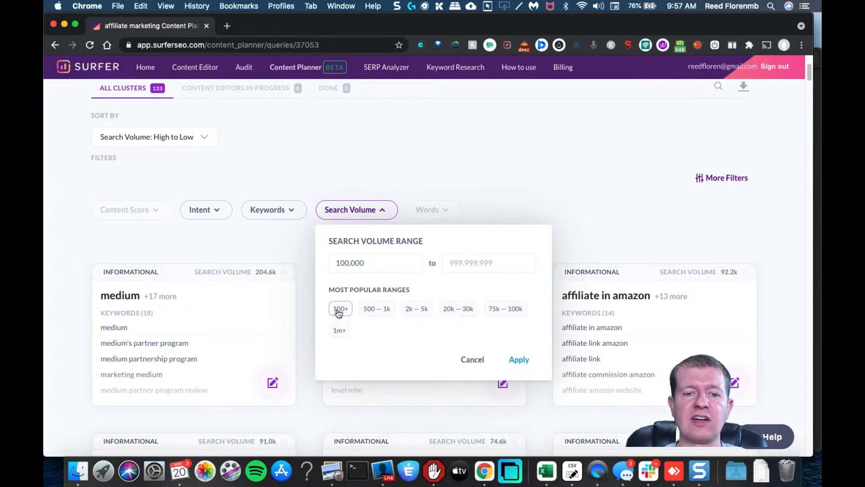
{"action": "mouse_move", "coordinate": [372, 292]}
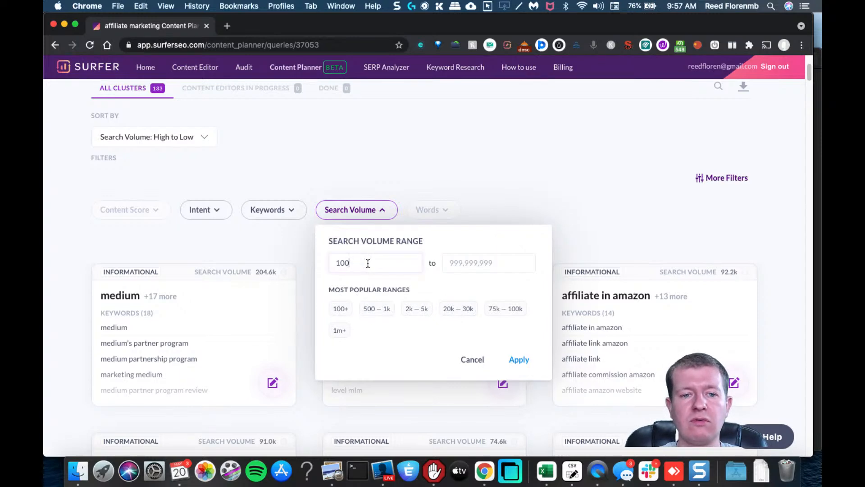
{"action": "left_click", "coordinate": [473, 262]}
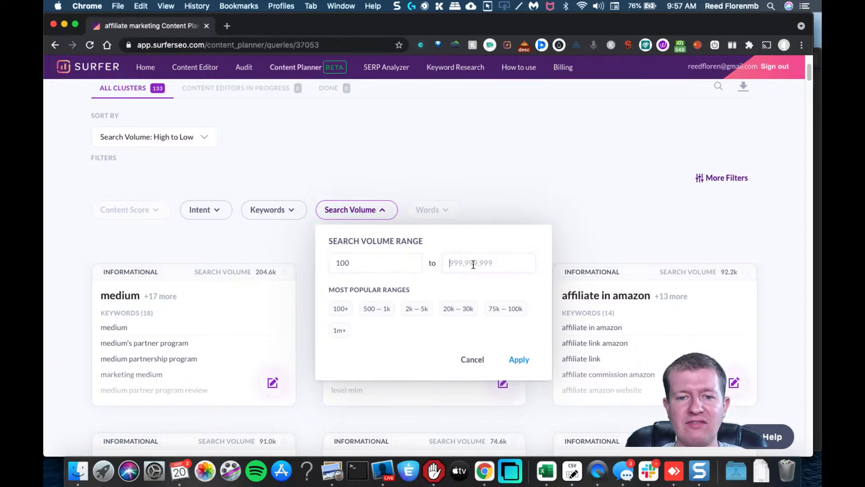
{"action": "left_click", "coordinate": [518, 360]}
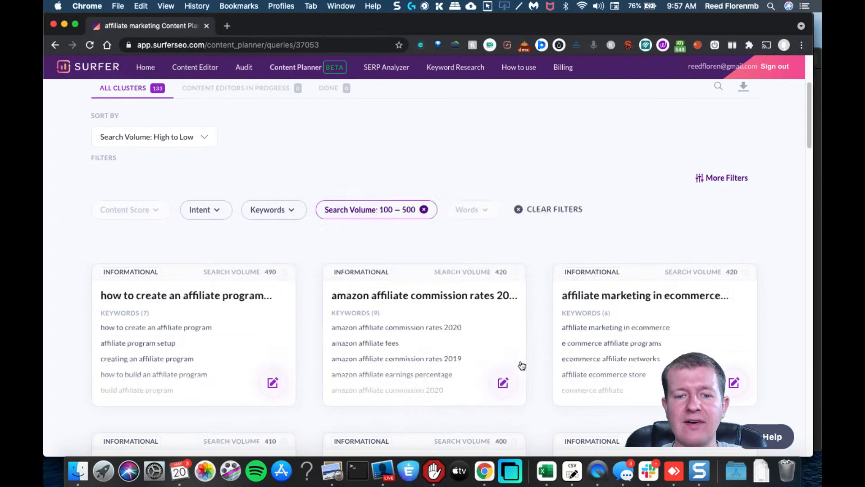
{"action": "mouse_move", "coordinate": [638, 242]}
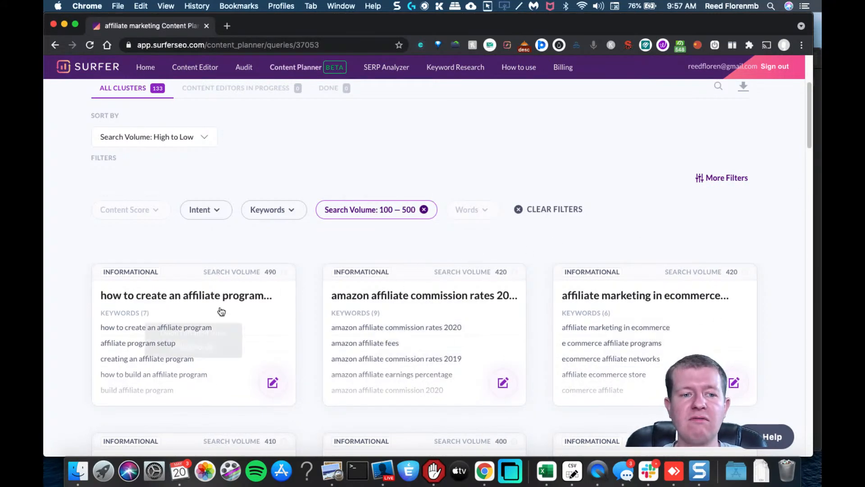
{"action": "mouse_move", "coordinate": [805, 167]}
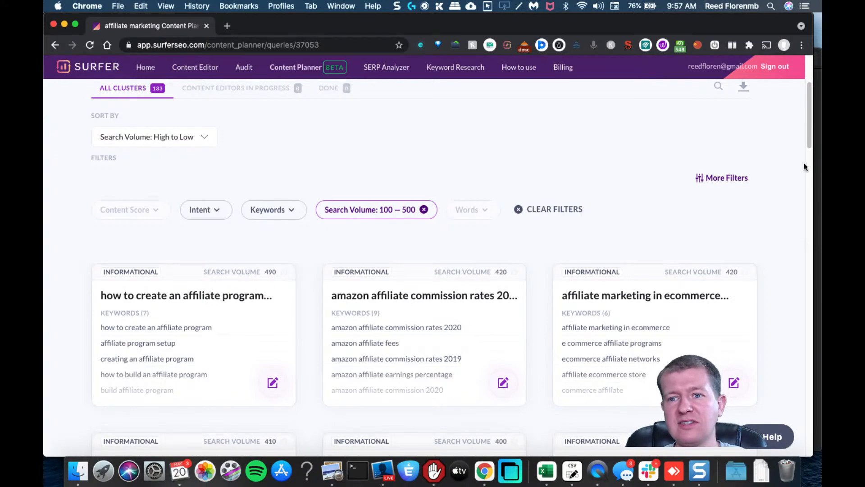
{"action": "scroll", "scroll_direction": "down", "scroll_amount": 3}
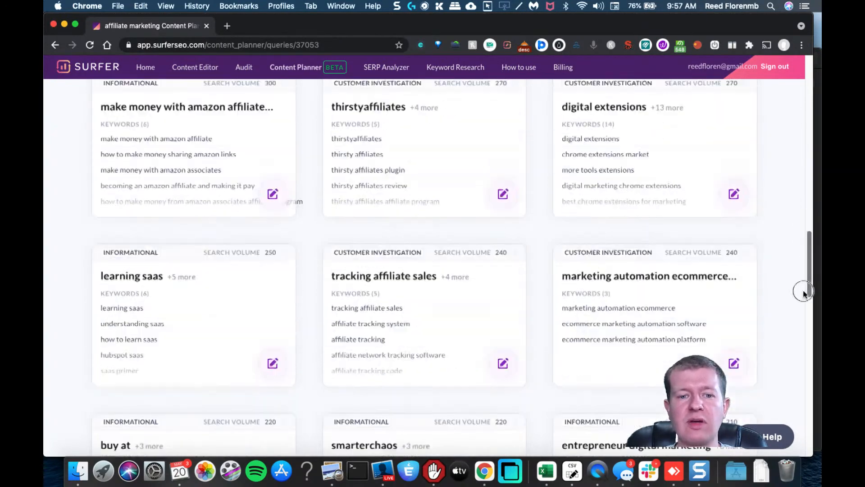
{"action": "scroll", "scroll_direction": "down", "scroll_amount": 3}
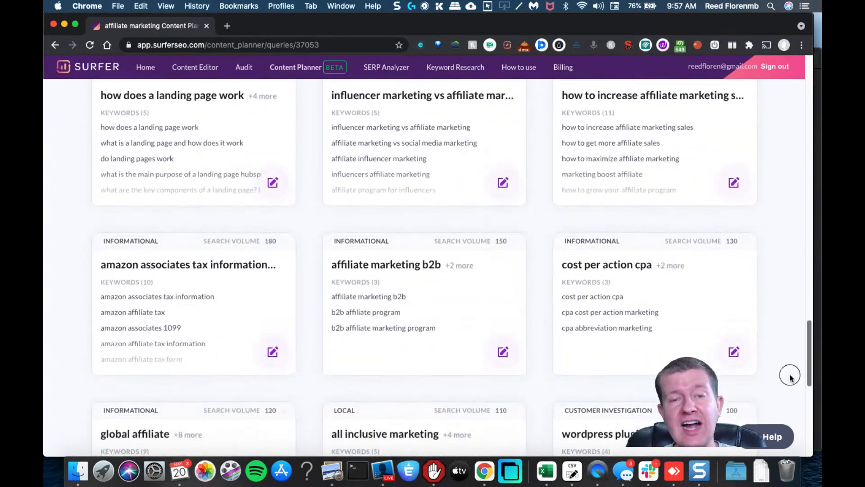
{"action": "scroll", "scroll_direction": "up", "scroll_amount": 3}
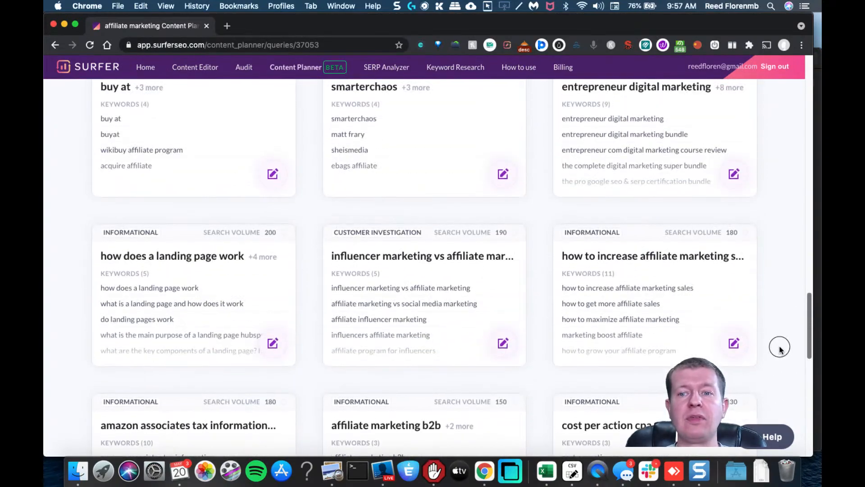
{"action": "scroll", "scroll_direction": "down", "scroll_amount": 3}
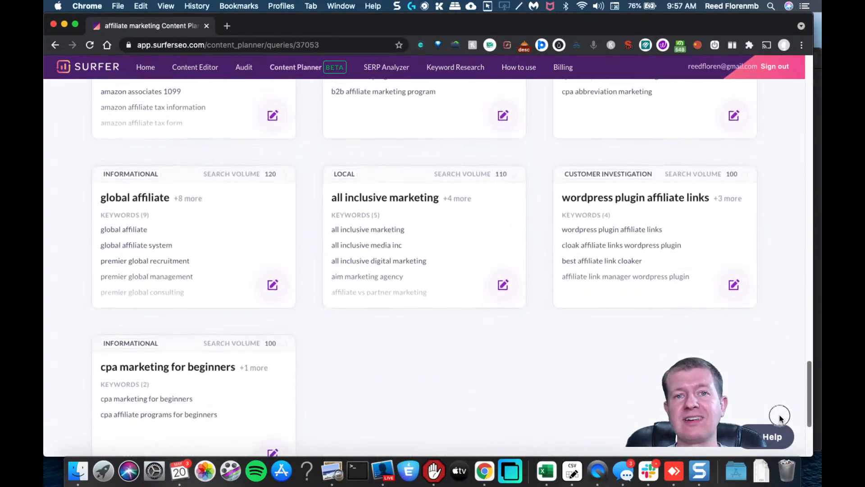
{"action": "scroll", "scroll_direction": "up", "scroll_amount": 3}
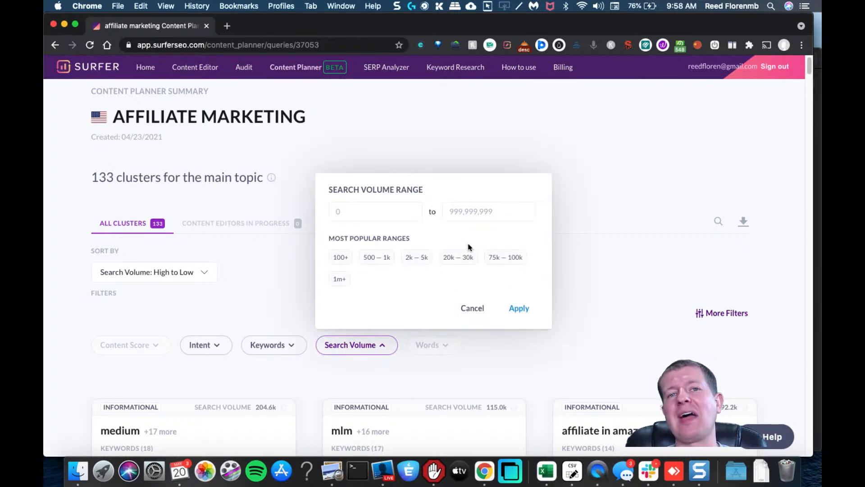
{"action": "mouse_move", "coordinate": [488, 238]}
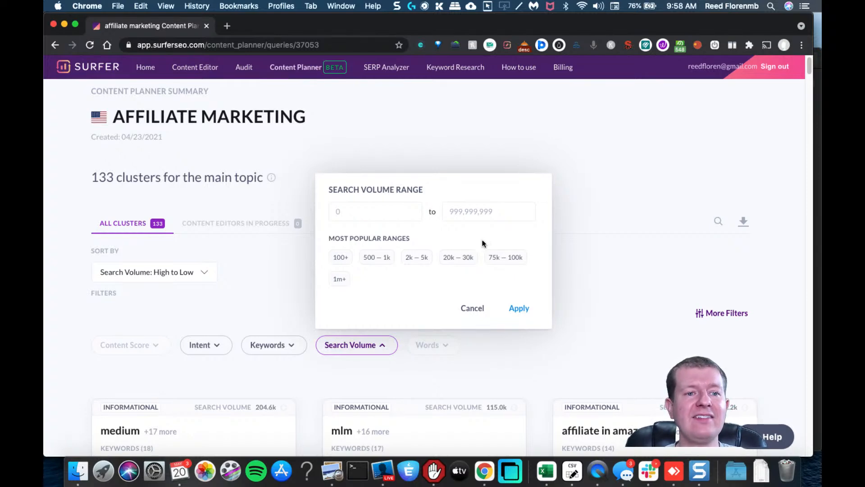
Return to the Content Planner start page, switch to Domain mode and pick imreviewandbonus.com.
{"action": "left_click", "coordinate": [471, 309]}
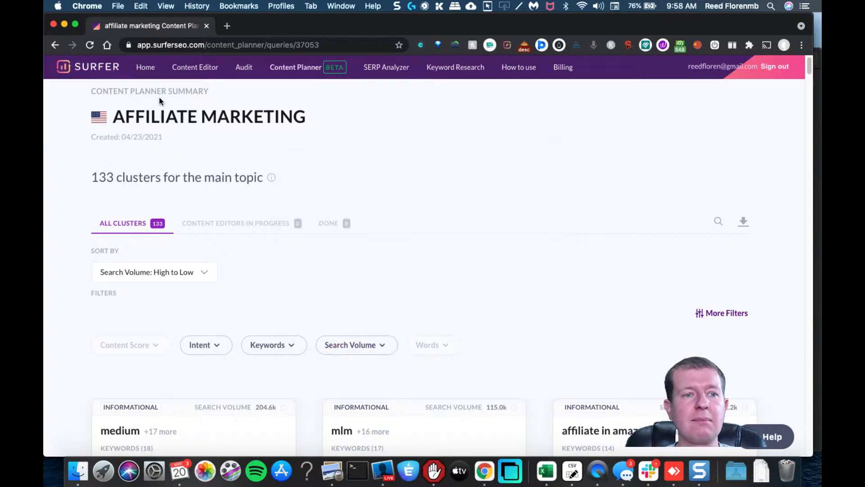
{"action": "left_click", "coordinate": [55, 45]}
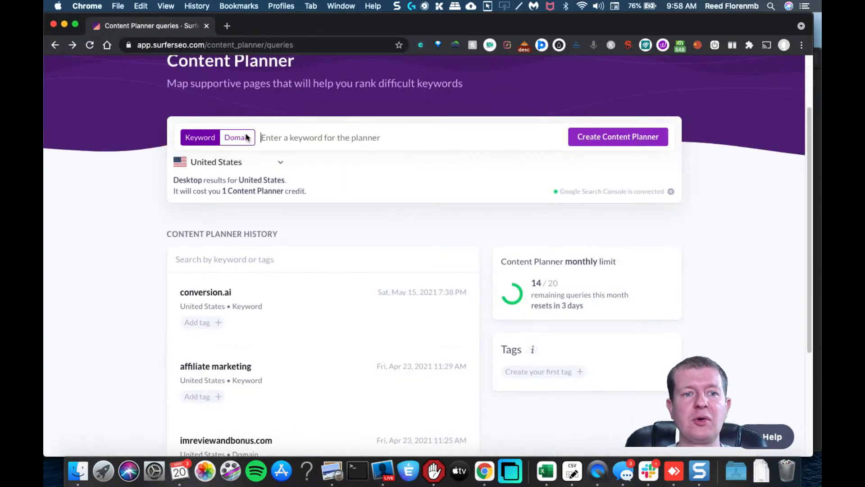
{"action": "left_click", "coordinate": [237, 137]}
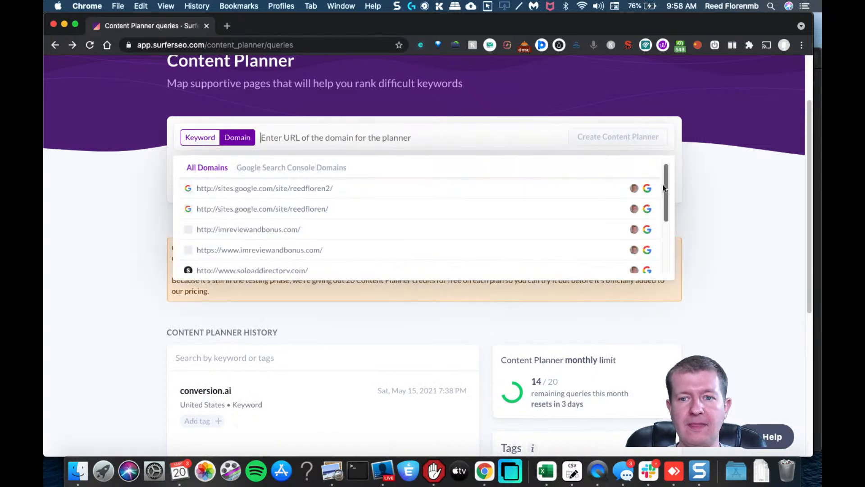
{"action": "scroll", "scroll_direction": "down", "scroll_amount": 3}
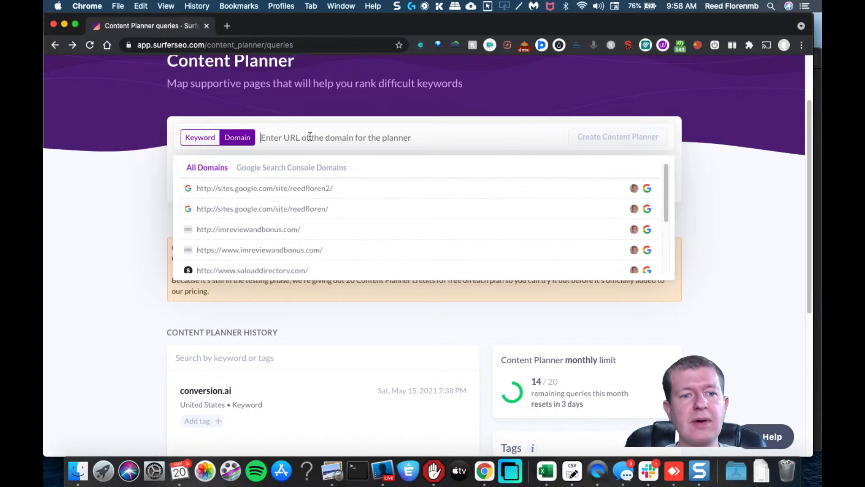
{"action": "mouse_move", "coordinate": [299, 250]}
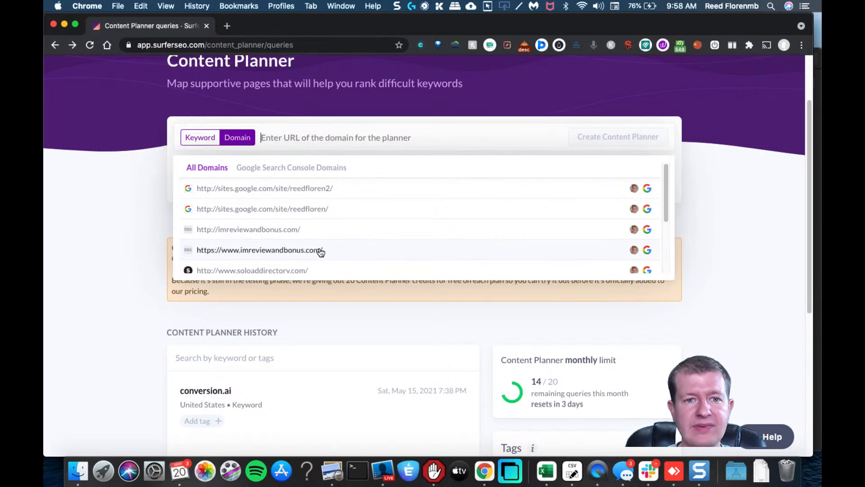
{"action": "left_click", "coordinate": [260, 250]}
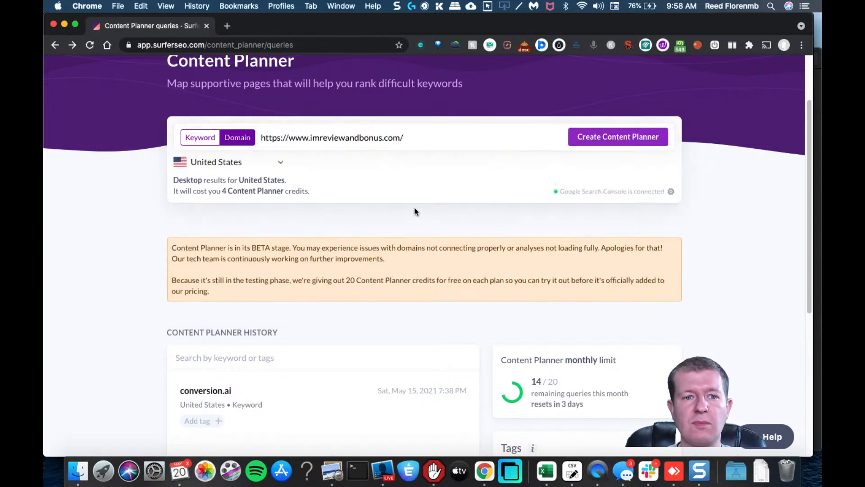
{"action": "mouse_move", "coordinate": [501, 215]}
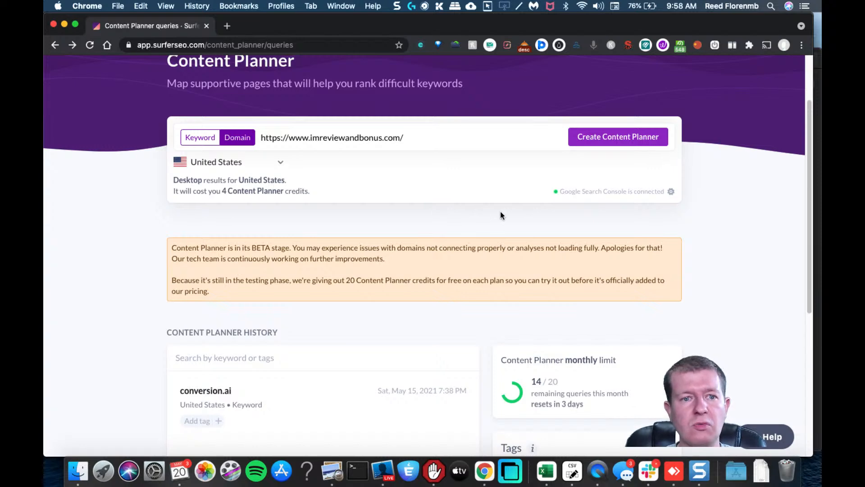
{"action": "mouse_move", "coordinate": [533, 163]}
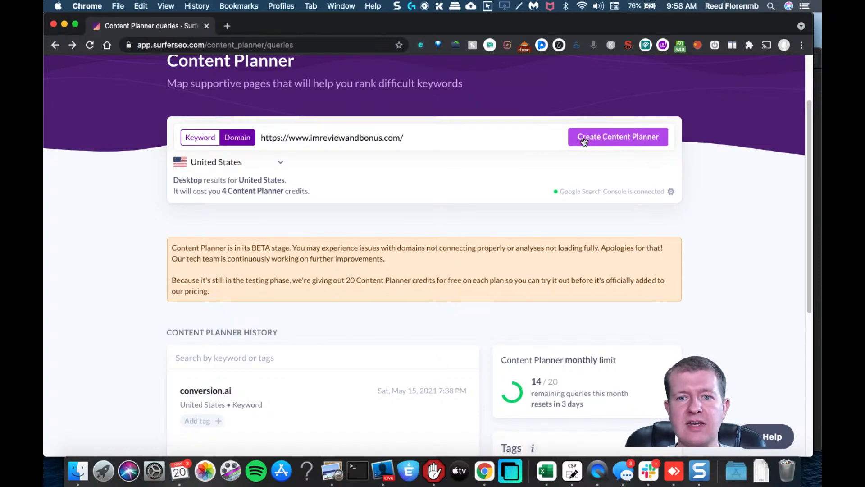
{"action": "left_click", "coordinate": [616, 137]}
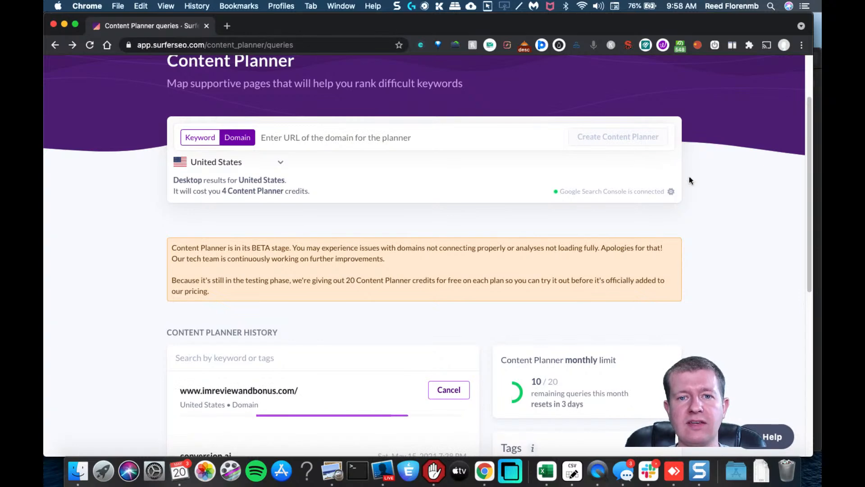
{"action": "mouse_move", "coordinate": [697, 185]}
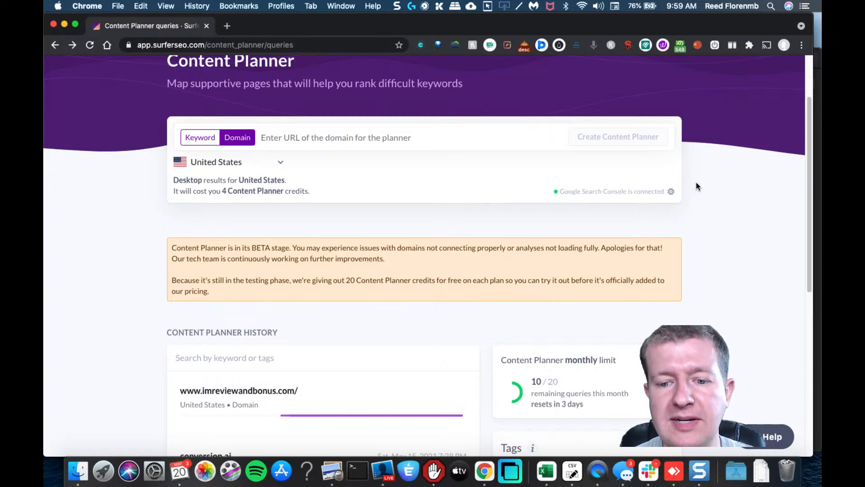
{"action": "scroll", "scroll_direction": "down", "scroll_amount": 3}
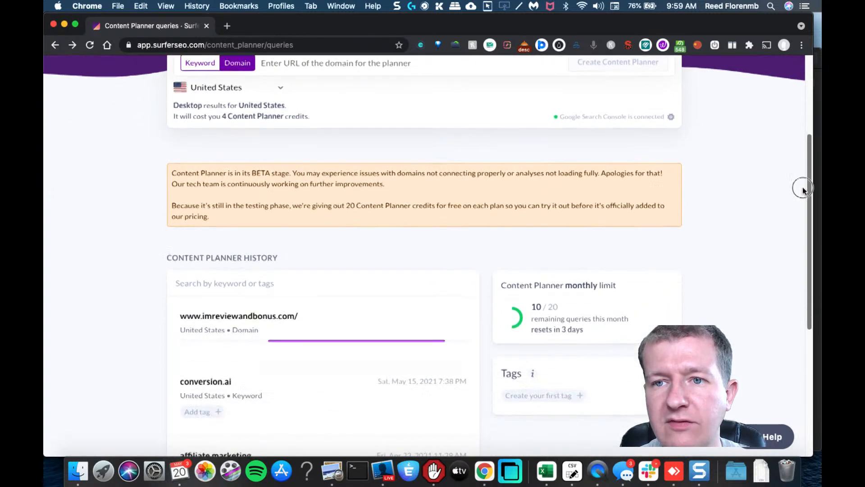
{"action": "scroll", "scroll_direction": "down", "scroll_amount": 3}
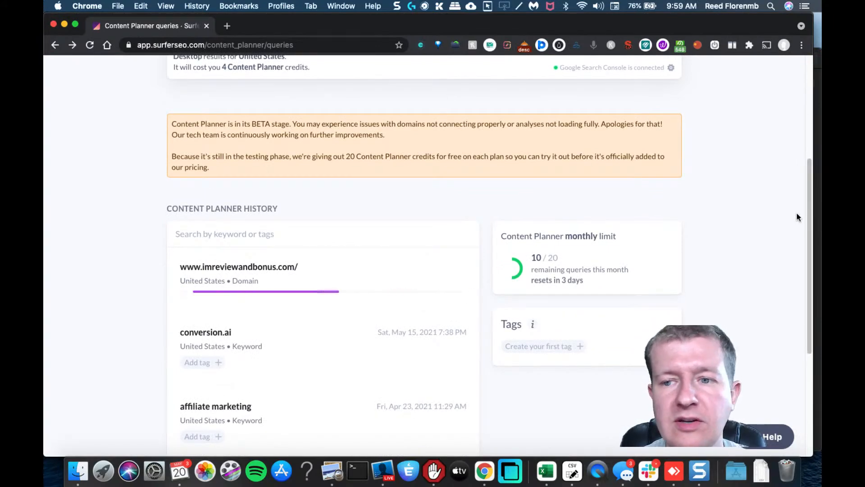
{"action": "scroll", "scroll_direction": "up", "scroll_amount": 3}
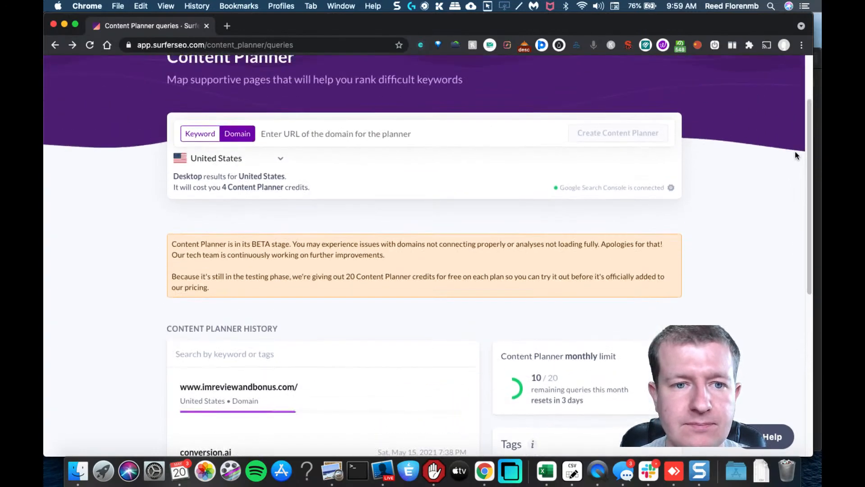
{"action": "left_click", "coordinate": [335, 133]}
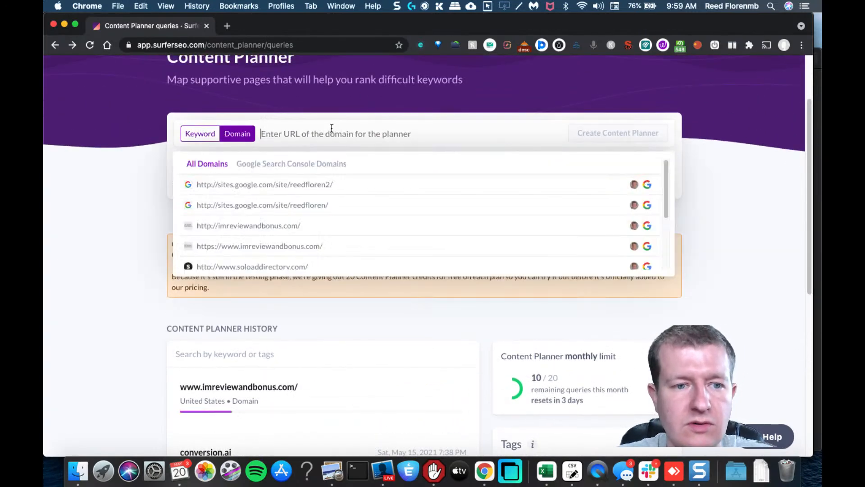
{"action": "type", "text": "https://ww"}
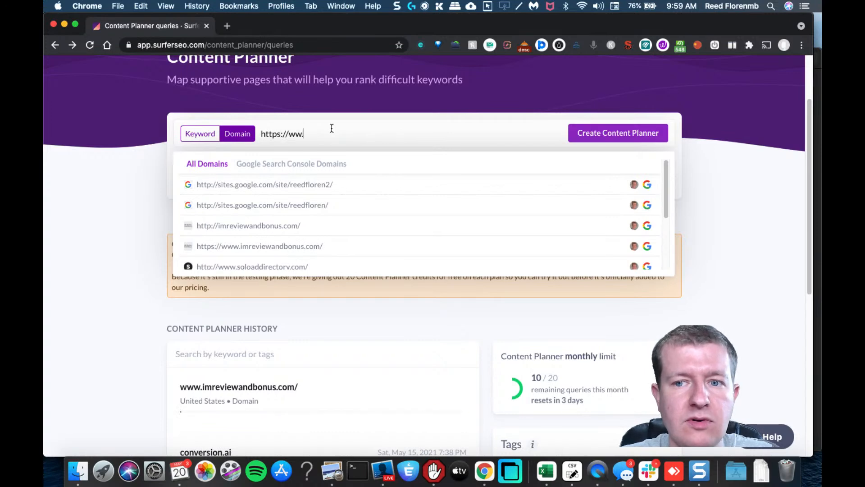
{"action": "type", "text": "conversion.ai"}
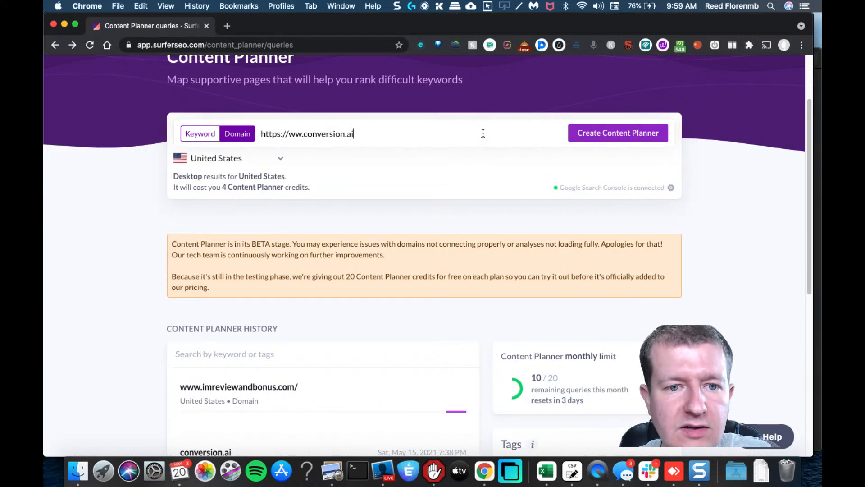
{"action": "left_click", "coordinate": [617, 133]}
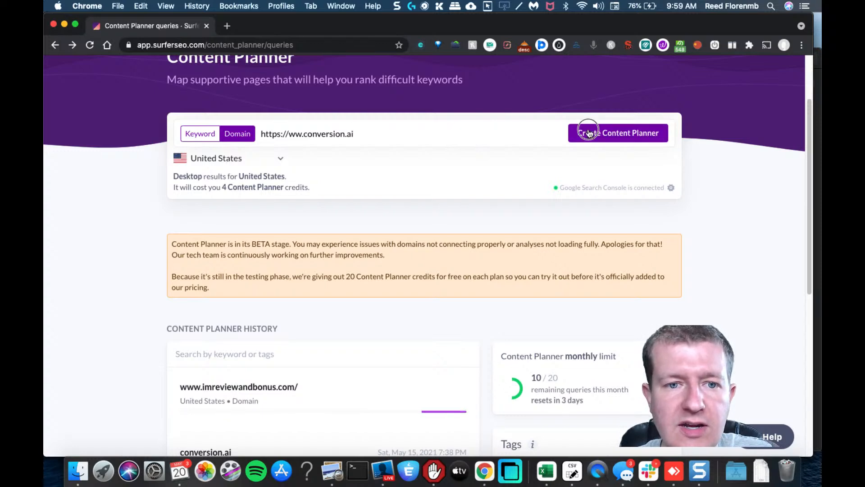
{"action": "left_click", "coordinate": [618, 134]}
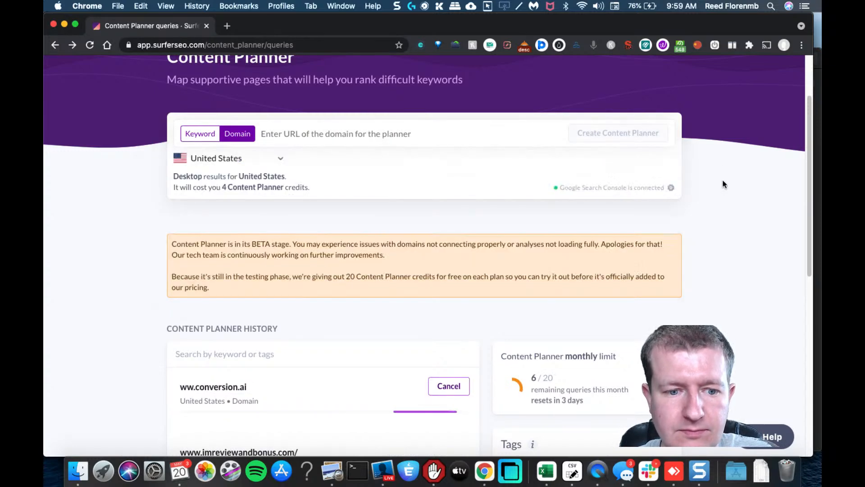
{"action": "scroll", "scroll_direction": "down", "scroll_amount": 3}
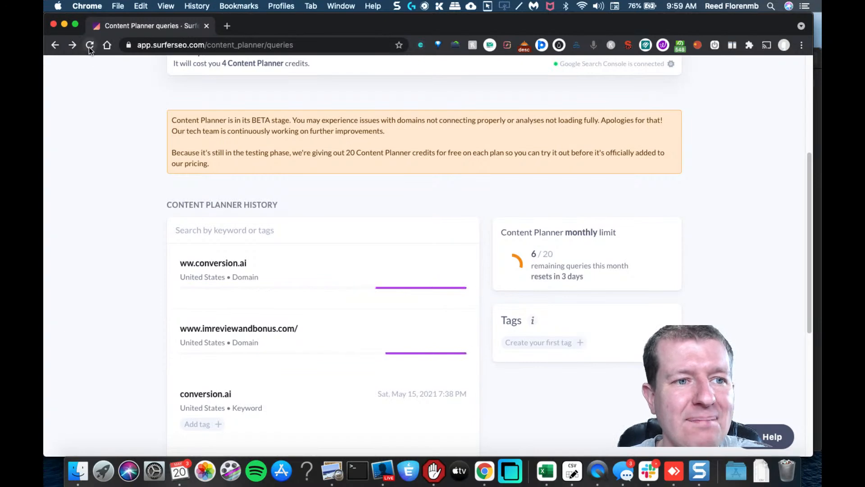
Reload the planner history, switch to Domain mode and enter conversion.ai to create a planner.
{"action": "left_click", "coordinate": [90, 46]}
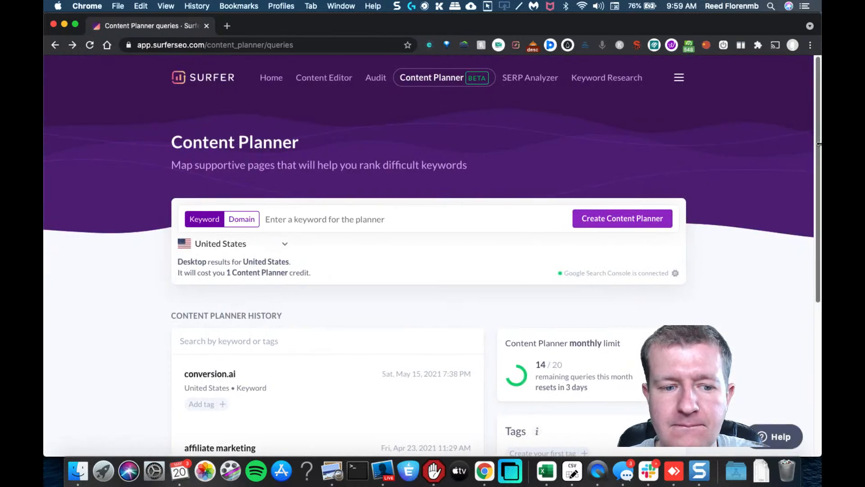
{"action": "scroll", "scroll_direction": "down", "scroll_amount": 3}
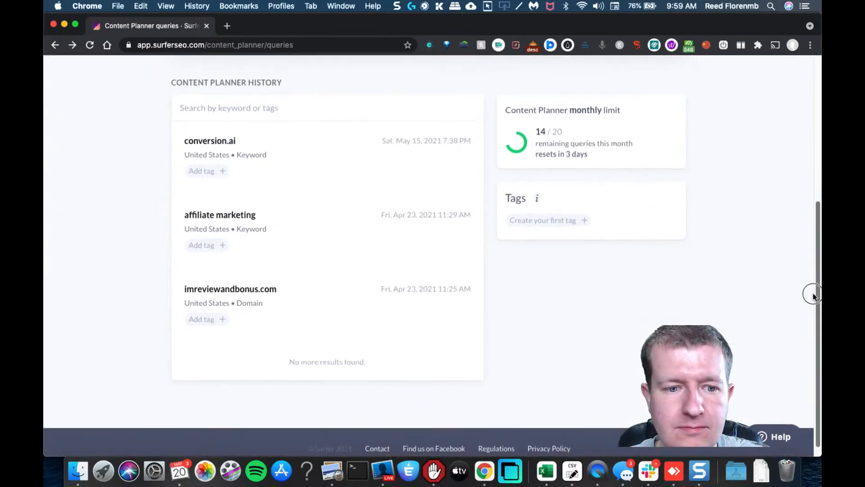
{"action": "scroll", "scroll_direction": "up", "scroll_amount": 3}
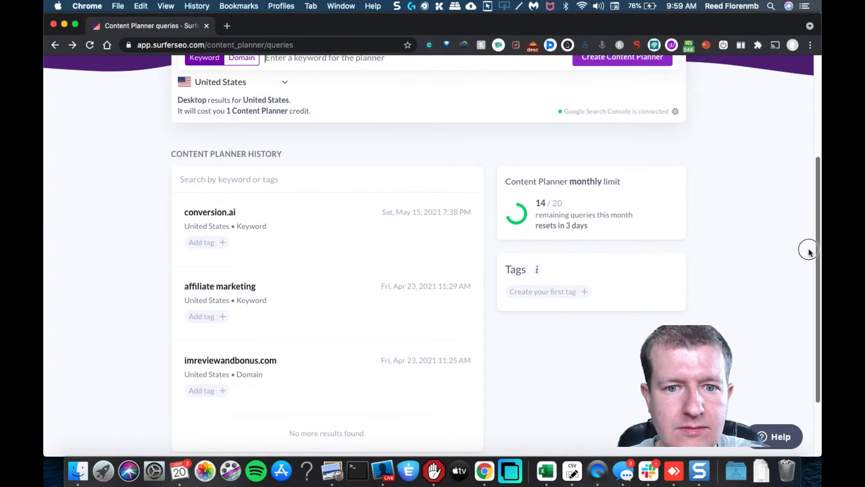
{"action": "scroll", "scroll_direction": "up", "scroll_amount": 3}
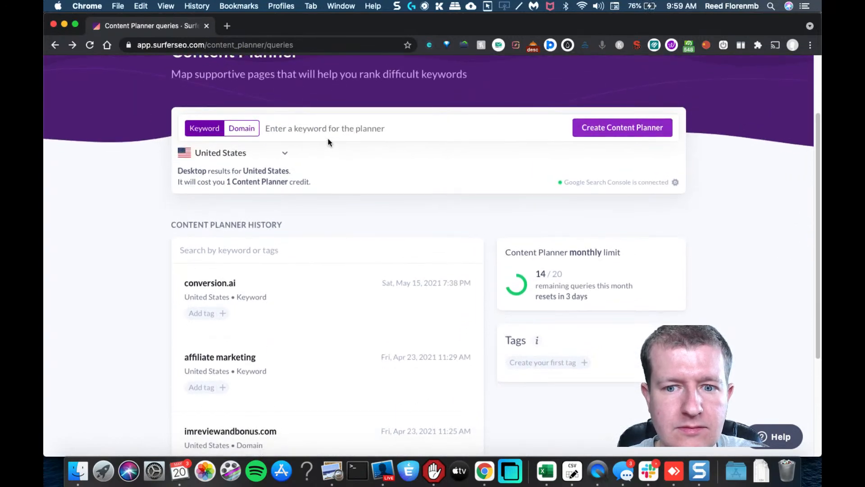
{"action": "left_click", "coordinate": [241, 128]}
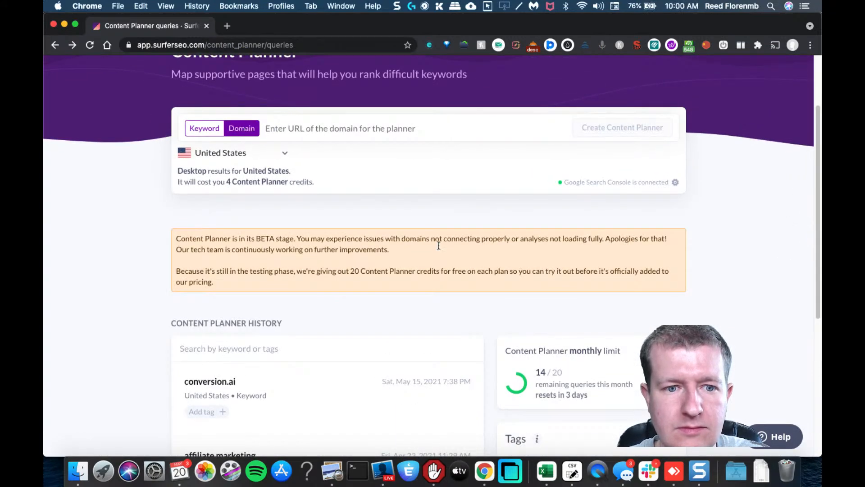
{"action": "type", "text": "w"}
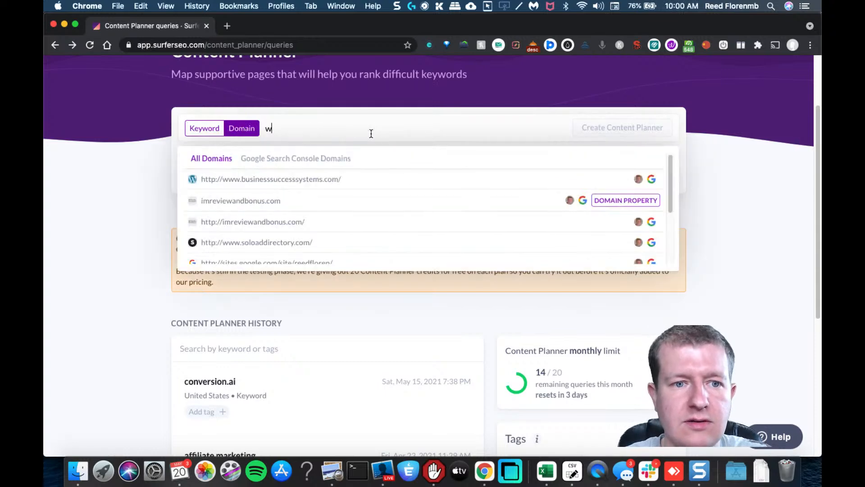
{"action": "type", "text": "co"}
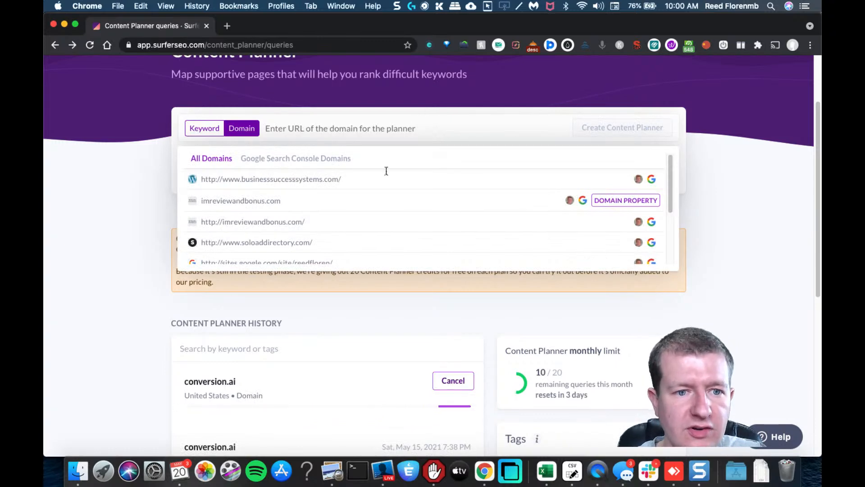
{"action": "left_click", "coordinate": [453, 381]}
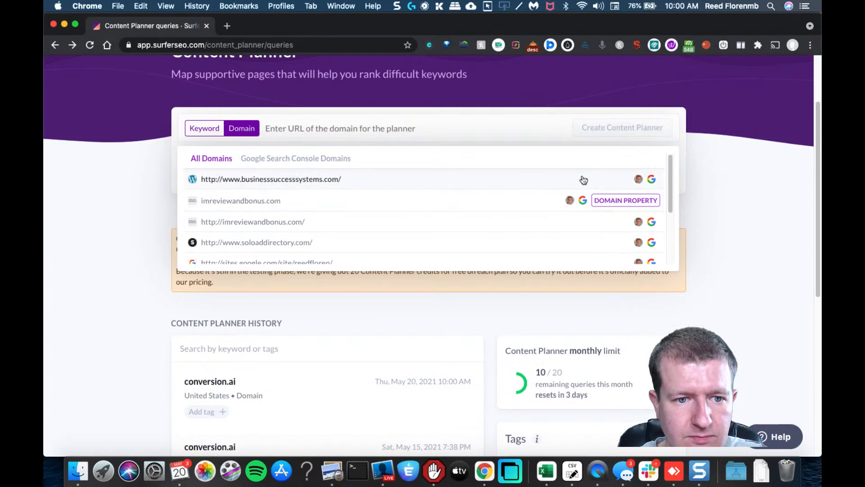
{"action": "scroll", "scroll_direction": "down", "scroll_amount": 3}
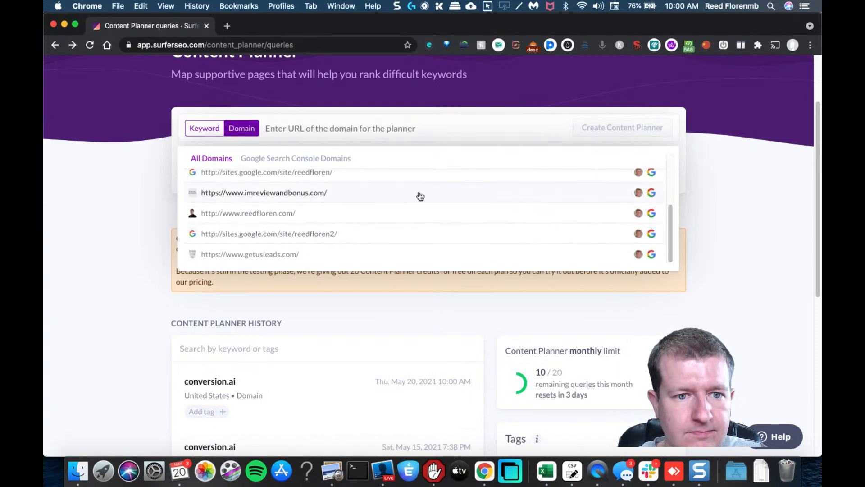
{"action": "left_click", "coordinate": [264, 192]}
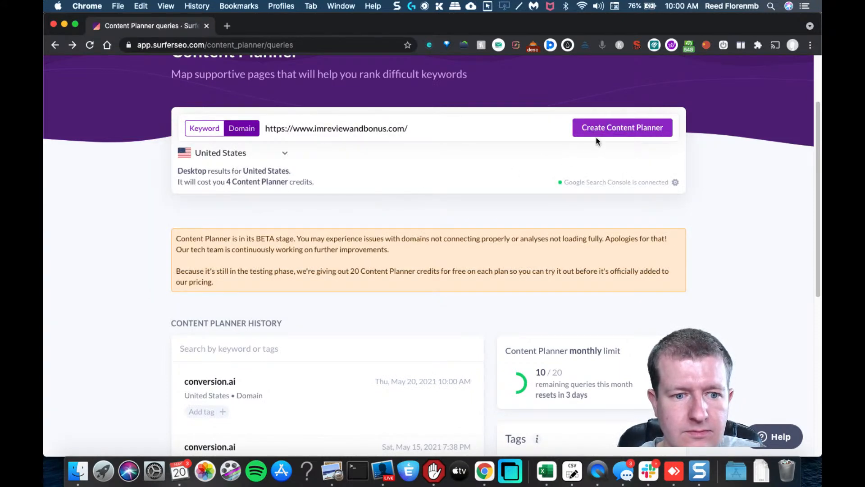
{"action": "mouse_move", "coordinate": [606, 136]}
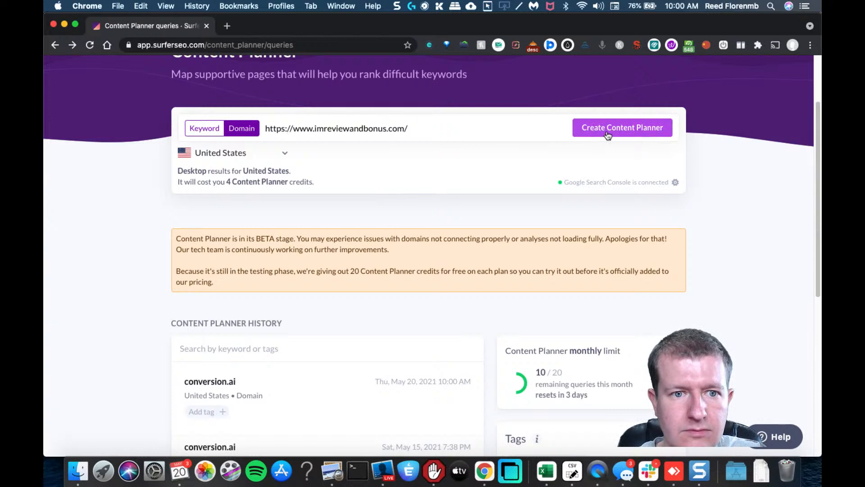
{"action": "left_click", "coordinate": [622, 128]}
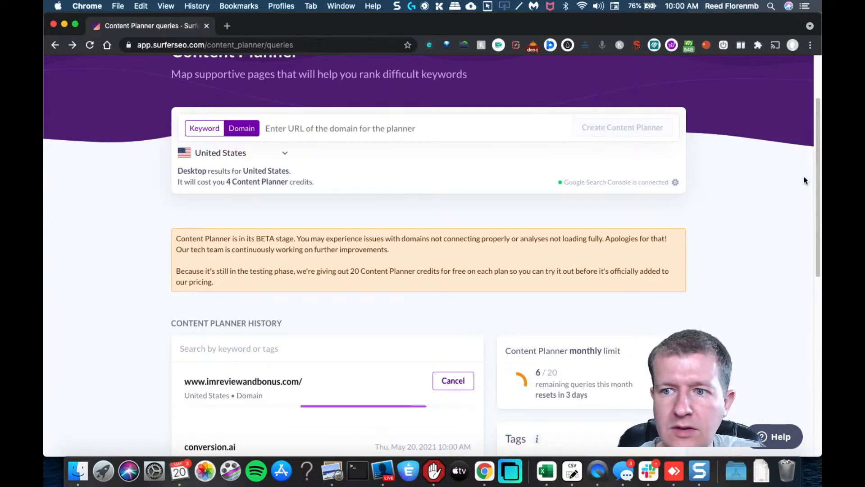
{"action": "scroll", "scroll_direction": "down", "scroll_amount": 3}
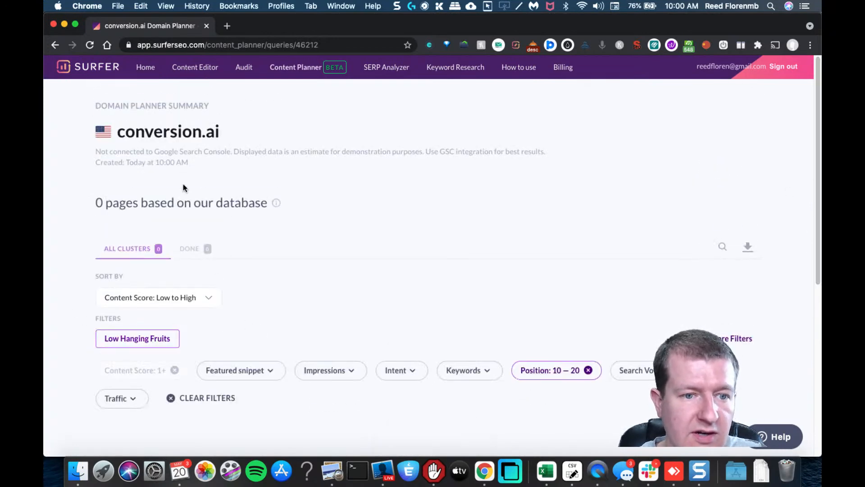
{"action": "left_click", "coordinate": [54, 45]}
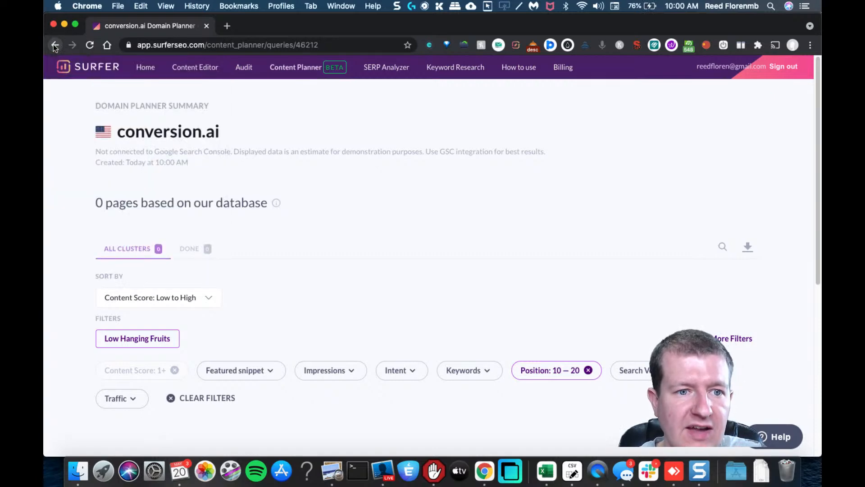
{"action": "left_click", "coordinate": [54, 45]}
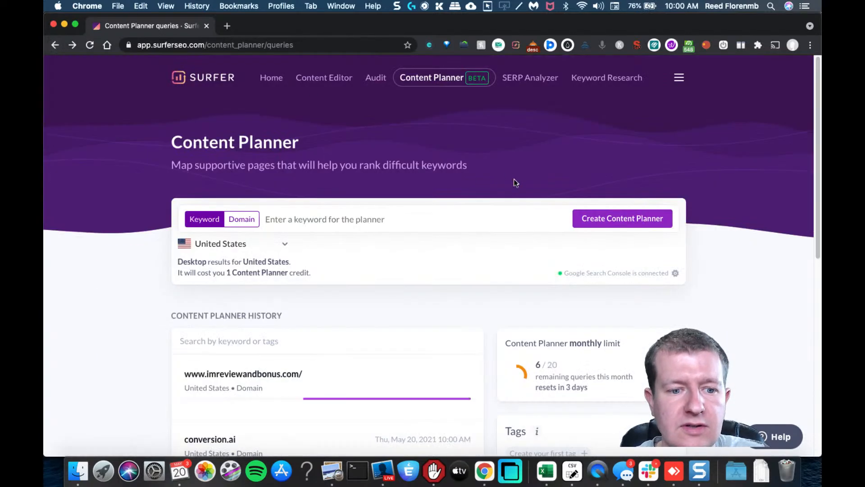
{"action": "mouse_move", "coordinate": [766, 235]}
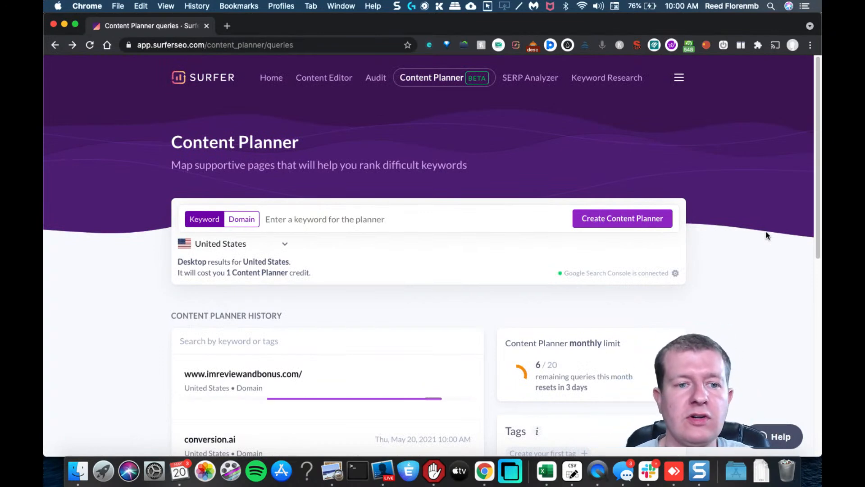
{"action": "scroll", "scroll_direction": "down", "scroll_amount": 3}
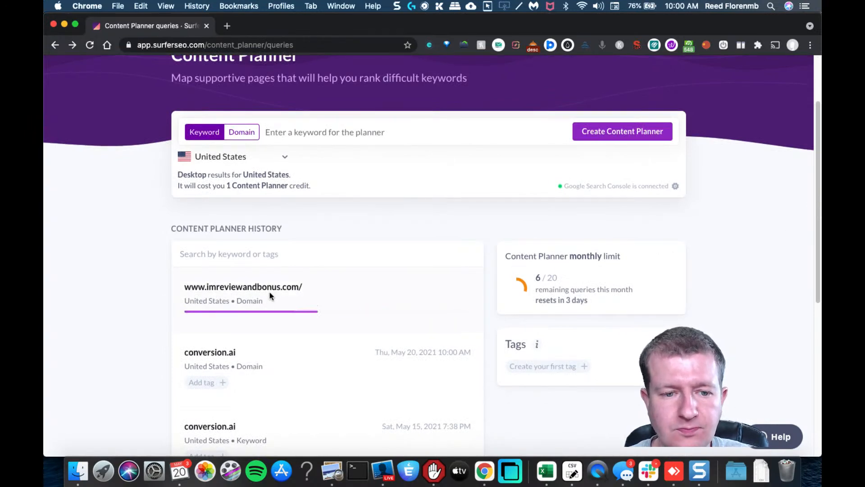
{"action": "mouse_move", "coordinate": [595, 431]}
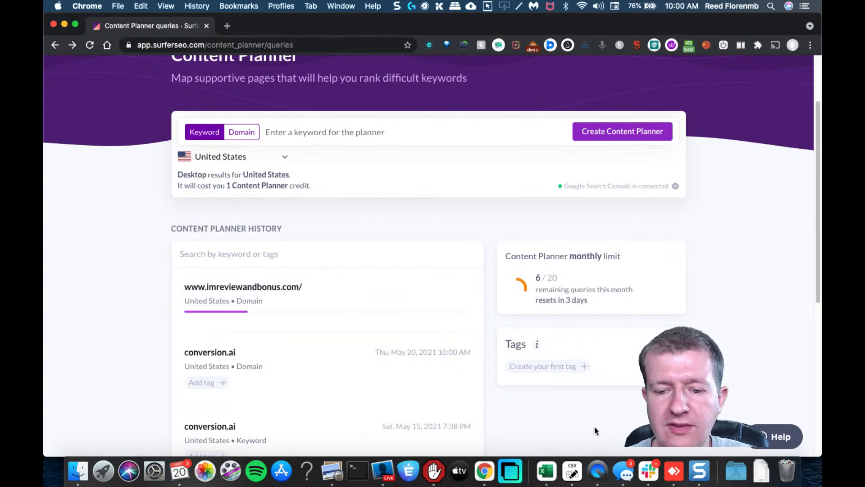
{"action": "mouse_move", "coordinate": [382, 471]}
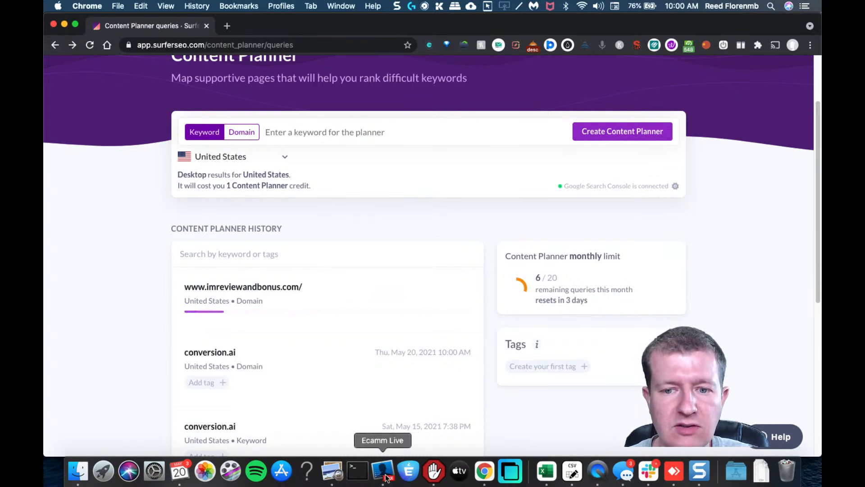
{"action": "left_click", "coordinate": [383, 471]}
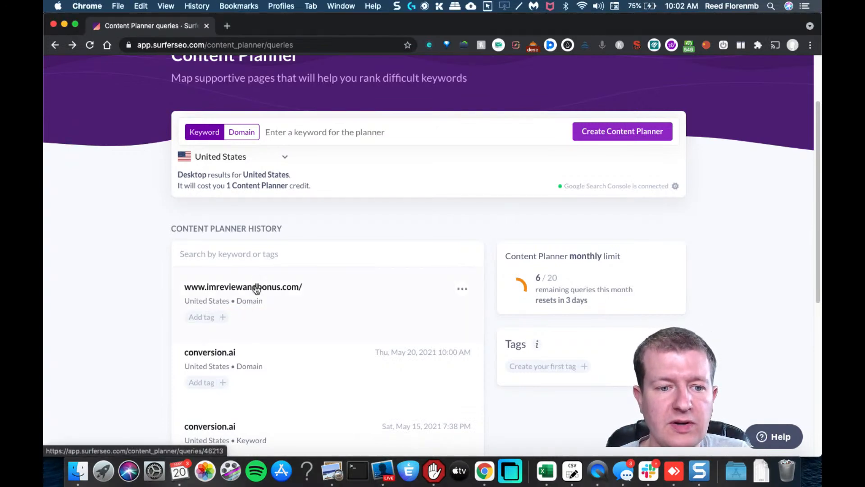
{"action": "left_click", "coordinate": [242, 286]}
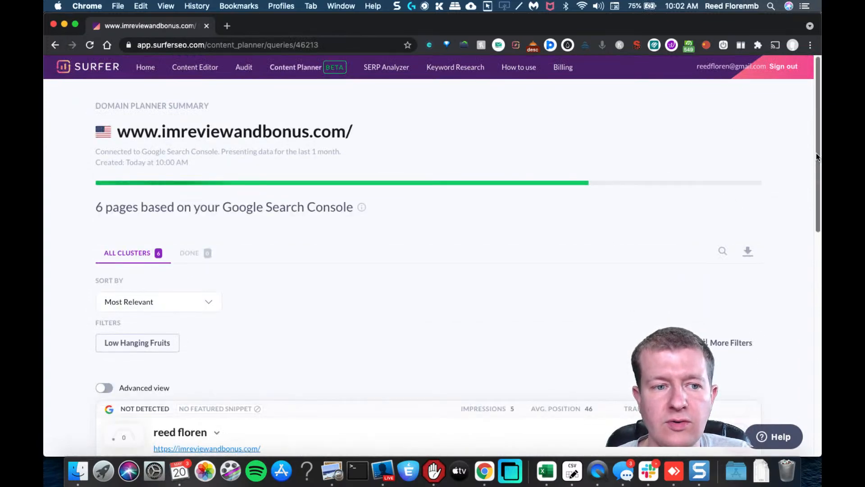
{"action": "scroll", "scroll_direction": "down", "scroll_amount": 3}
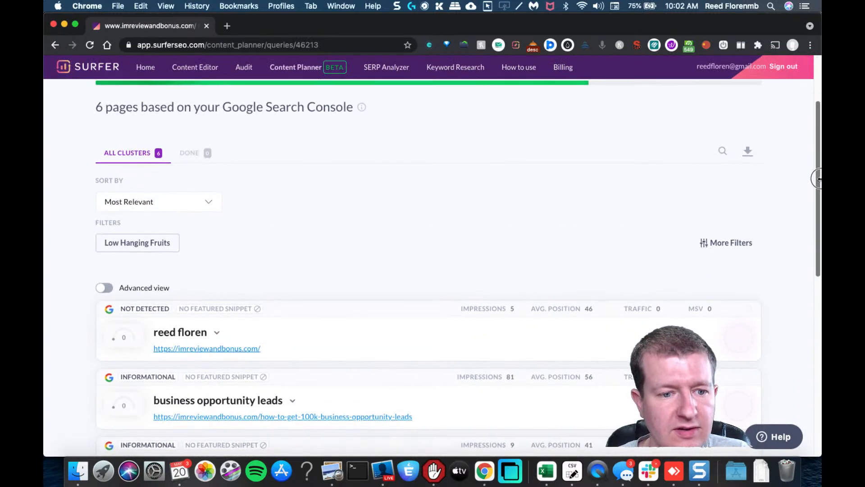
{"action": "scroll", "scroll_direction": "down", "scroll_amount": 3}
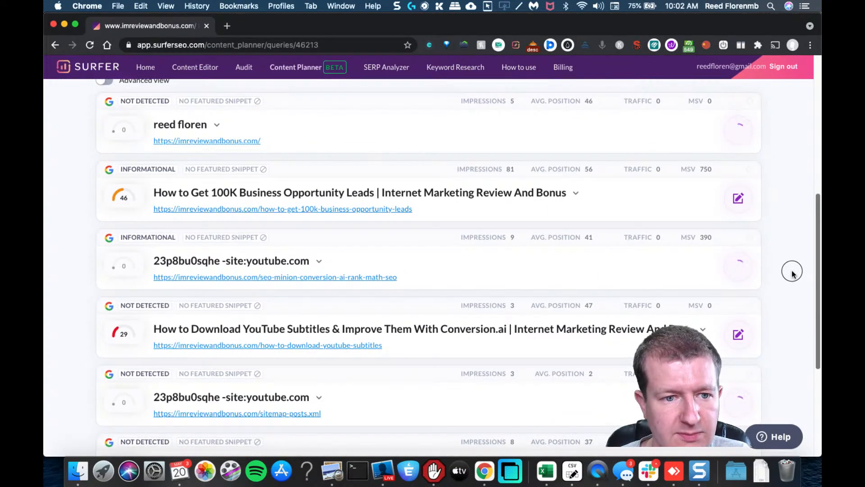
{"action": "scroll", "scroll_direction": "down", "scroll_amount": 3}
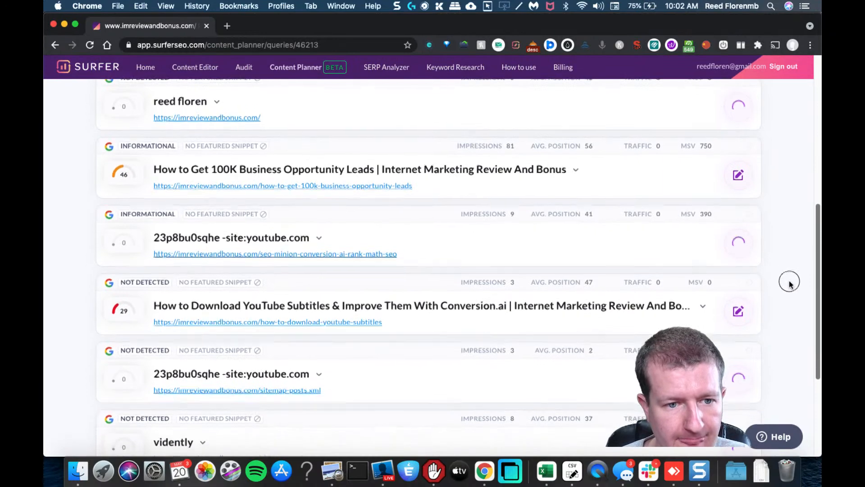
{"action": "scroll", "scroll_direction": "up", "scroll_amount": 3}
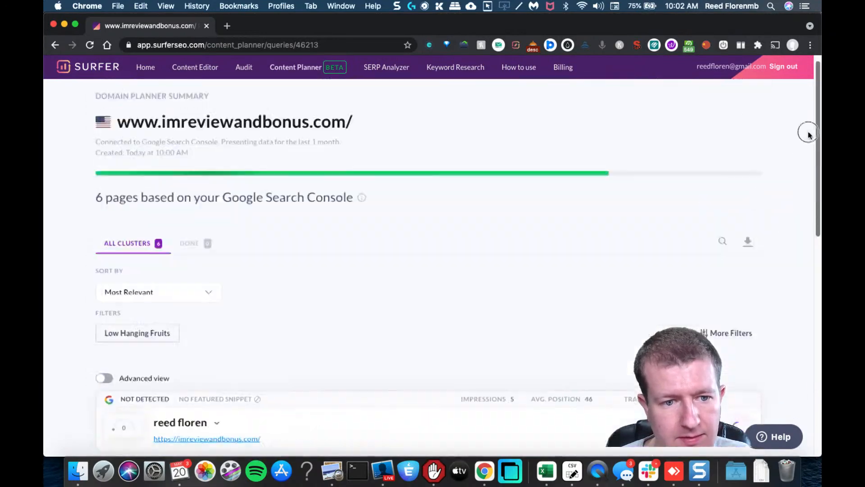
Apply Low Hanging Fruits, remove its Content Score and Position chips, and turn on Advanced view.
{"action": "left_click", "coordinate": [137, 333]}
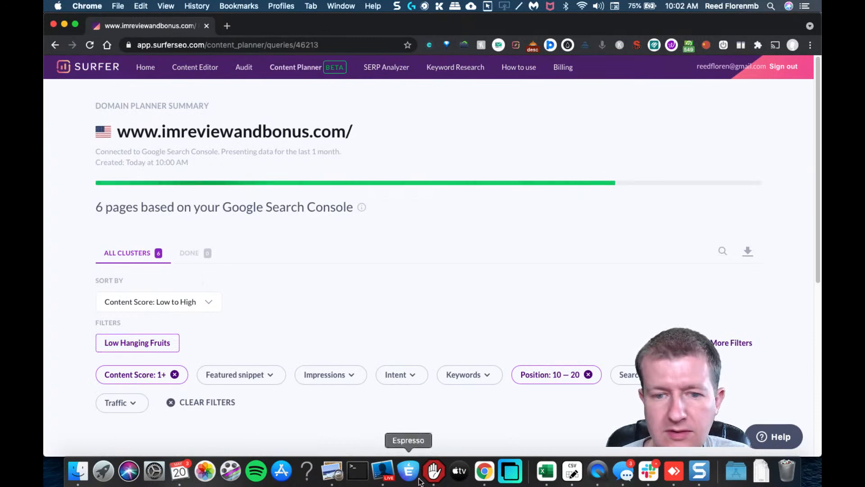
{"action": "left_click", "coordinate": [174, 374]}
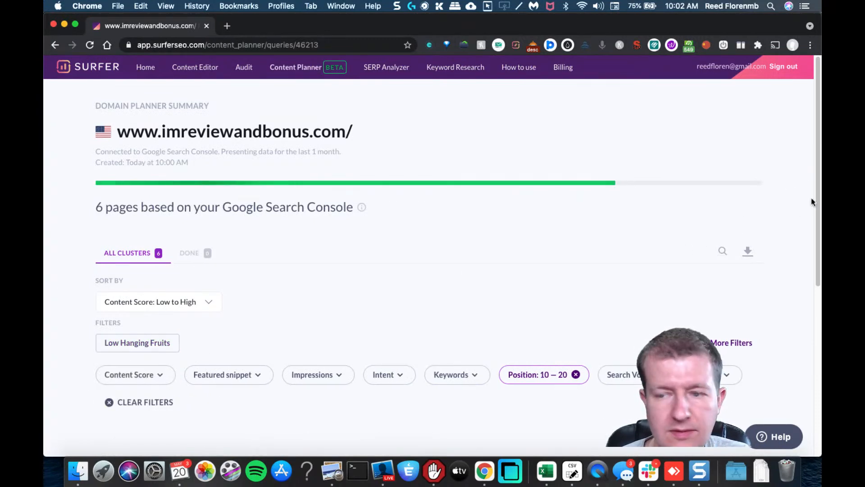
{"action": "scroll", "scroll_direction": "down", "scroll_amount": 3}
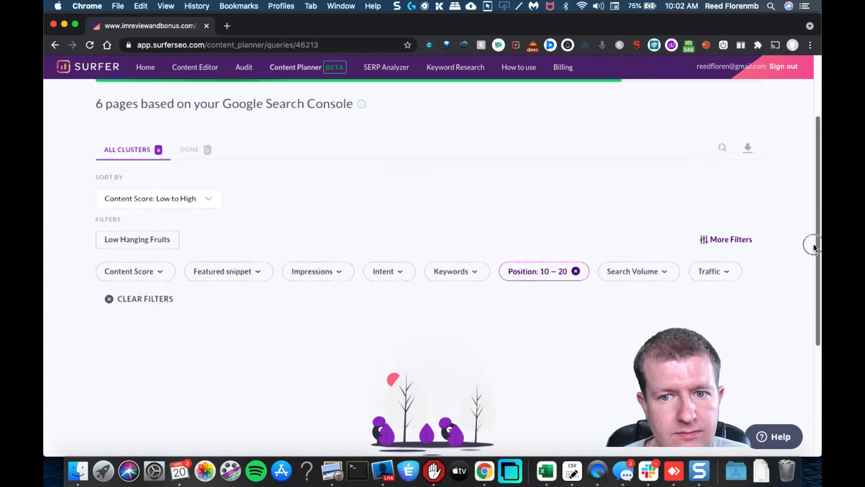
{"action": "left_click", "coordinate": [538, 271]}
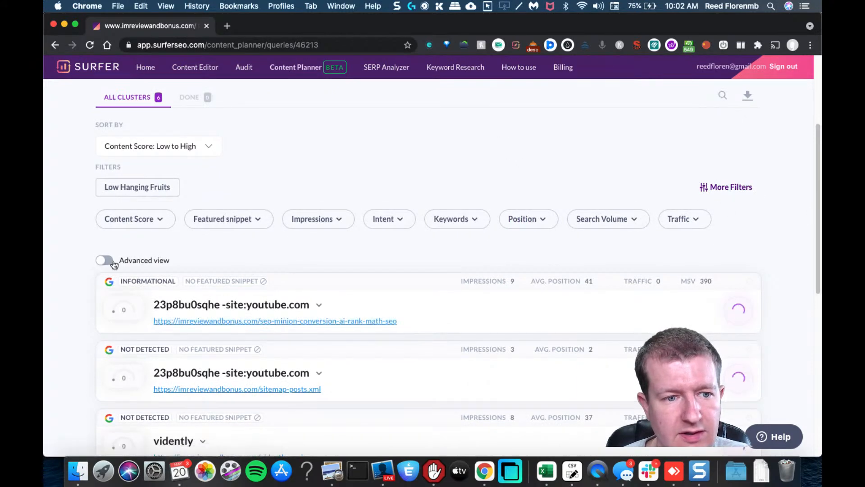
{"action": "left_click", "coordinate": [104, 259]}
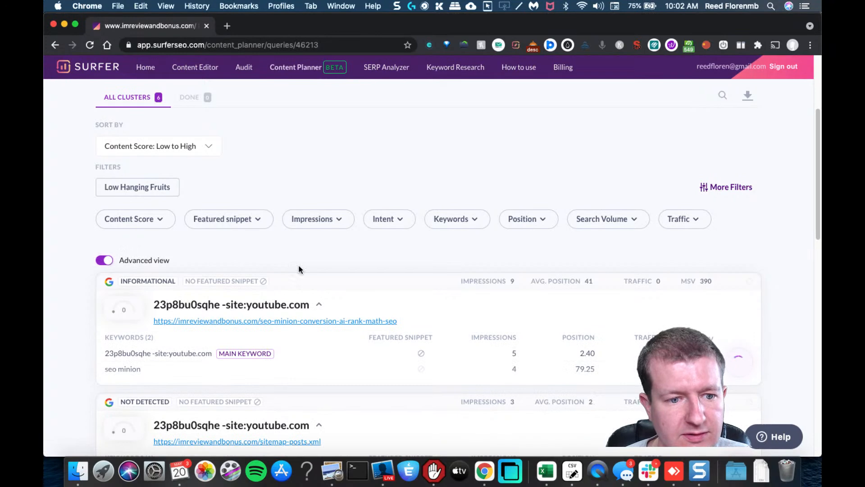
Scroll down the Google results for 'seo minion' toward the imreviewandbonus.com listing.
{"action": "scroll", "scroll_direction": "down", "scroll_amount": 3}
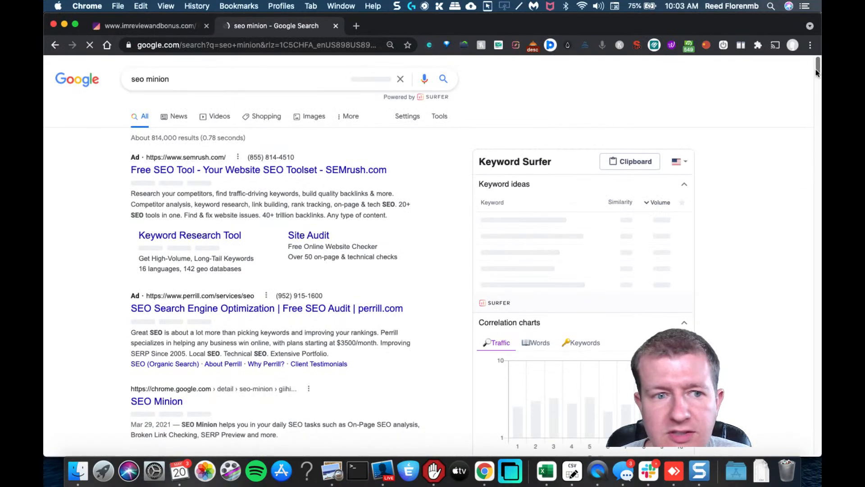
{"action": "scroll", "scroll_direction": "down", "scroll_amount": 3}
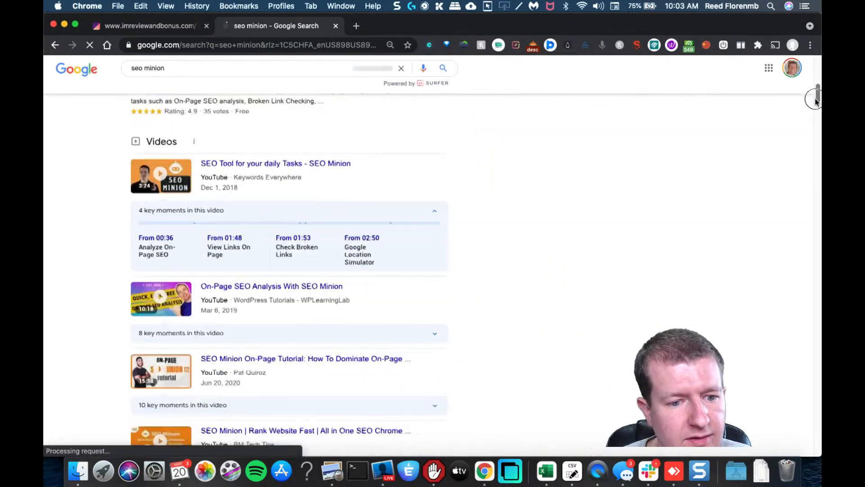
{"action": "scroll", "scroll_direction": "down", "scroll_amount": 3}
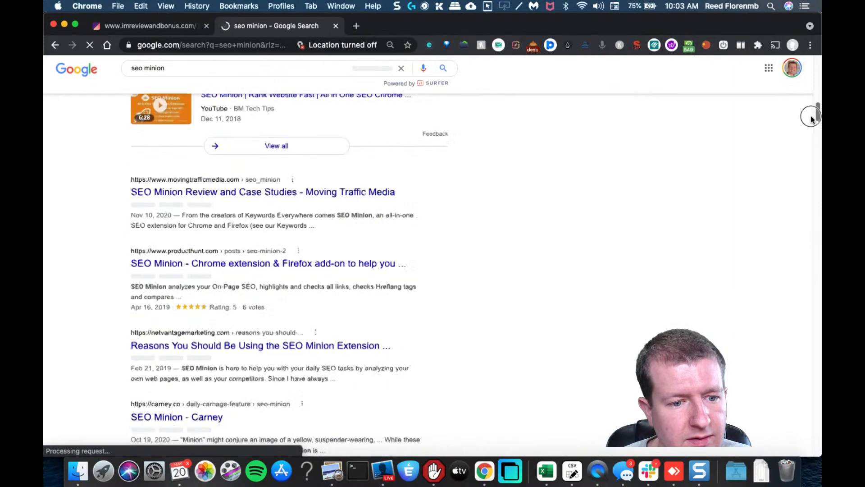
{"action": "scroll", "scroll_direction": "down", "scroll_amount": 3}
{"action": "type", "text": "imre"}
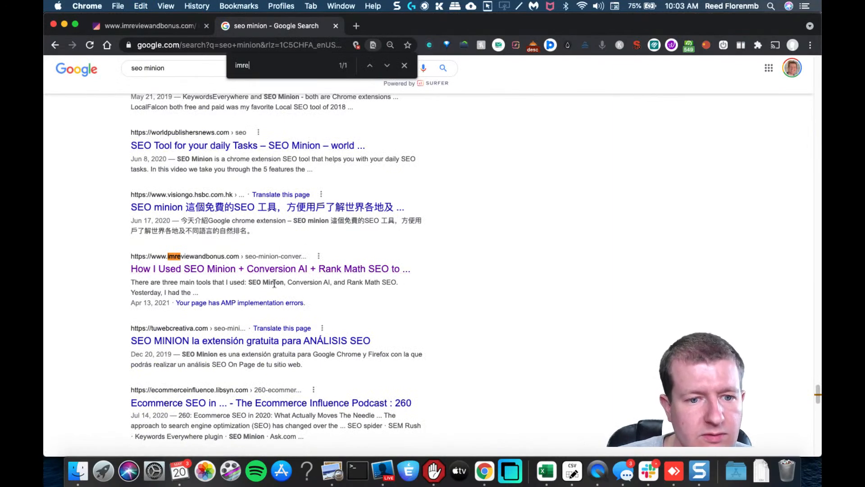
{"action": "mouse_move", "coordinate": [712, 219]}
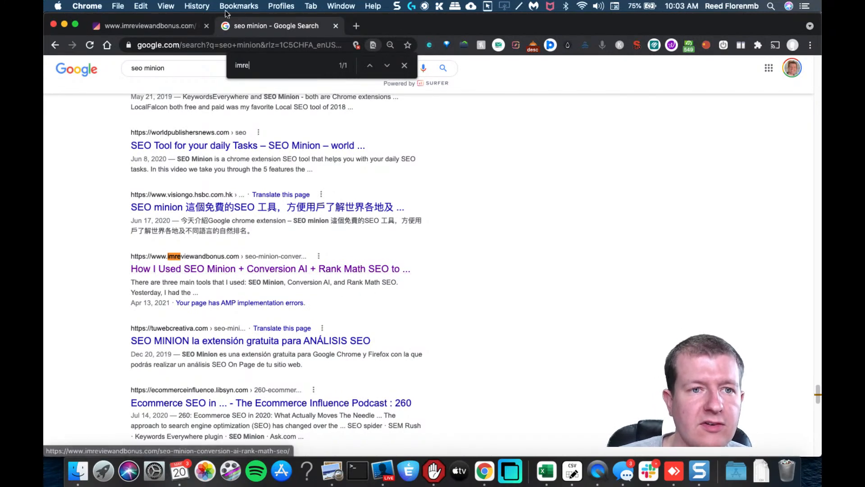
Switch back to the imreviewandbonus.com planner and scroll the expanded clusters to the last one.
{"action": "left_click", "coordinate": [146, 25]}
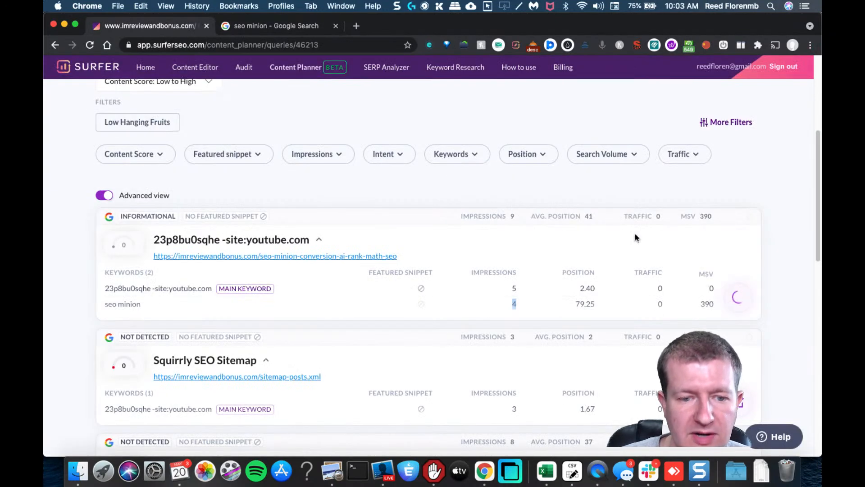
{"action": "scroll", "scroll_direction": "down", "scroll_amount": 3}
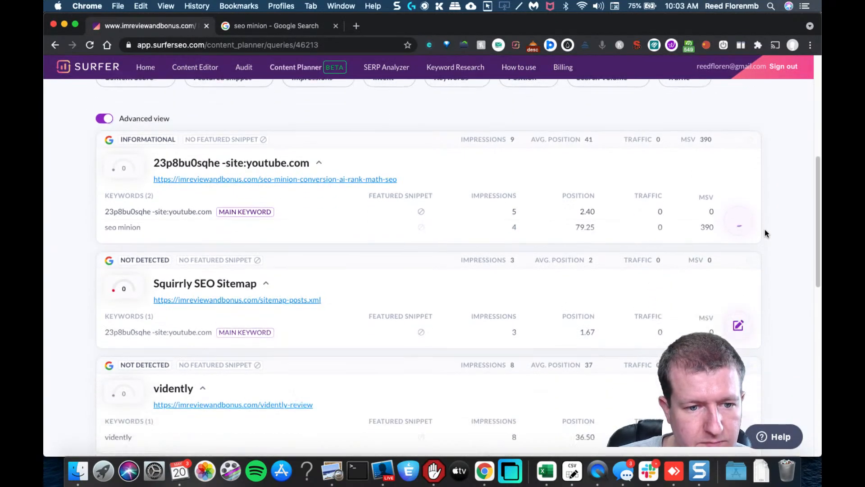
{"action": "scroll", "scroll_direction": "down", "scroll_amount": 3}
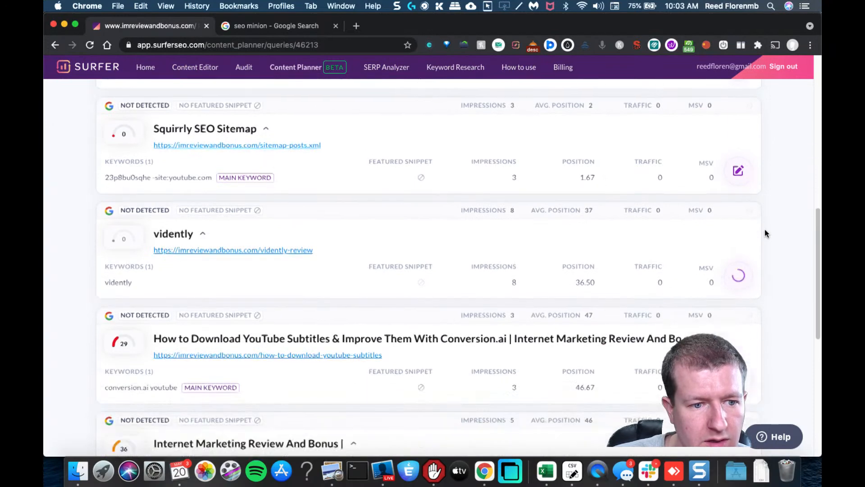
{"action": "scroll", "scroll_direction": "down", "scroll_amount": 3}
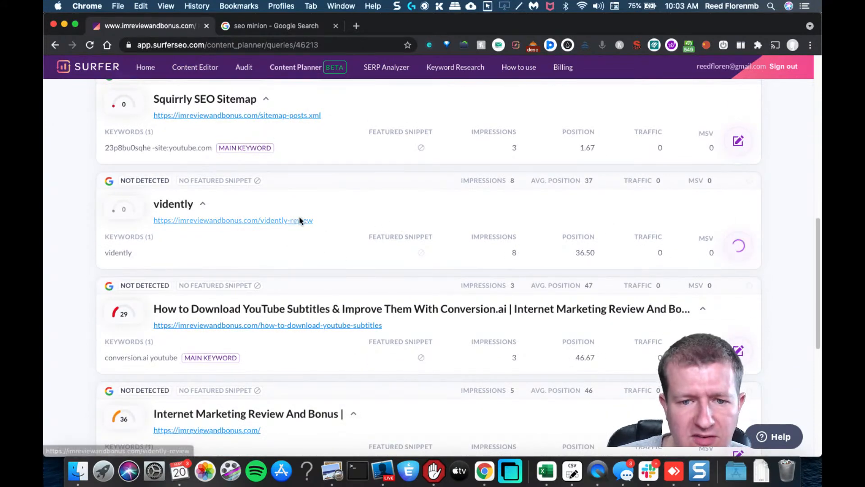
{"action": "scroll", "scroll_direction": "down", "scroll_amount": 3}
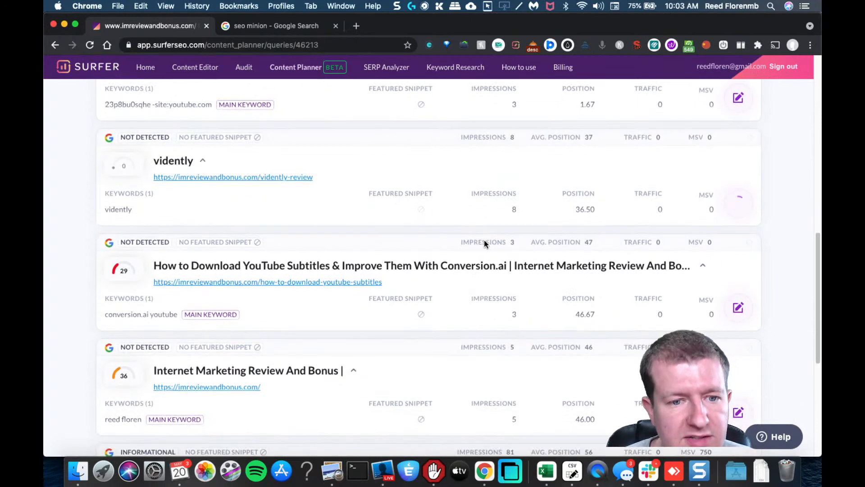
{"action": "scroll", "scroll_direction": "down", "scroll_amount": 3}
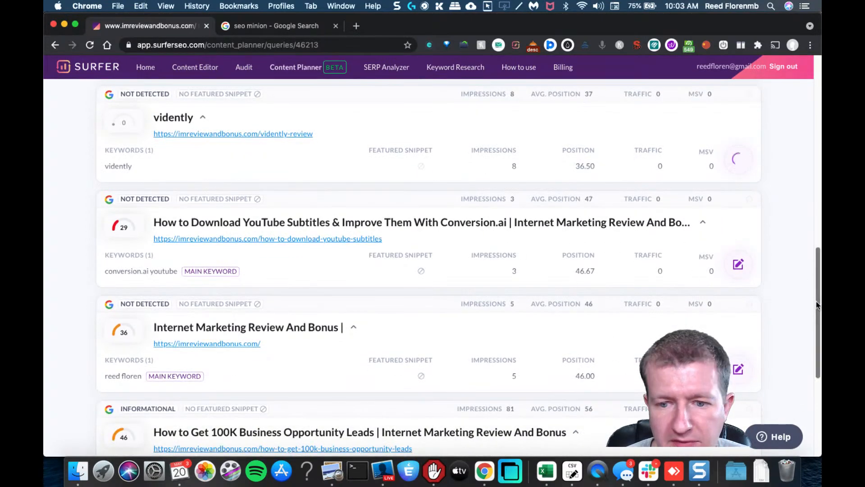
{"action": "scroll", "scroll_direction": "down", "scroll_amount": 3}
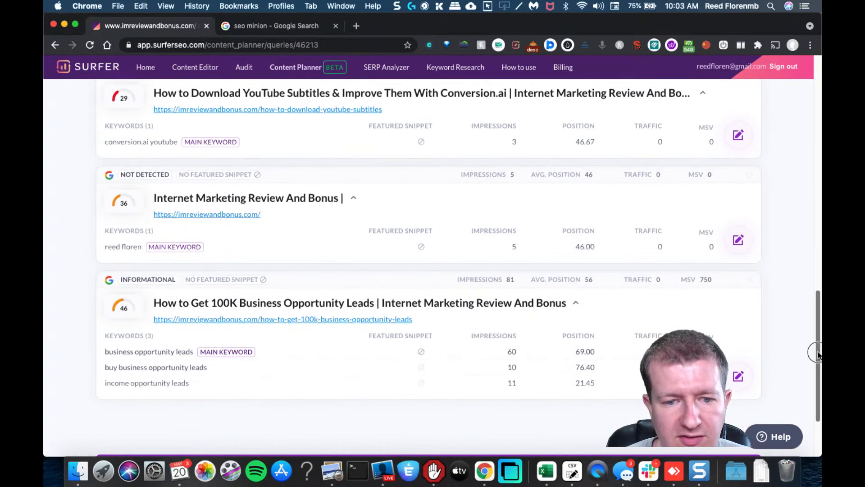
{"action": "scroll", "scroll_direction": "down", "scroll_amount": 3}
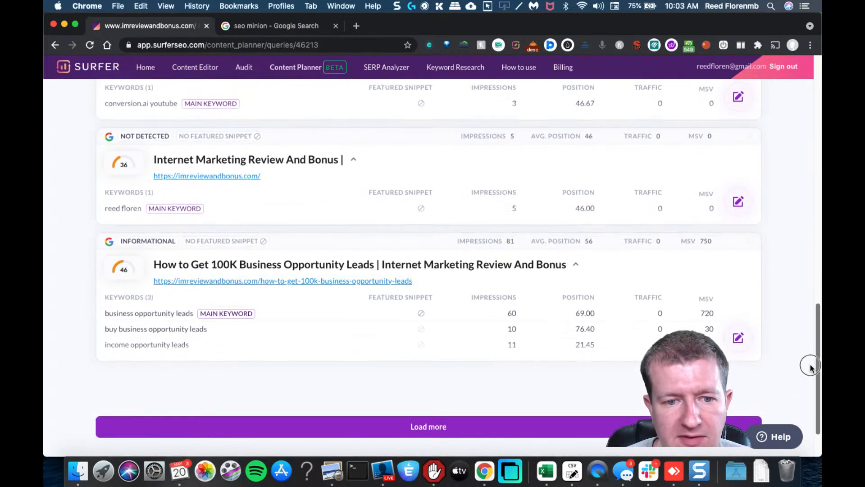
{"action": "scroll", "scroll_direction": "down", "scroll_amount": 3}
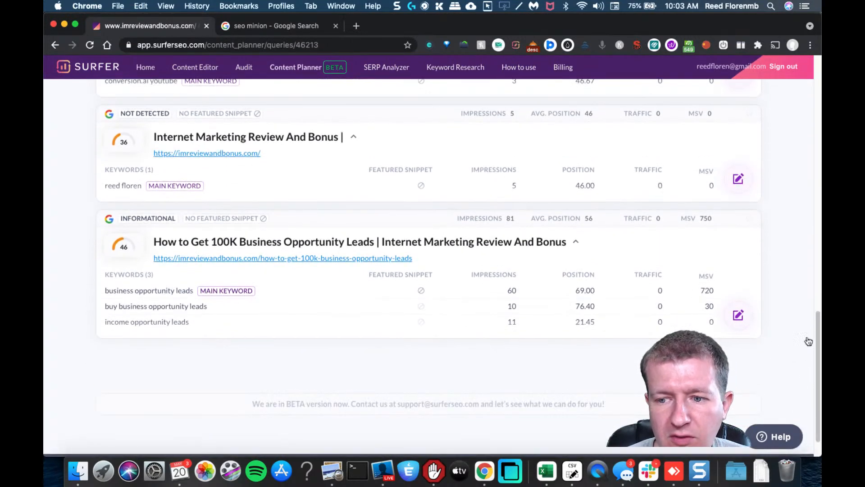
{"action": "scroll", "scroll_direction": "up", "scroll_amount": 3}
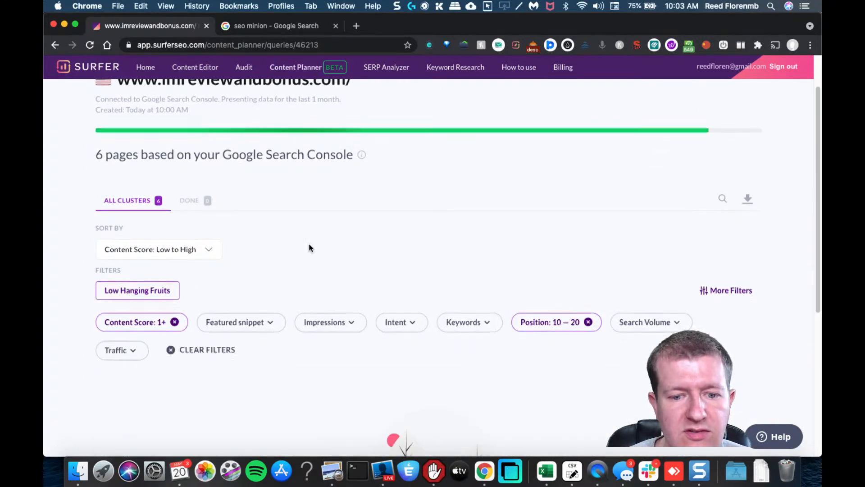
{"action": "scroll", "scroll_direction": "up", "scroll_amount": 3}
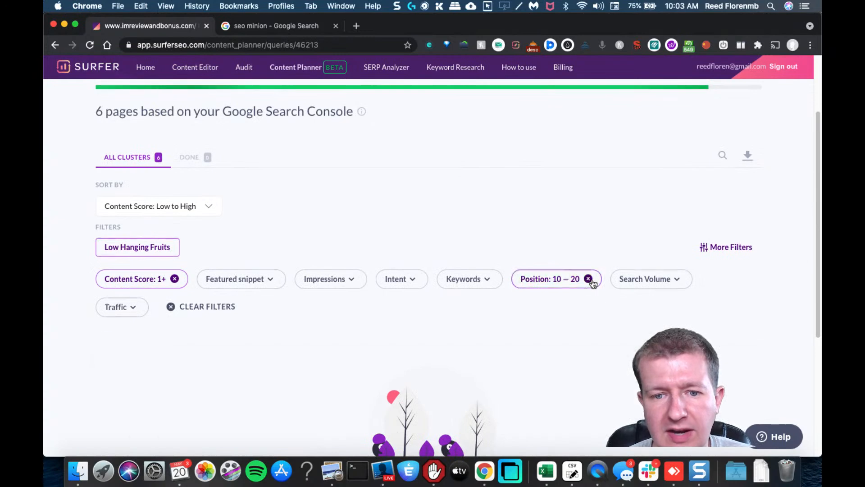
{"action": "left_click", "coordinate": [588, 278]}
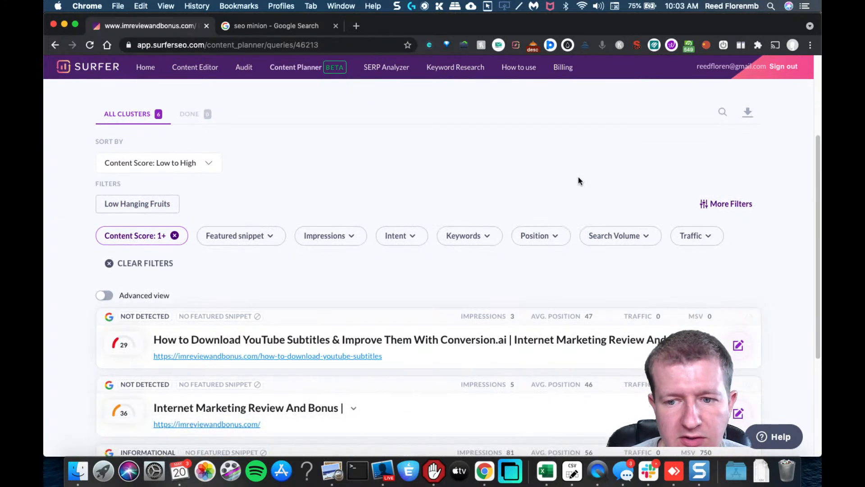
{"action": "scroll", "scroll_direction": "down", "scroll_amount": 3}
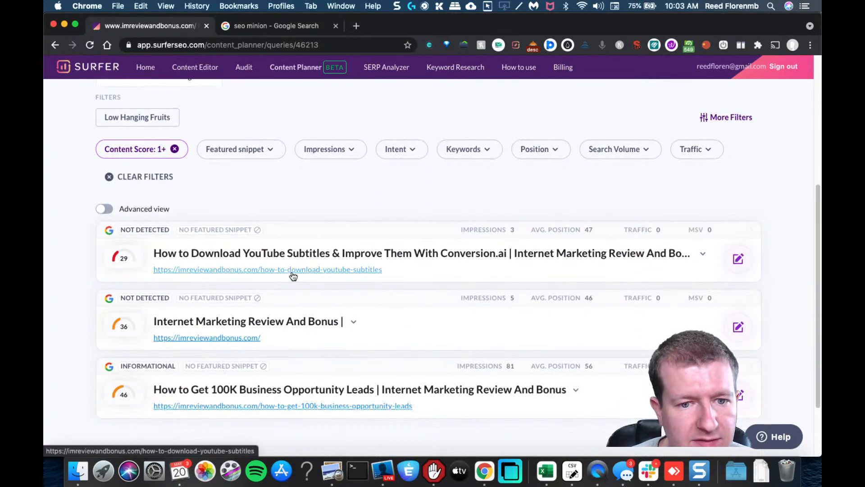
{"action": "mouse_move", "coordinate": [132, 257]}
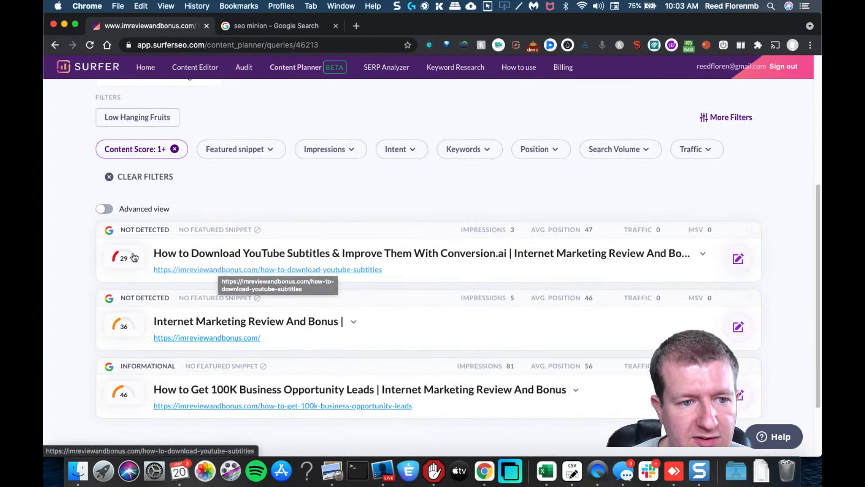
{"action": "mouse_move", "coordinate": [295, 291]}
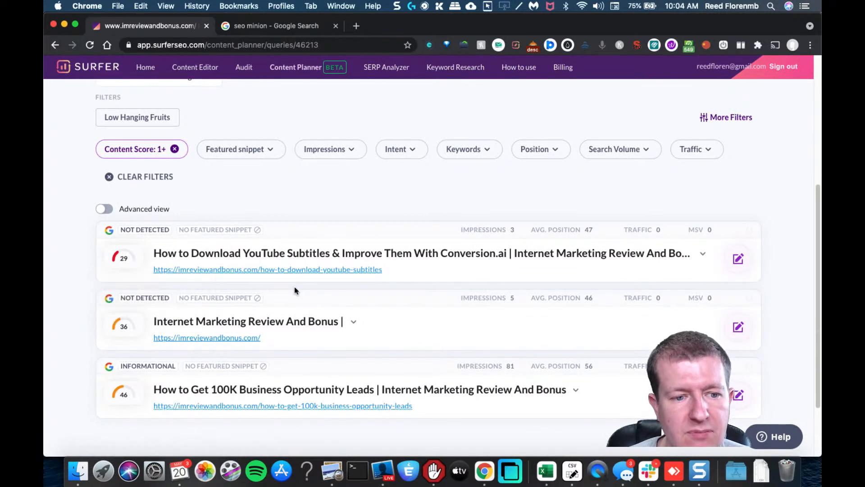
{"action": "mouse_move", "coordinate": [205, 270]}
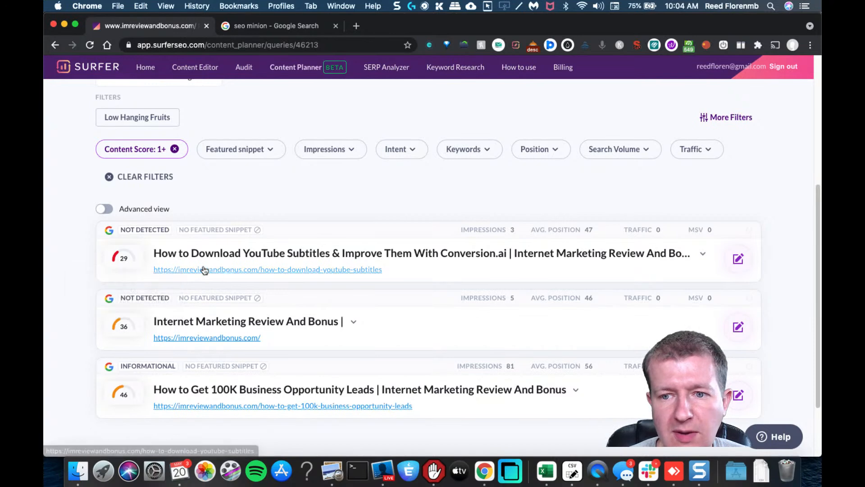
{"action": "mouse_move", "coordinate": [592, 230]}
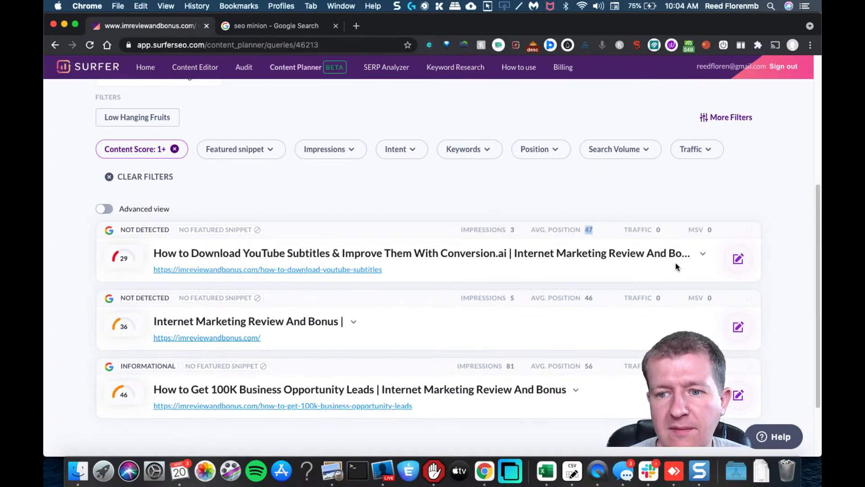
{"action": "mouse_move", "coordinate": [738, 258]}
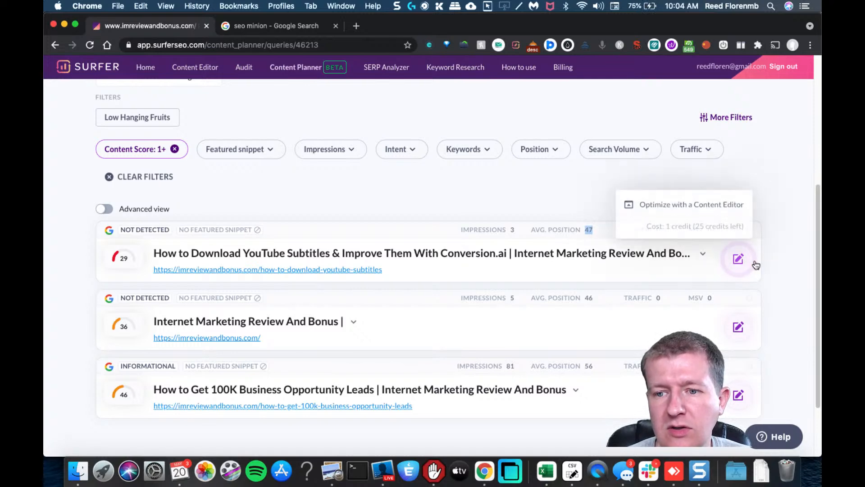
{"action": "mouse_move", "coordinate": [580, 289]}
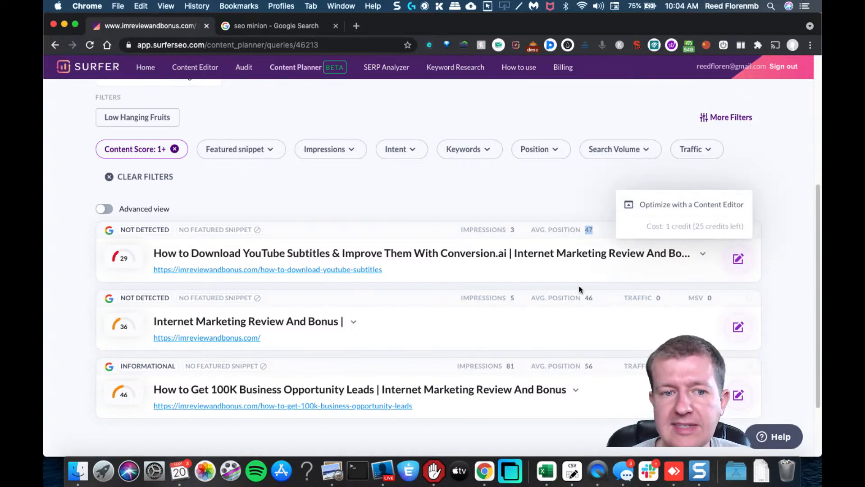
{"action": "mouse_move", "coordinate": [518, 267]}
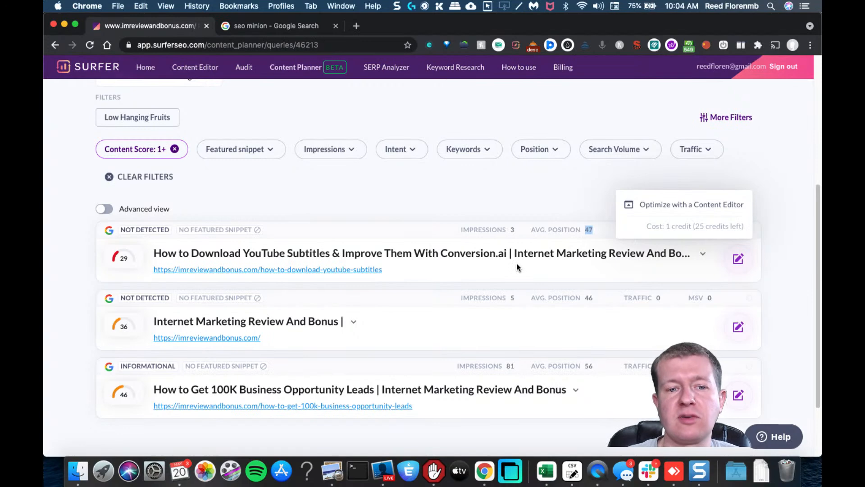
{"action": "mouse_move", "coordinate": [318, 259]}
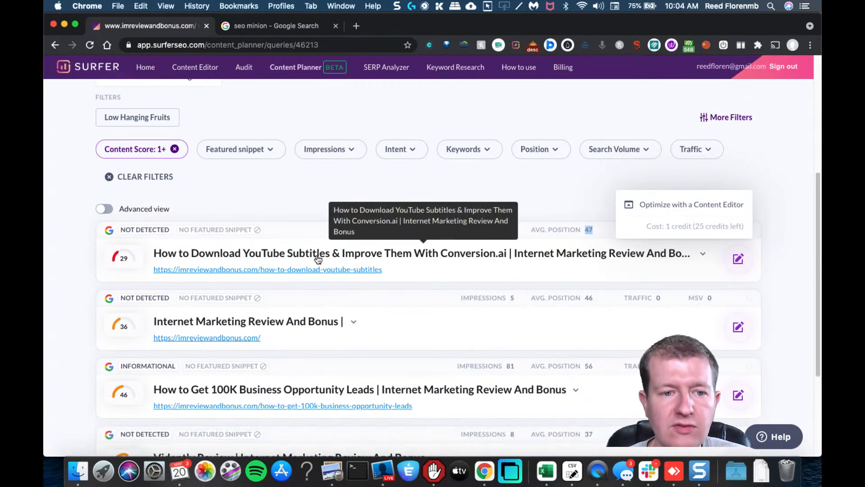
{"action": "mouse_move", "coordinate": [373, 275]}
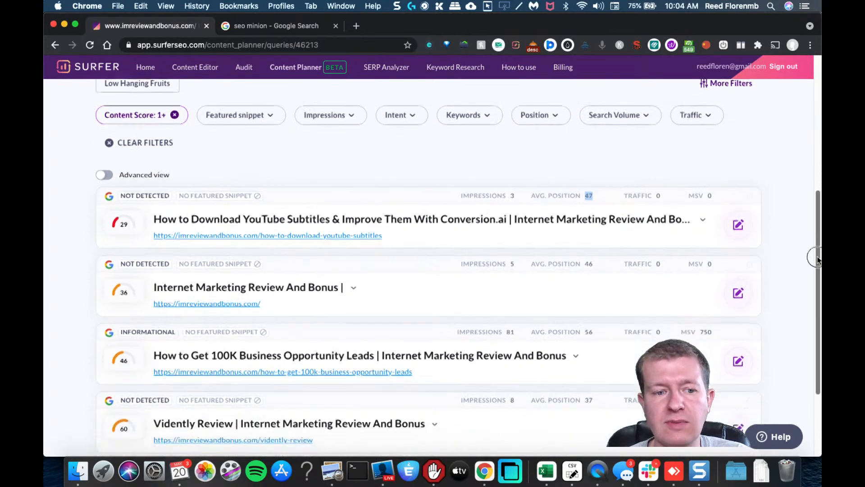
{"action": "scroll", "scroll_direction": "down", "scroll_amount": 3}
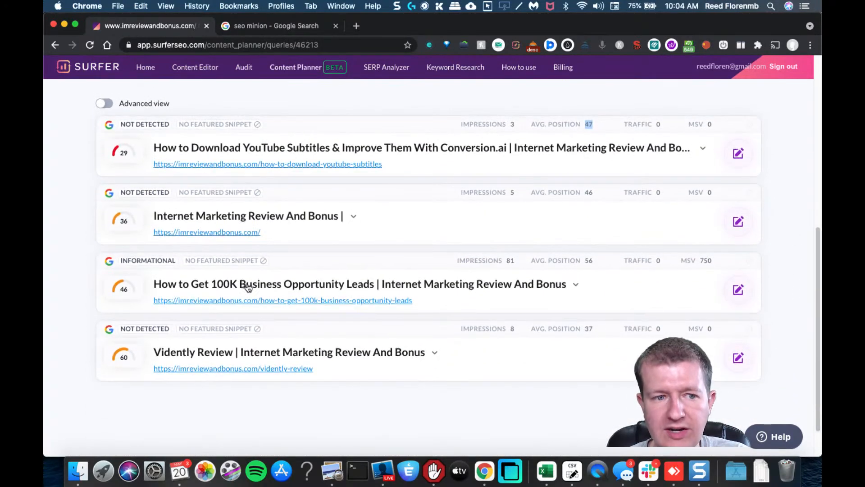
{"action": "mouse_move", "coordinate": [301, 304]}
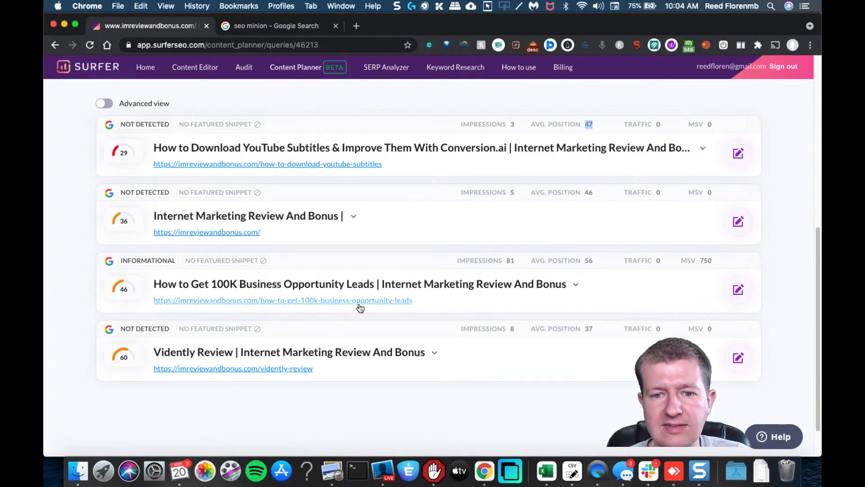
{"action": "mouse_move", "coordinate": [325, 306]}
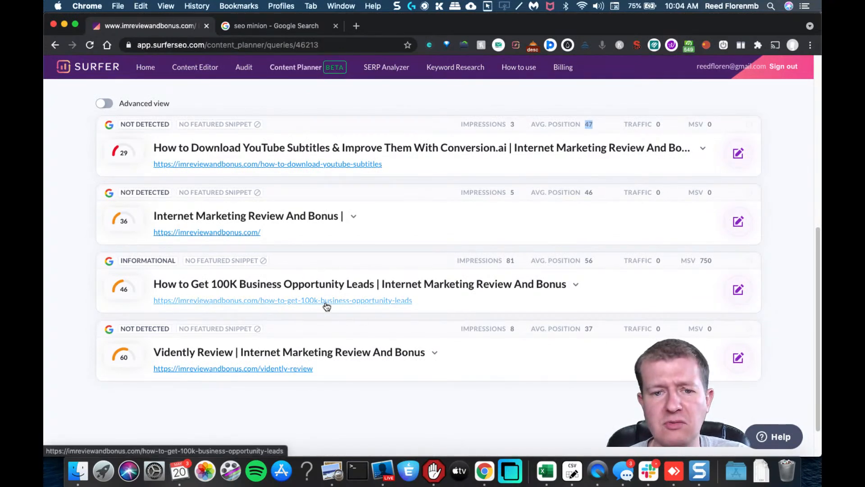
{"action": "mouse_move", "coordinate": [322, 301]}
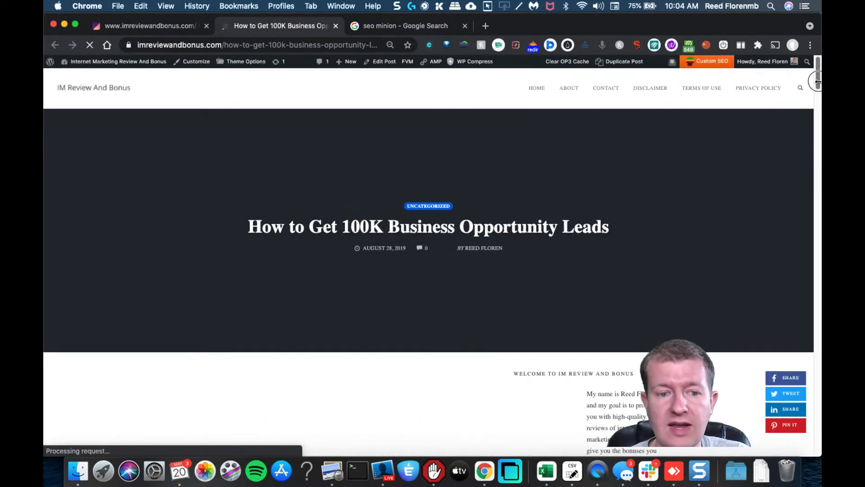
Read through the live How to Get 100K Business Opportunity Leads article.
{"action": "scroll", "scroll_direction": "down", "scroll_amount": 3}
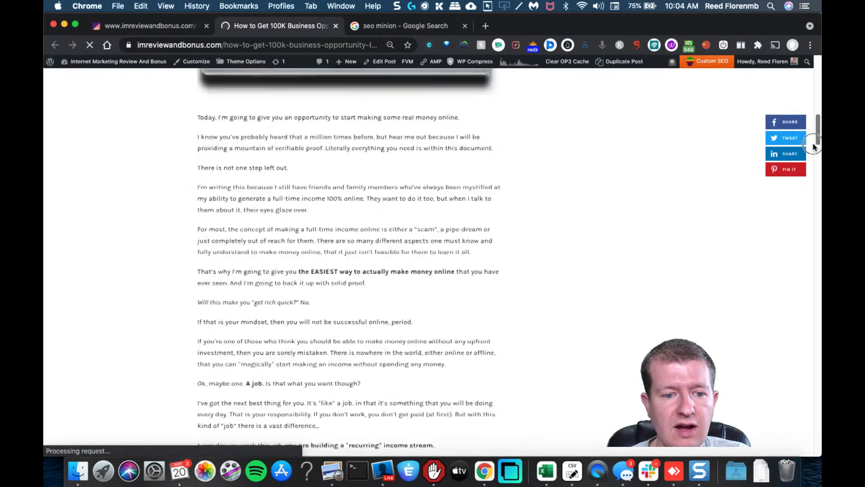
{"action": "scroll", "scroll_direction": "down", "scroll_amount": 3}
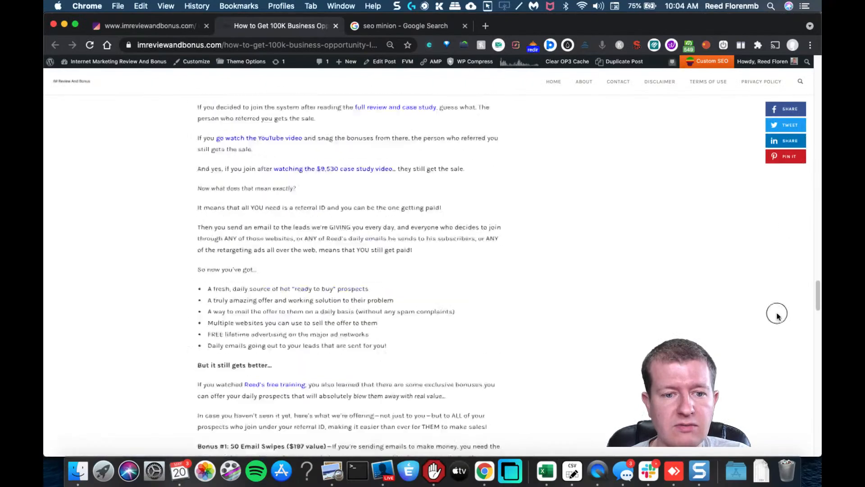
{"action": "scroll", "scroll_direction": "down", "scroll_amount": 3}
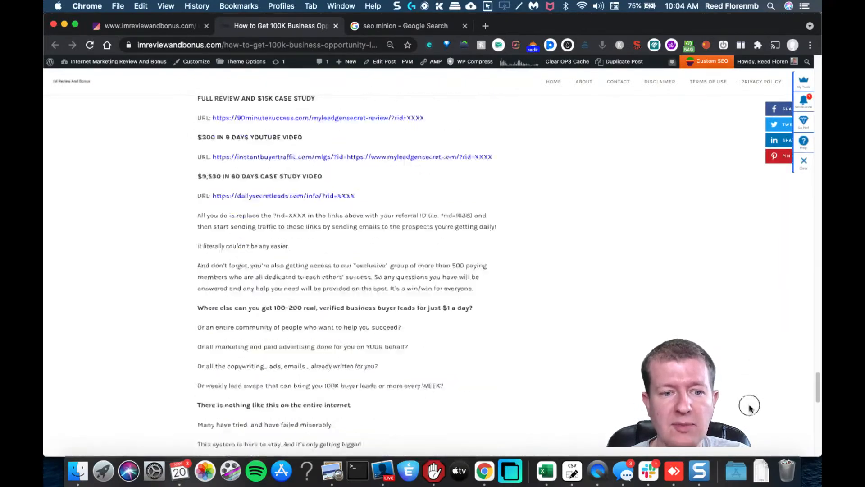
{"action": "scroll", "scroll_direction": "up", "scroll_amount": 3}
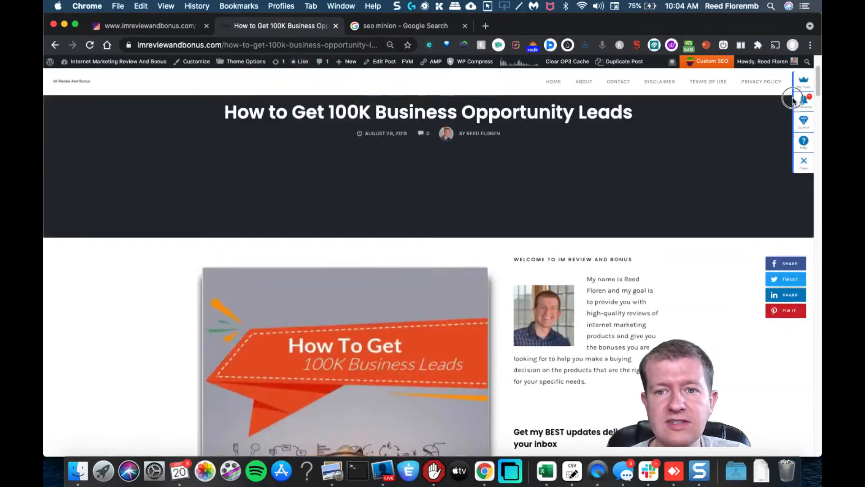
{"action": "scroll", "scroll_direction": "down", "scroll_amount": 3}
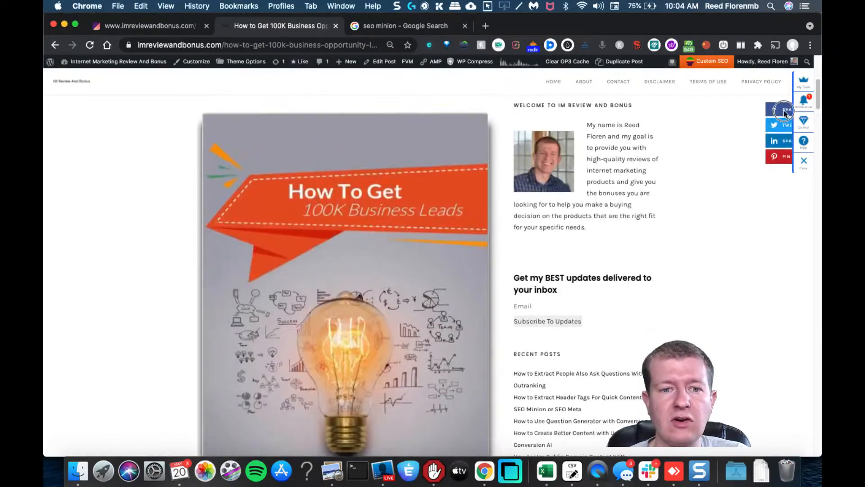
{"action": "scroll", "scroll_direction": "down", "scroll_amount": 3}
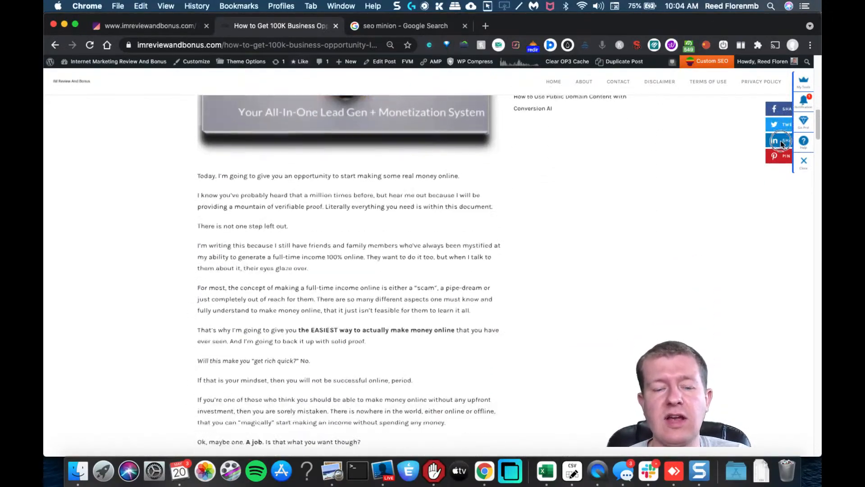
{"action": "scroll", "scroll_direction": "down", "scroll_amount": 3}
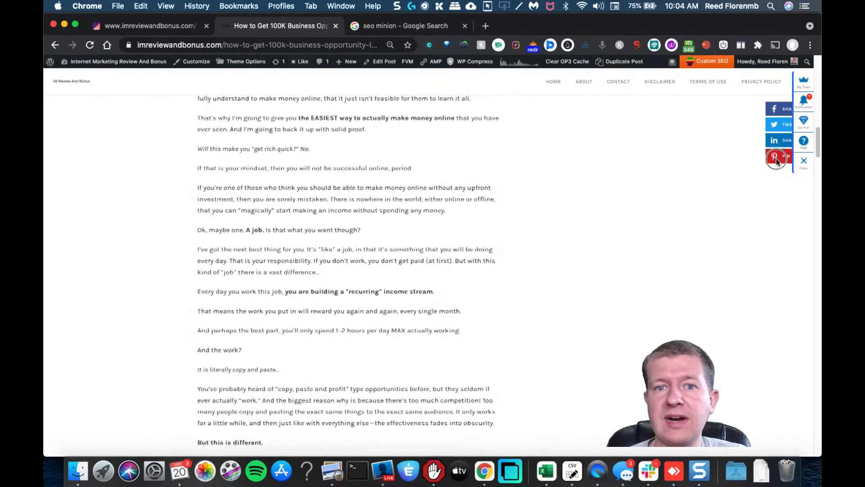
{"action": "scroll", "scroll_direction": "down", "scroll_amount": 3}
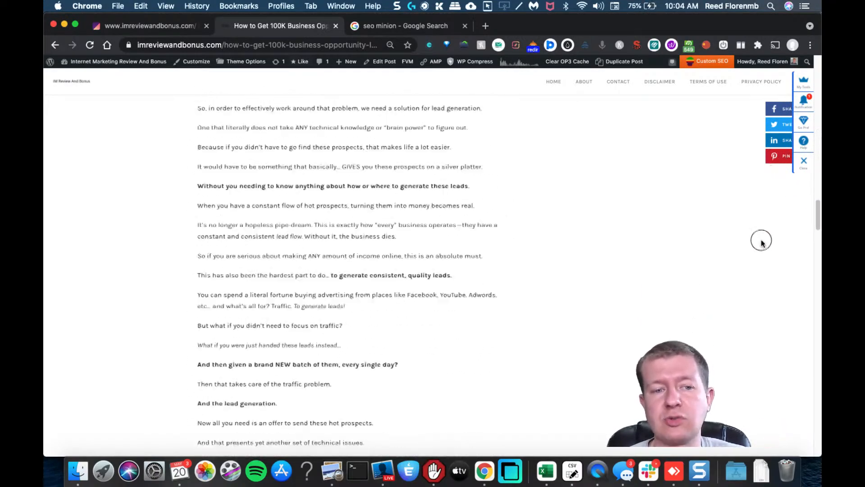
{"action": "scroll", "scroll_direction": "up", "scroll_amount": 3}
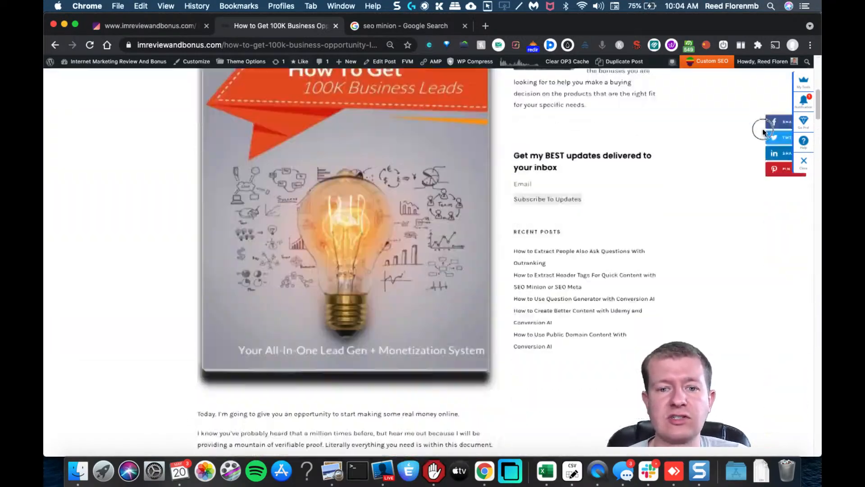
{"action": "scroll", "scroll_direction": "down", "scroll_amount": 3}
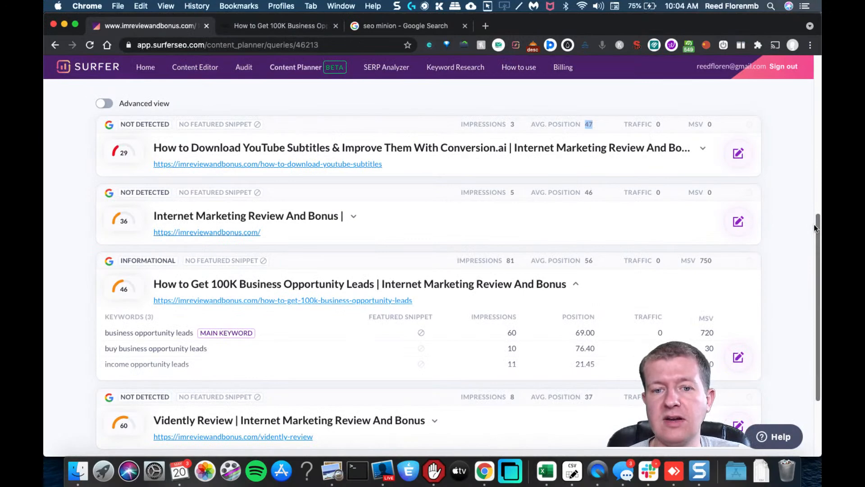
Remove the Content Score: 1+ filter chip from the domain planner.
{"action": "scroll", "scroll_direction": "down", "scroll_amount": 3}
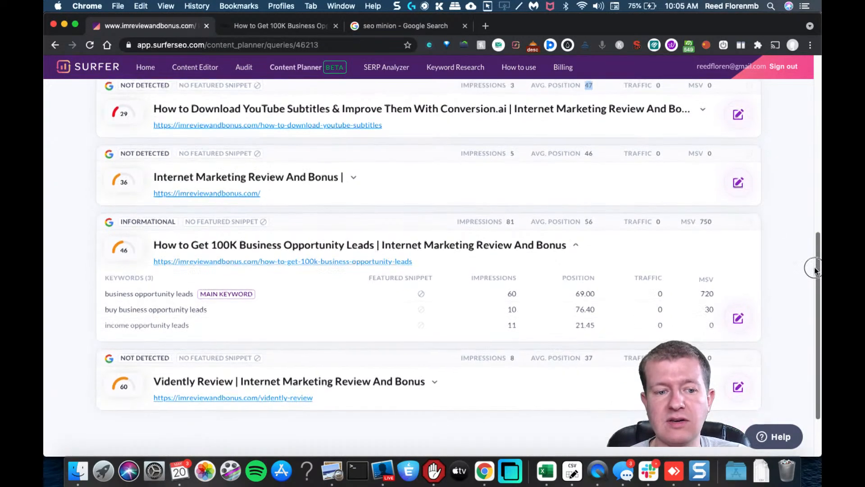
{"action": "scroll", "scroll_direction": "up", "scroll_amount": 3}
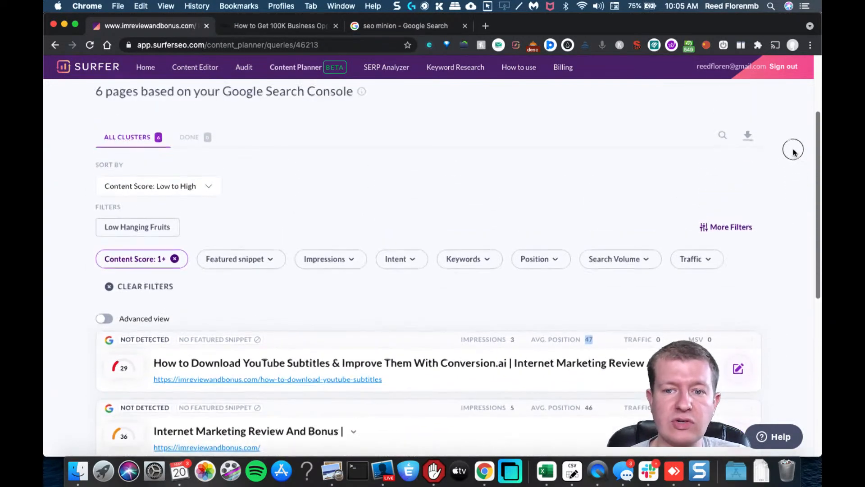
{"action": "scroll", "scroll_direction": "up", "scroll_amount": 3}
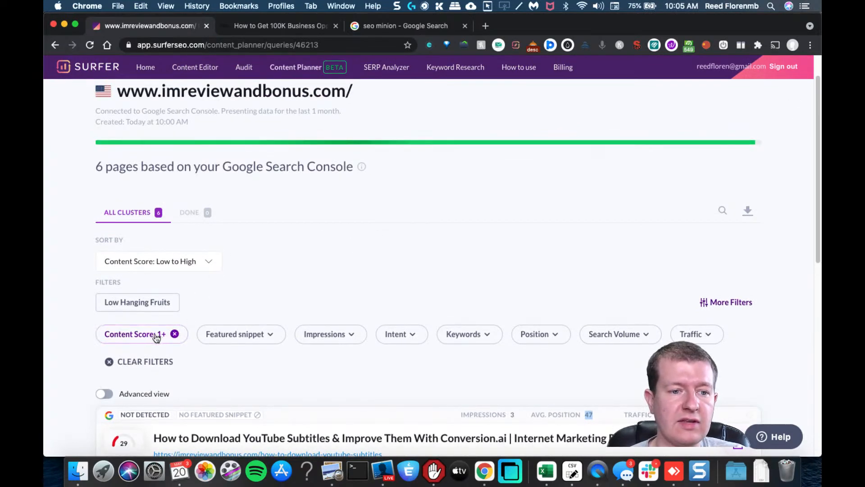
{"action": "left_click", "coordinate": [136, 334]}
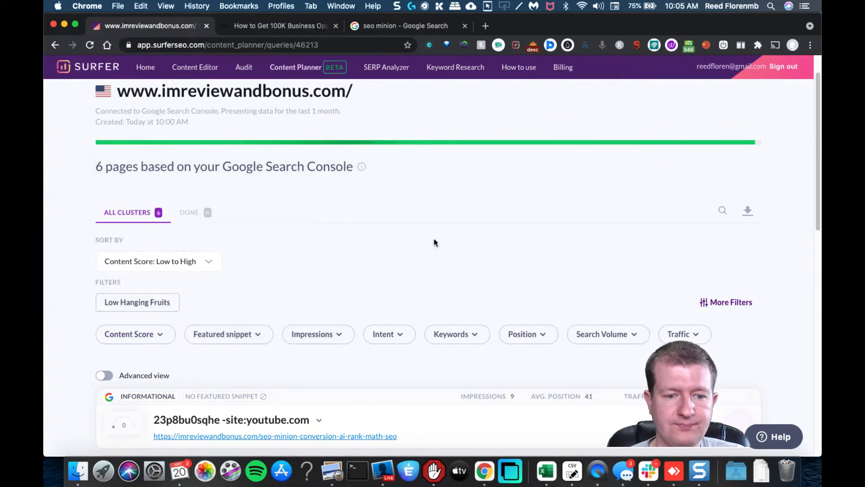
Review the full list of all 6 pages, including the zero-score ones.
{"action": "scroll", "scroll_direction": "down", "scroll_amount": 3}
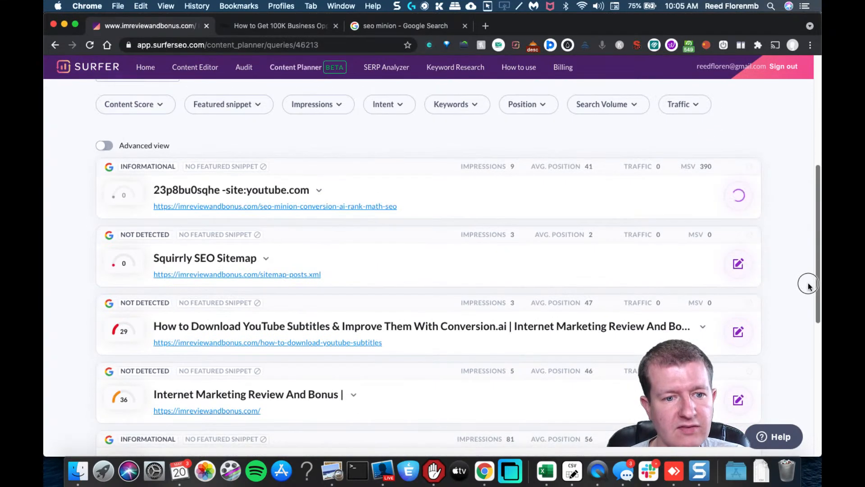
{"action": "scroll", "scroll_direction": "down", "scroll_amount": 3}
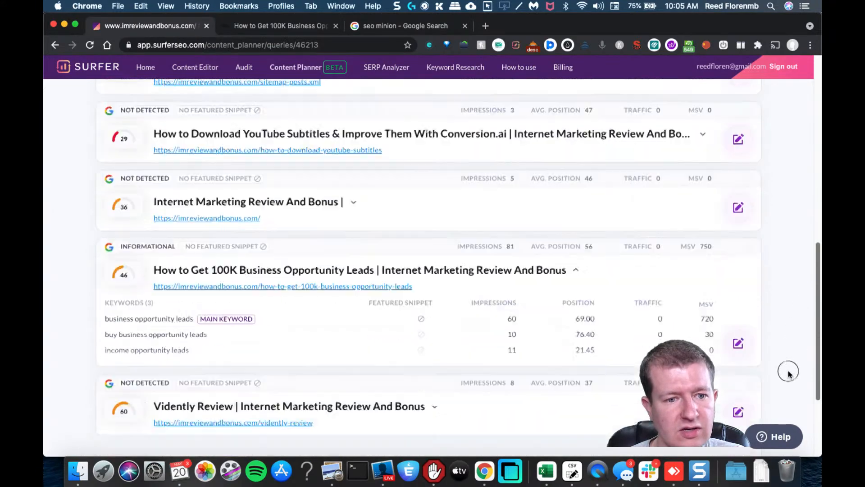
{"action": "scroll", "scroll_direction": "up", "scroll_amount": 3}
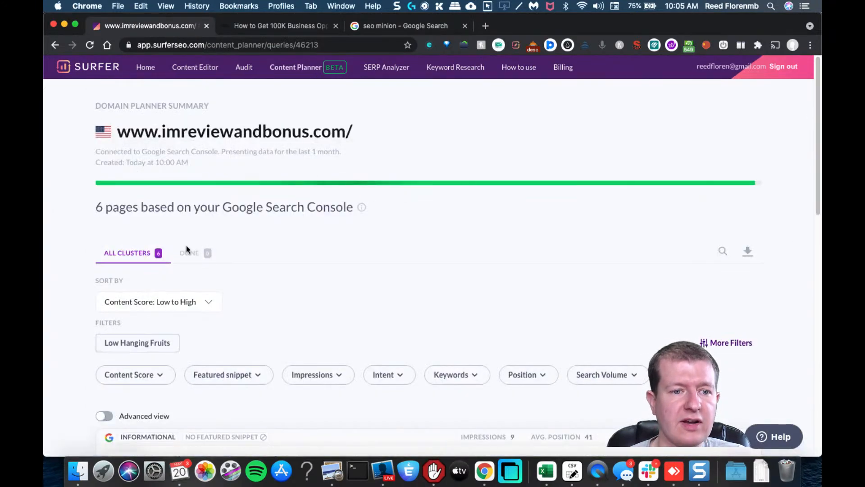
{"action": "mouse_move", "coordinate": [195, 191]}
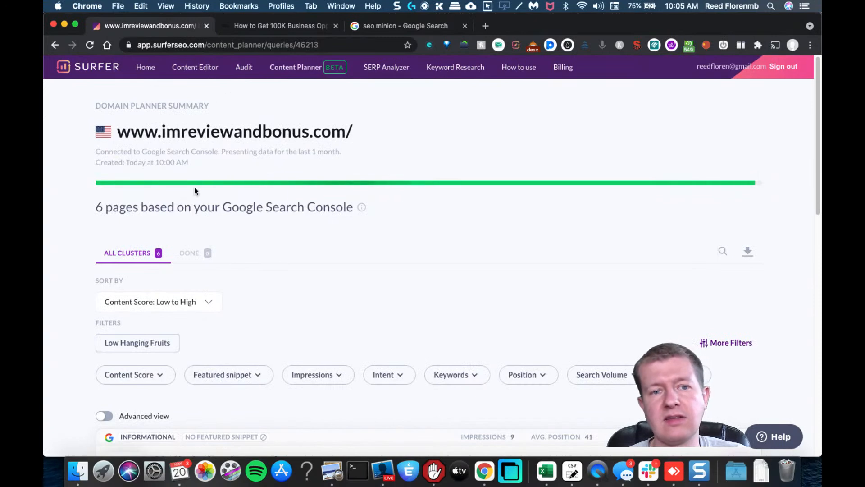
{"action": "mouse_move", "coordinate": [247, 226]}
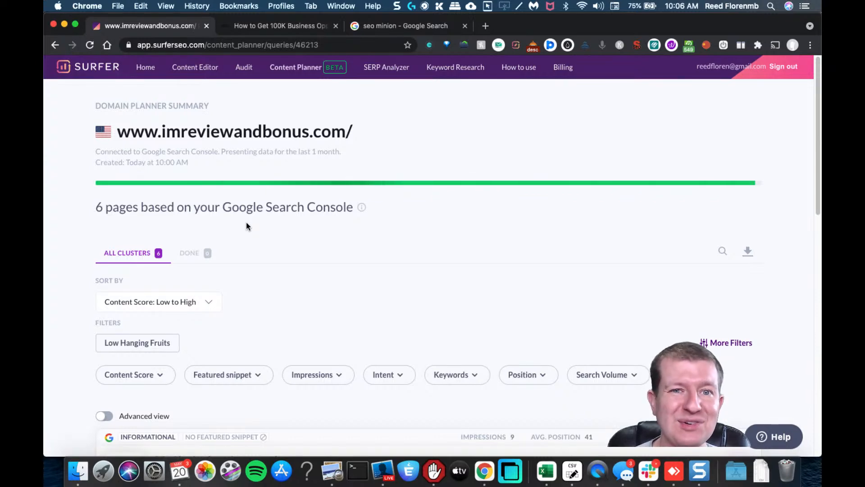
{"action": "mouse_move", "coordinate": [579, 234]}
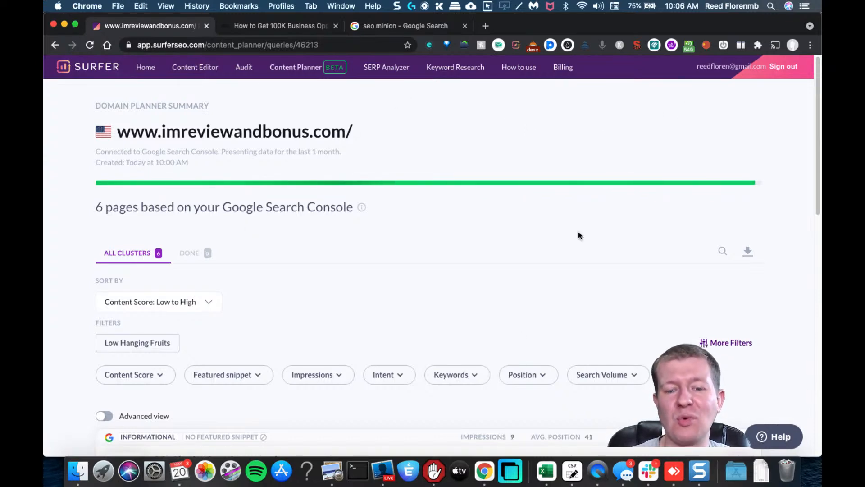